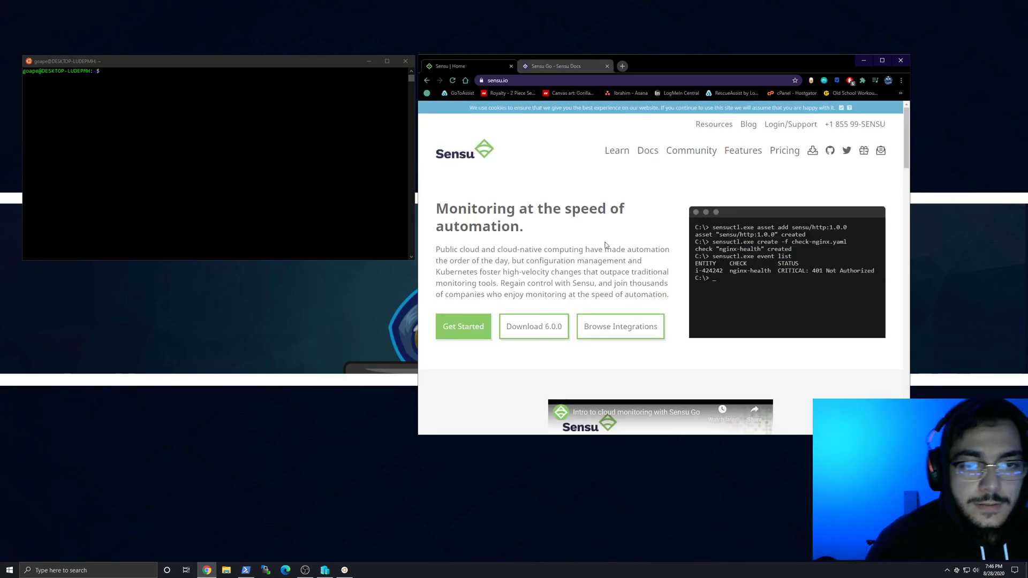
# - Scroll sensu.io to 'Getting started is easy' and dismiss the live webinar pop-up
pyautogui.scroll(-3)
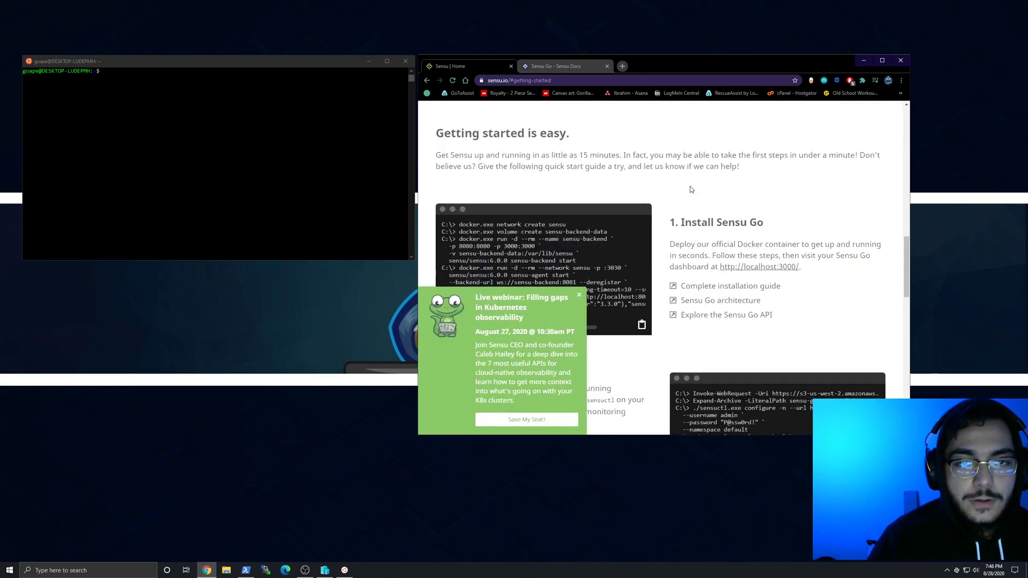
pyautogui.click(579, 295)
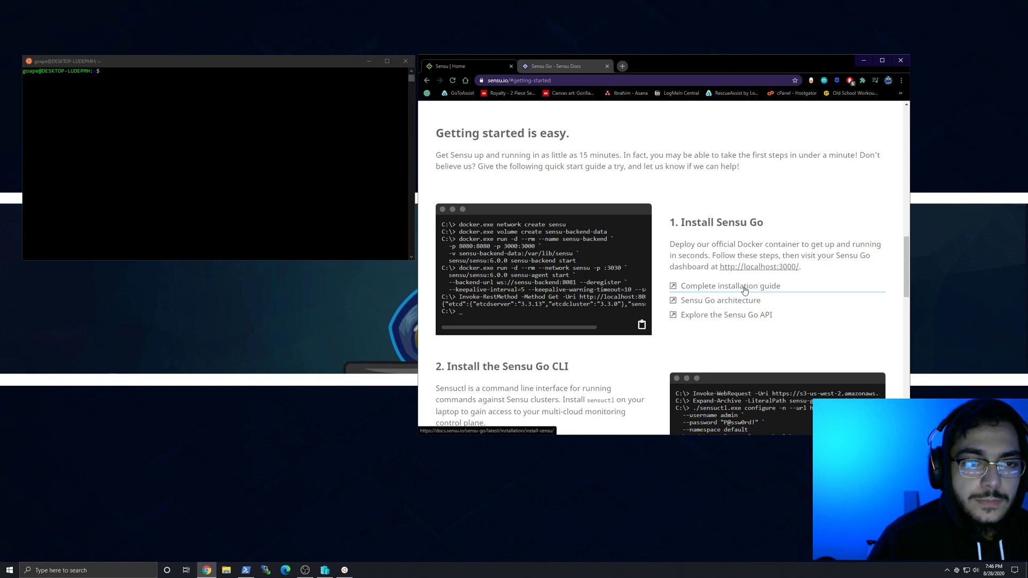
# - Bring up the Install Sensu guide's Ubuntu/Debian repository and backend install commands
pyautogui.click(729, 286)
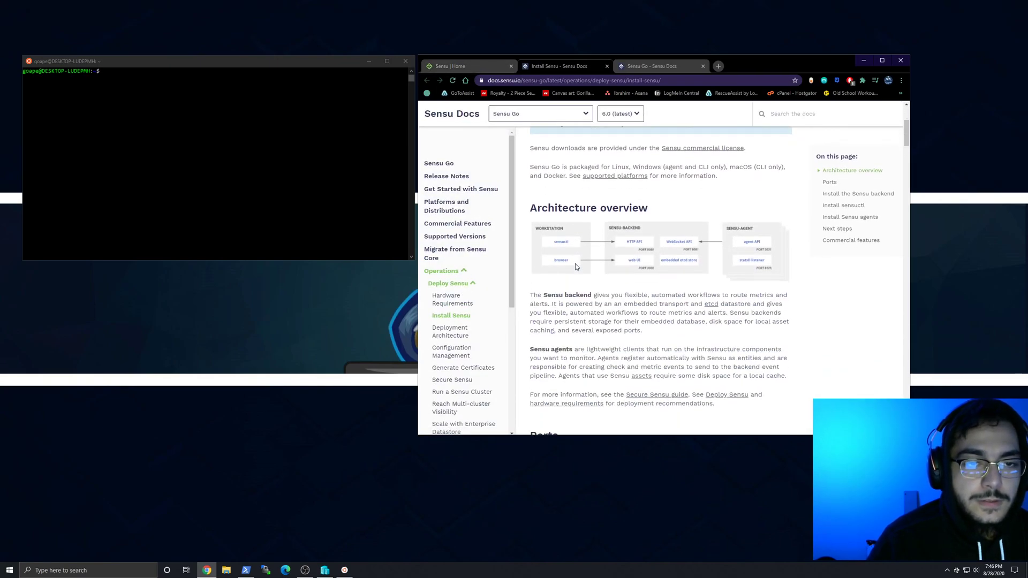
pyautogui.scroll(-3)
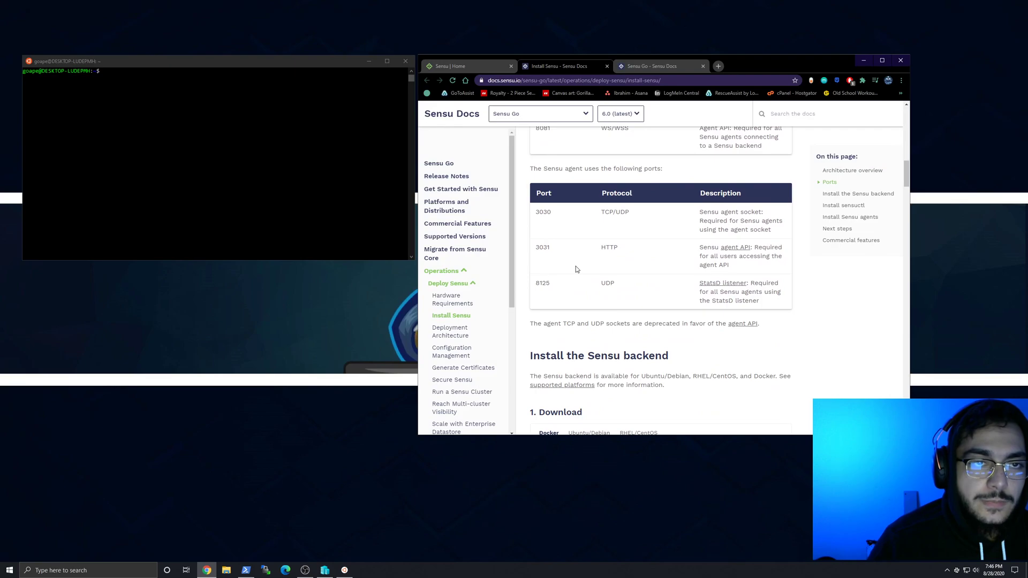
pyautogui.scroll(-3)
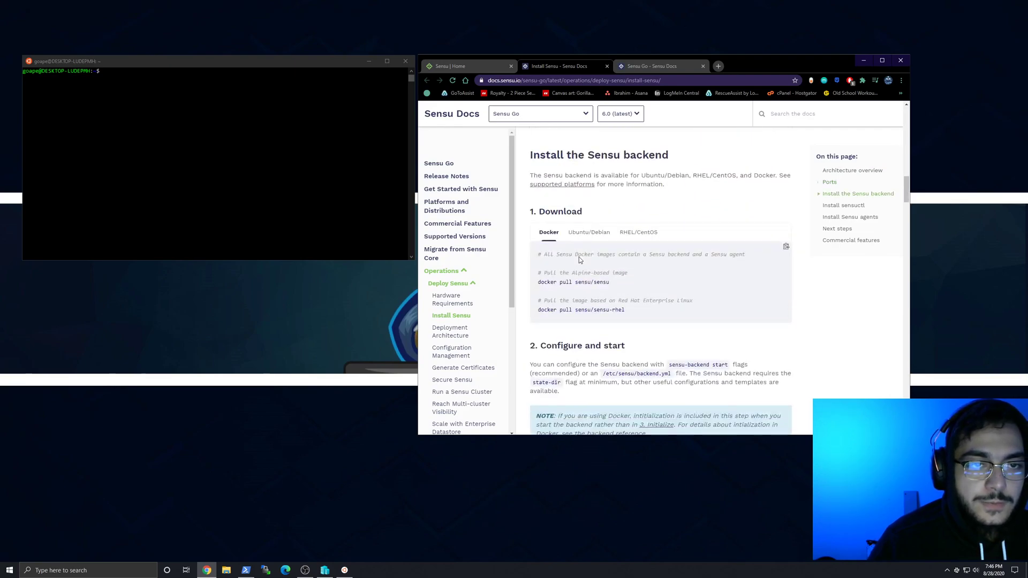
pyautogui.click(587, 232)
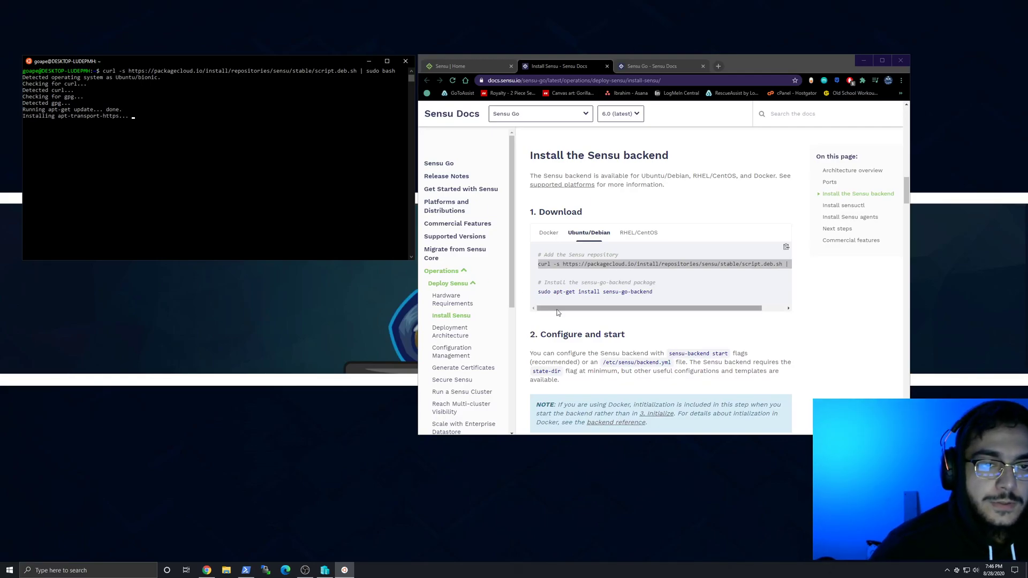
pyautogui.moveTo(596, 302)
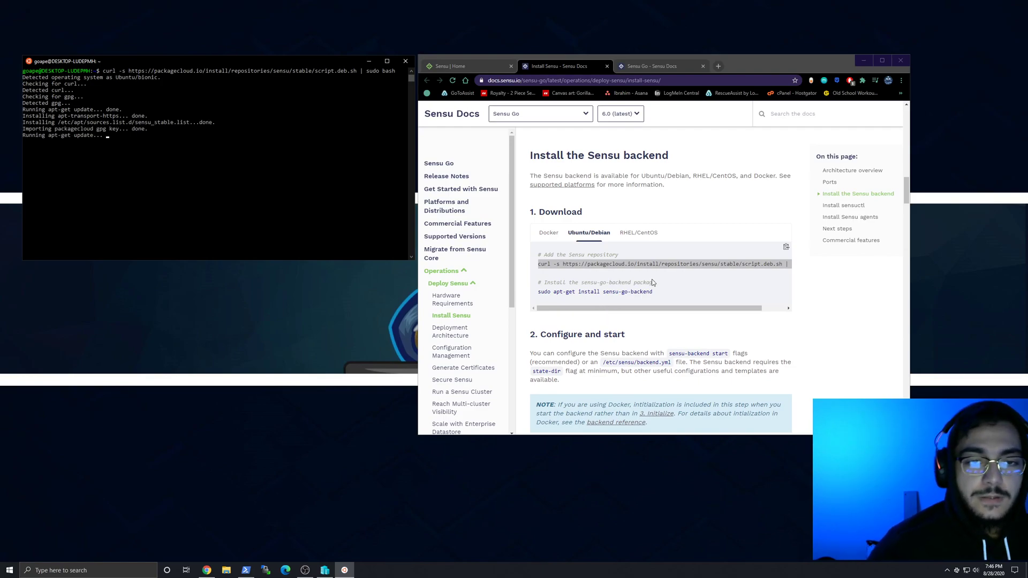
pyautogui.moveTo(659, 263)
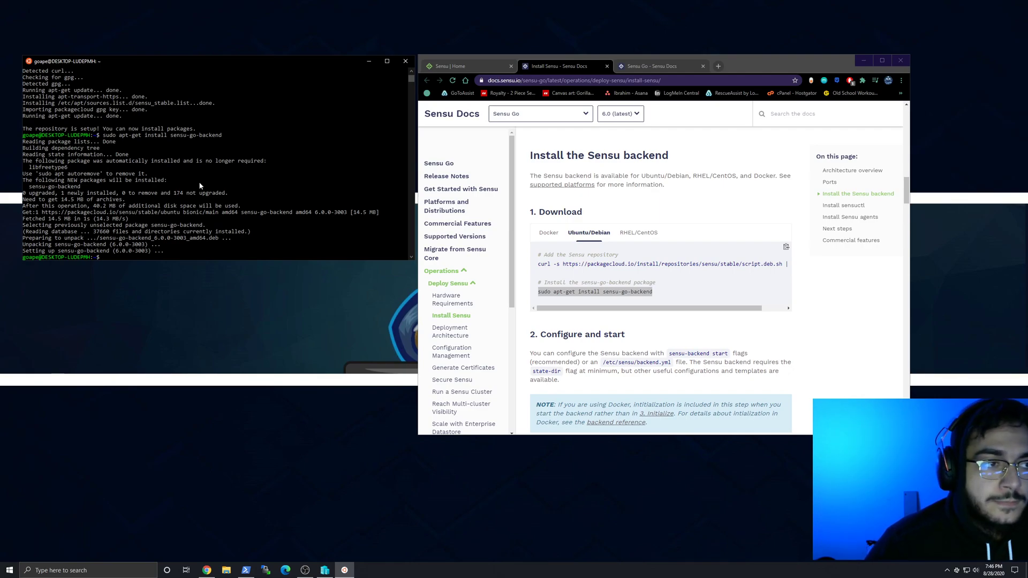
# - Fetch backend.yml, start sensu-backend and query 'service sensu-backend status'
pyautogui.scroll(-3)
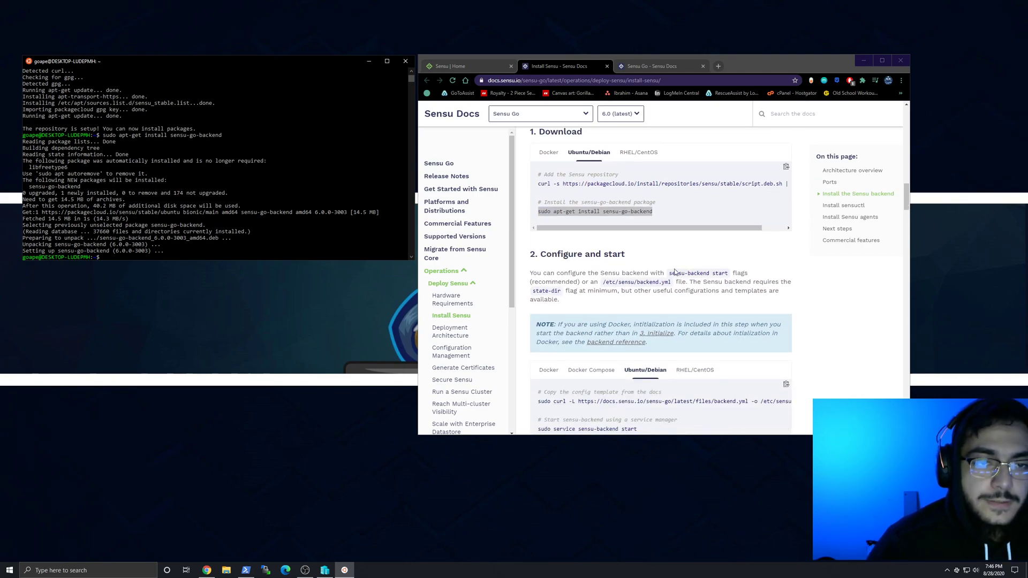
pyautogui.scroll(-3)
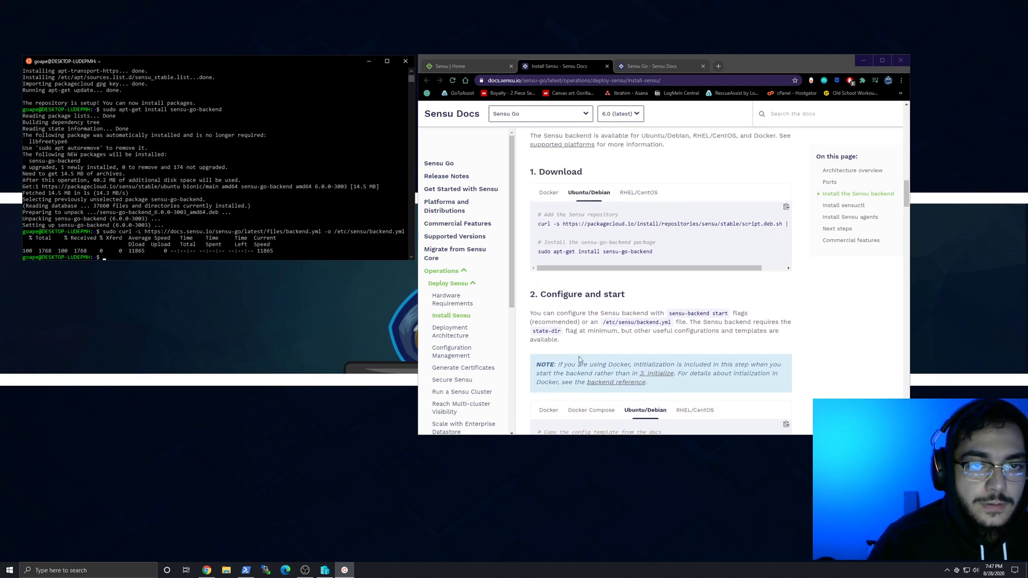
pyautogui.scroll(-3)
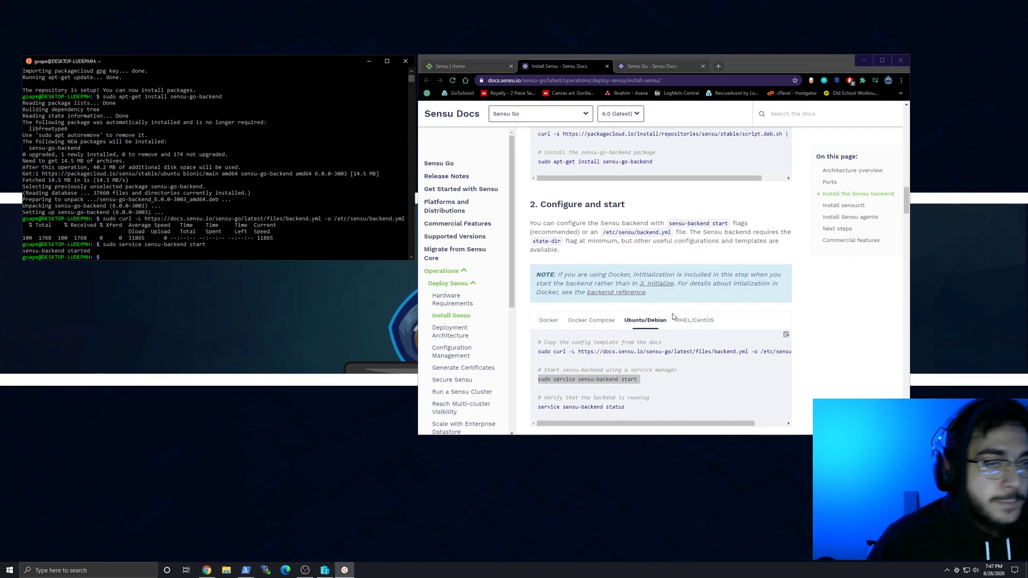
pyautogui.scroll(-3)
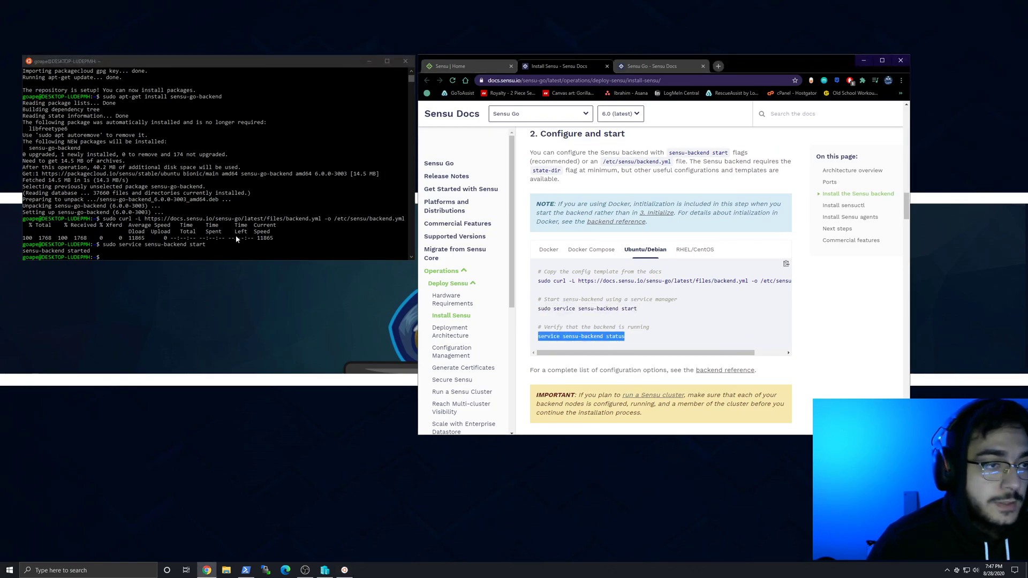
pyautogui.write('service sensu-backend status')
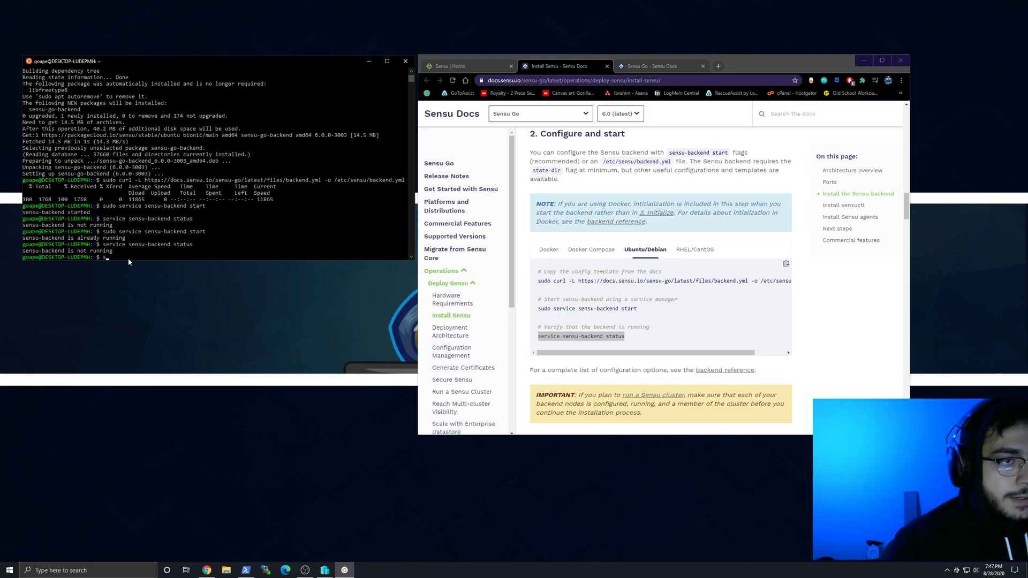
# - Confirm the sensu-backend process is running with 'ps aux | grep sensu'
pyautogui.write('ps aux')
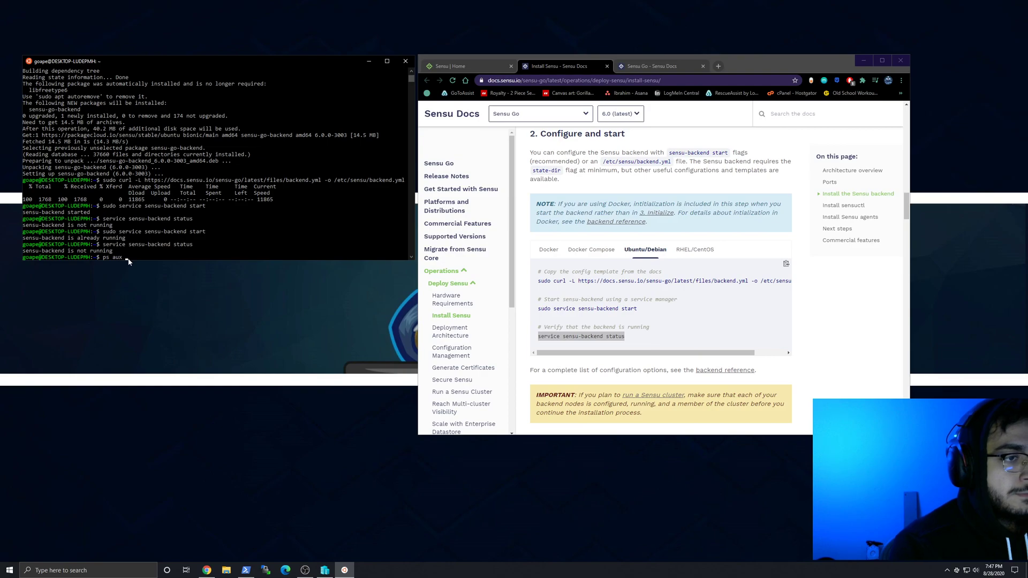
pyautogui.write('| grep sensu')
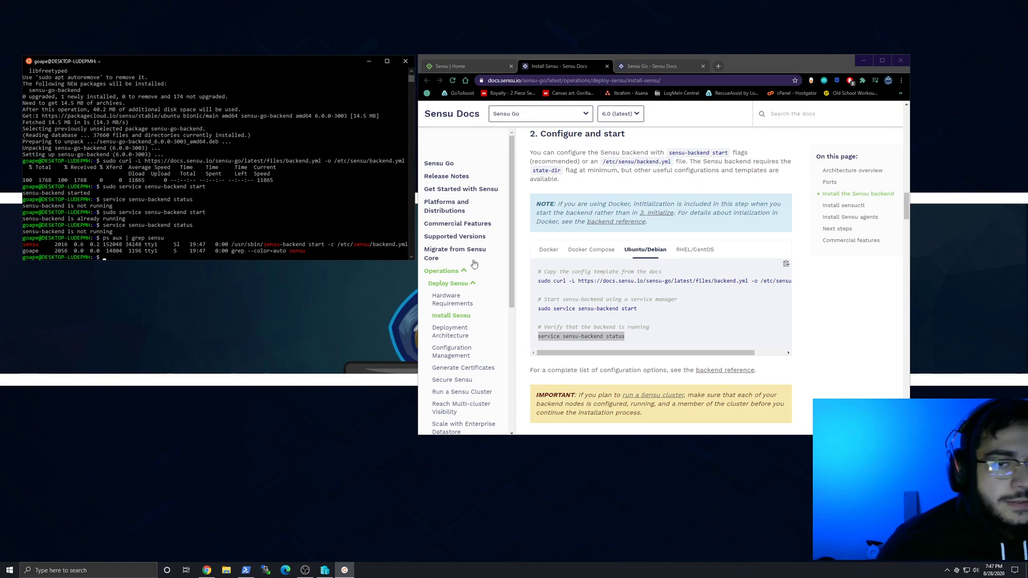
# - Export SENSU_BACKEND_CLUSTER_ADMIN_USERNAME=ibrahim and the admin password variable
pyautogui.scroll(-3)
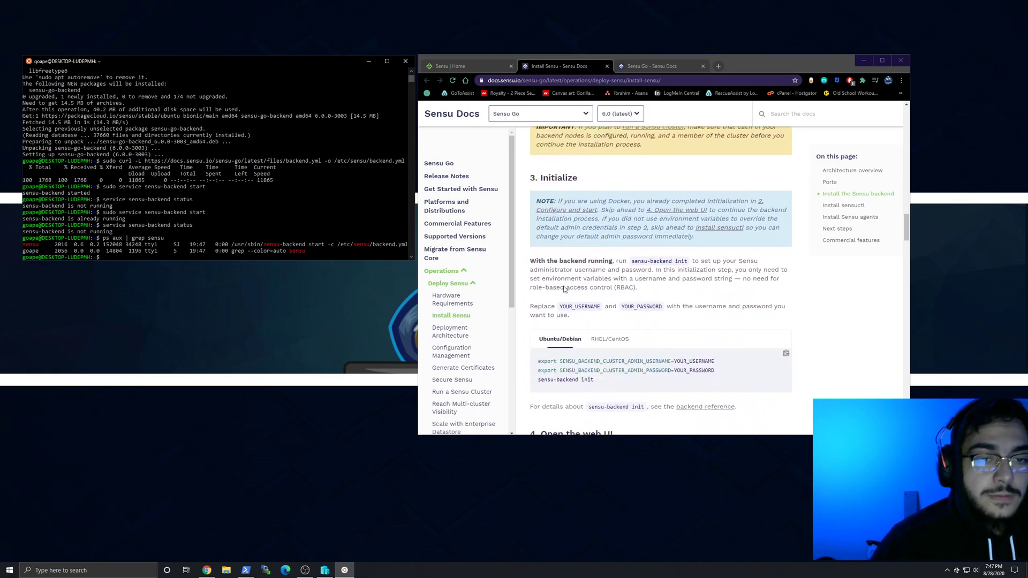
pyautogui.scroll(-3)
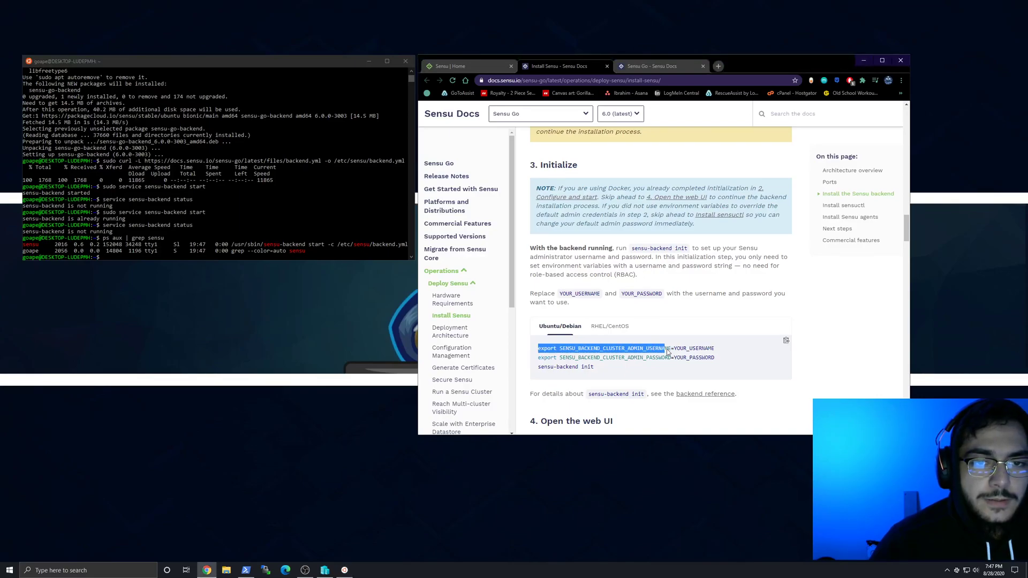
pyautogui.moveTo(552, 311)
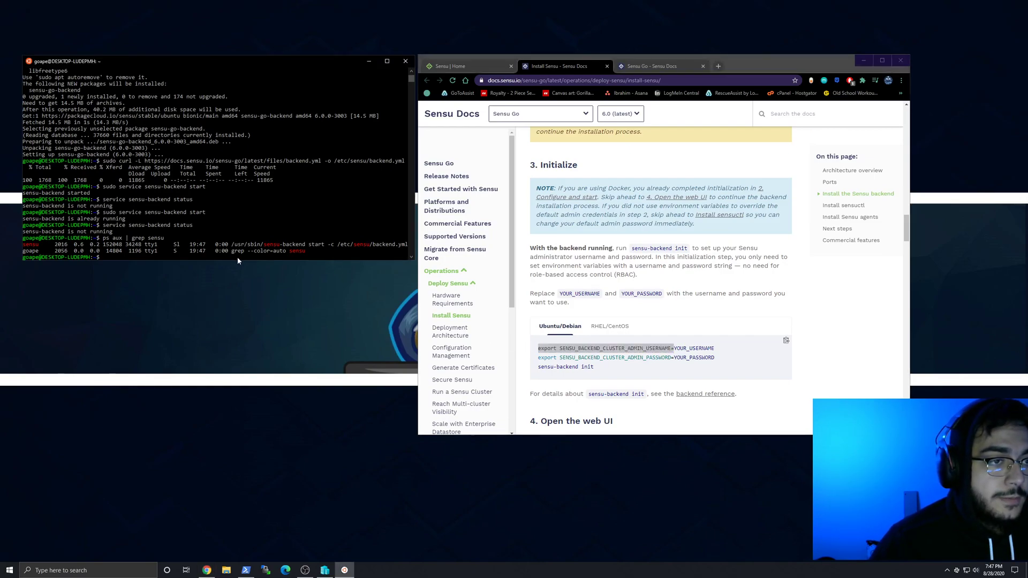
pyautogui.write('export SENSU_BACKEND_CLUSTER_ADMIN_USERNAME=ibrahim')
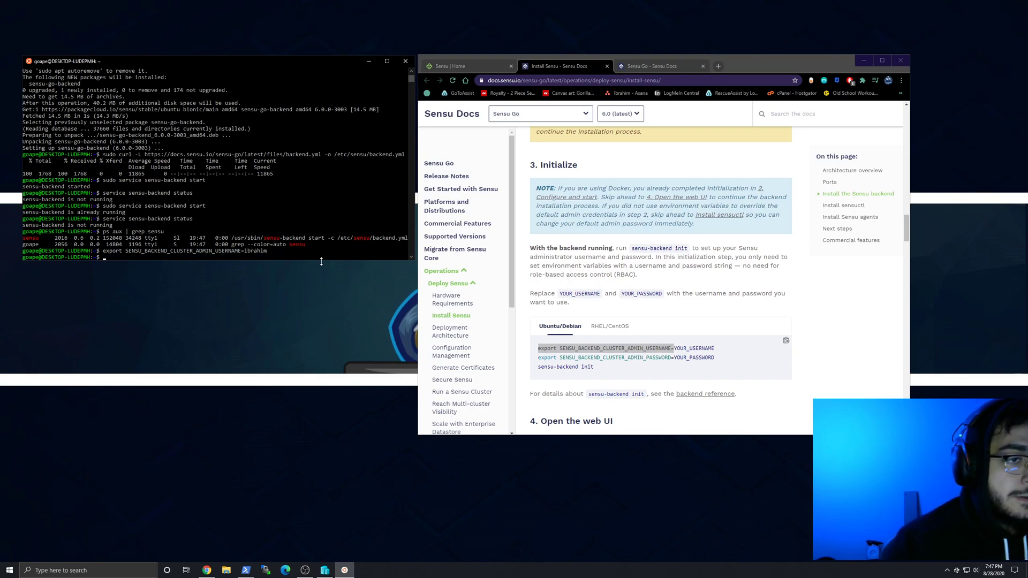
pyautogui.write('export SENSU_BACKEND_CLUSTER_ADMIN_USERNAME=ibrahim')
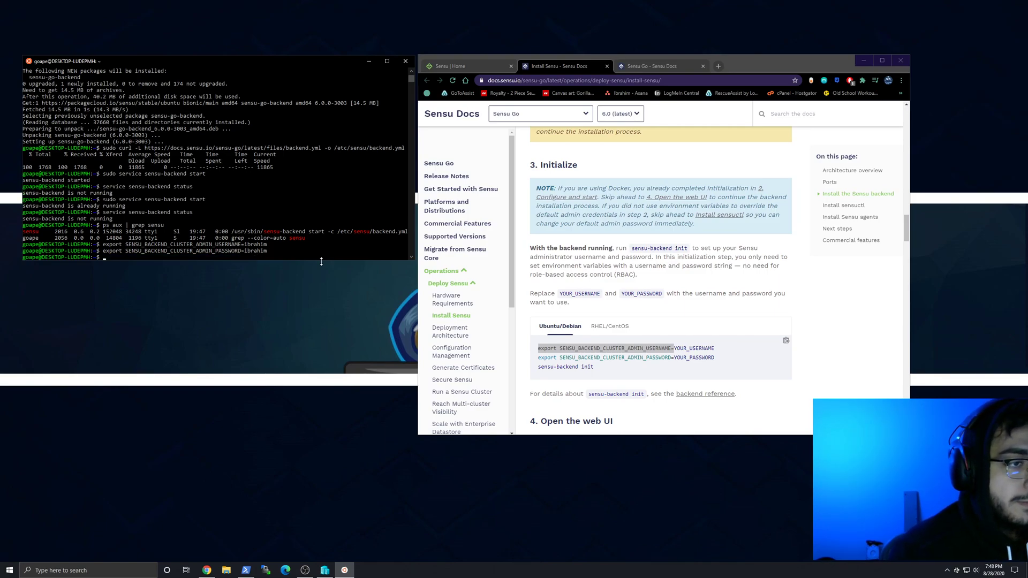
# - Initialize the backend datastore with the sensu-backend init command from the docs
pyautogui.moveTo(537, 366); pyautogui.dragTo(593, 366)
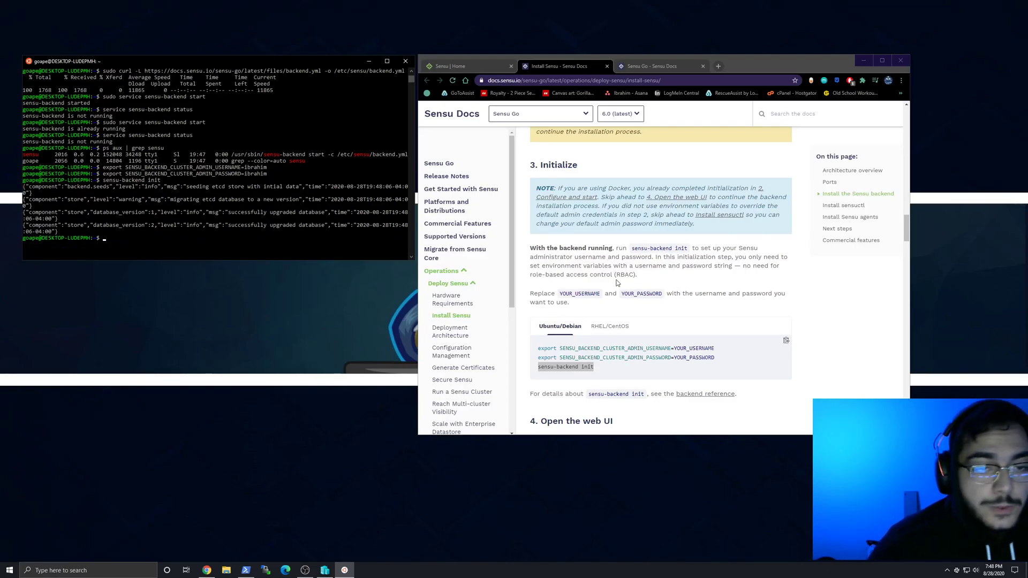
pyautogui.scroll(-3)
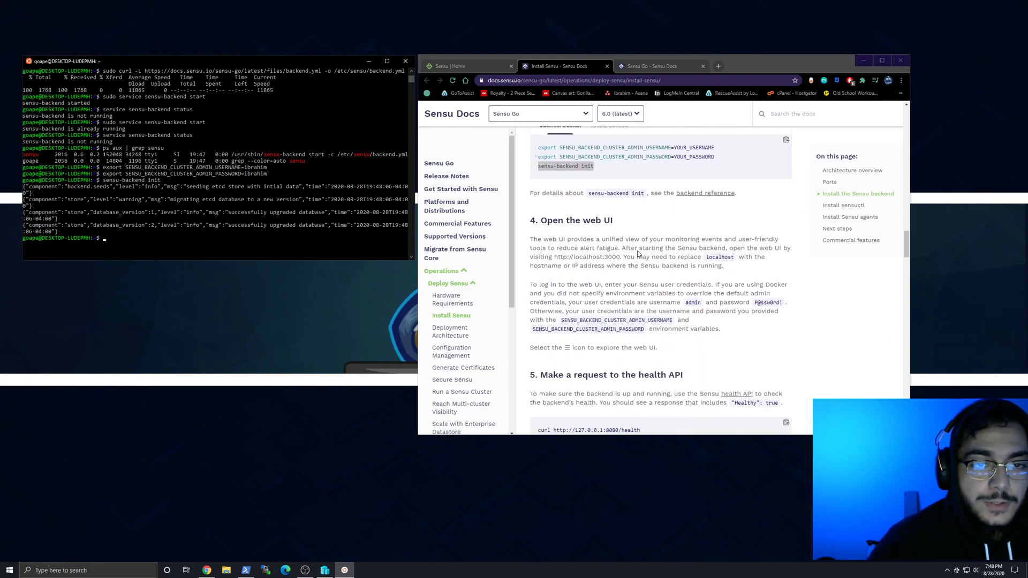
pyautogui.moveTo(603, 220)
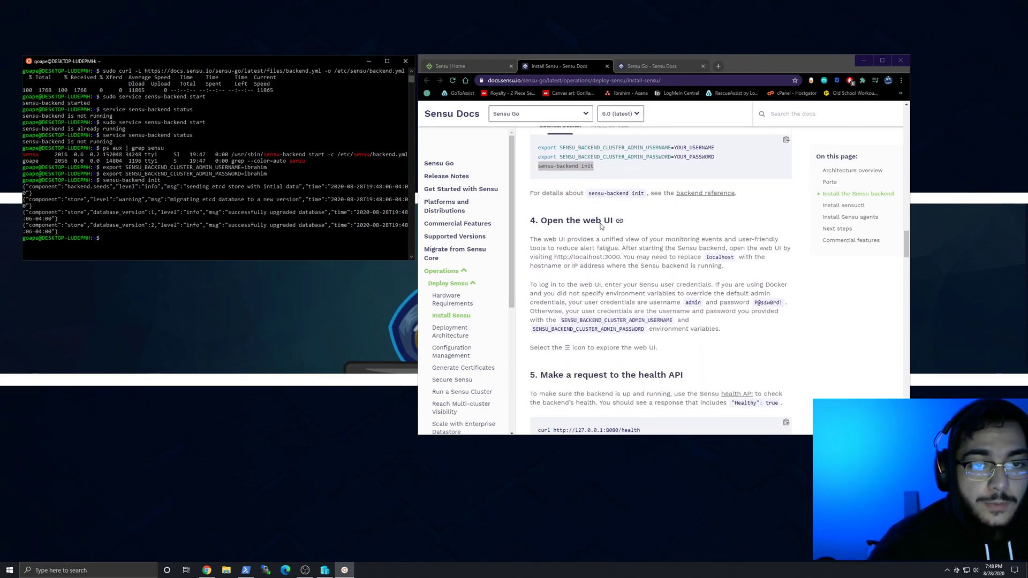
# - Sign in to the Sensu web UI as ibrahim and dismiss the password breach warning
pyautogui.doubleClick(587, 257)
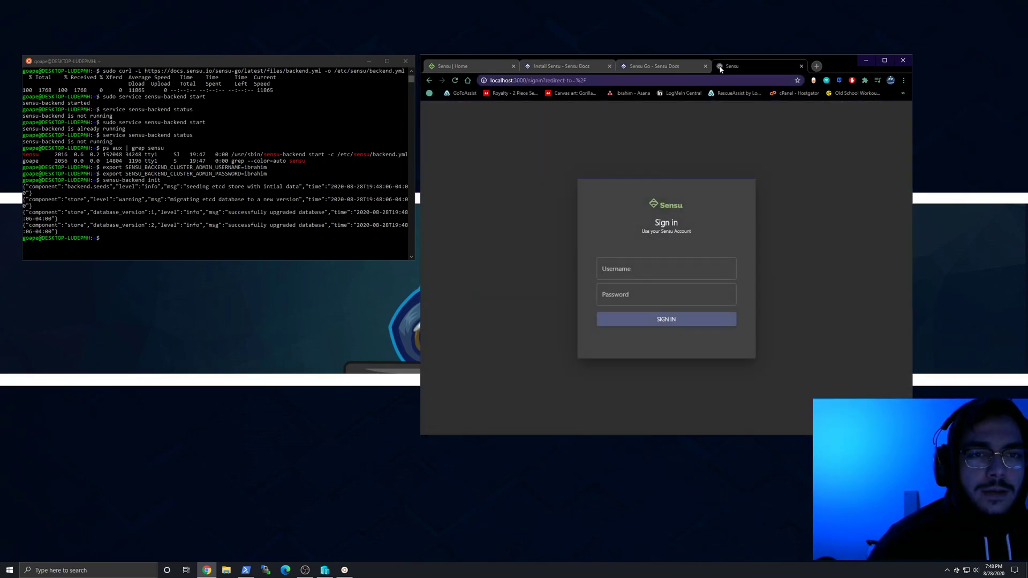
pyautogui.write('ibrahim')
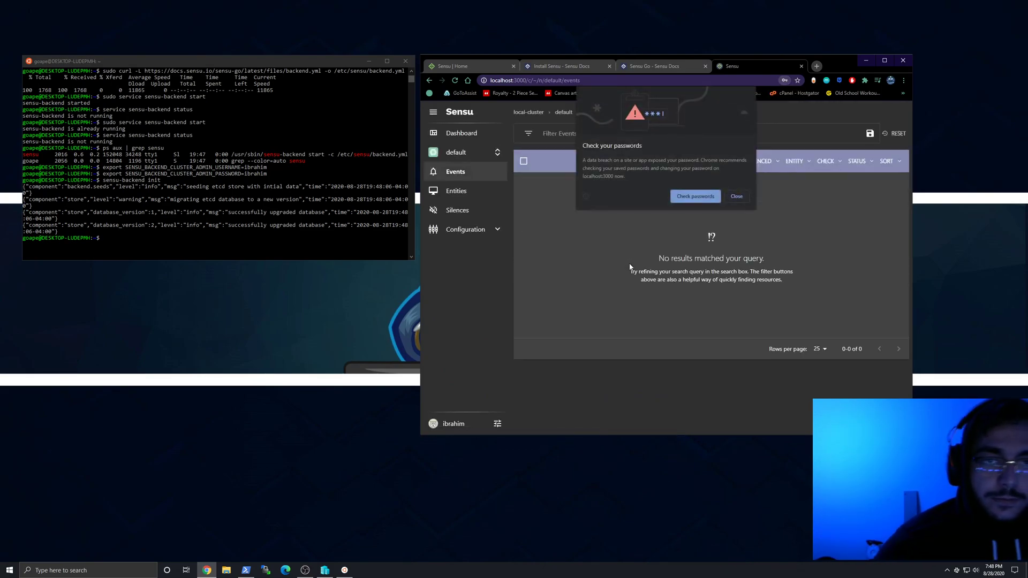
pyautogui.click(735, 196)
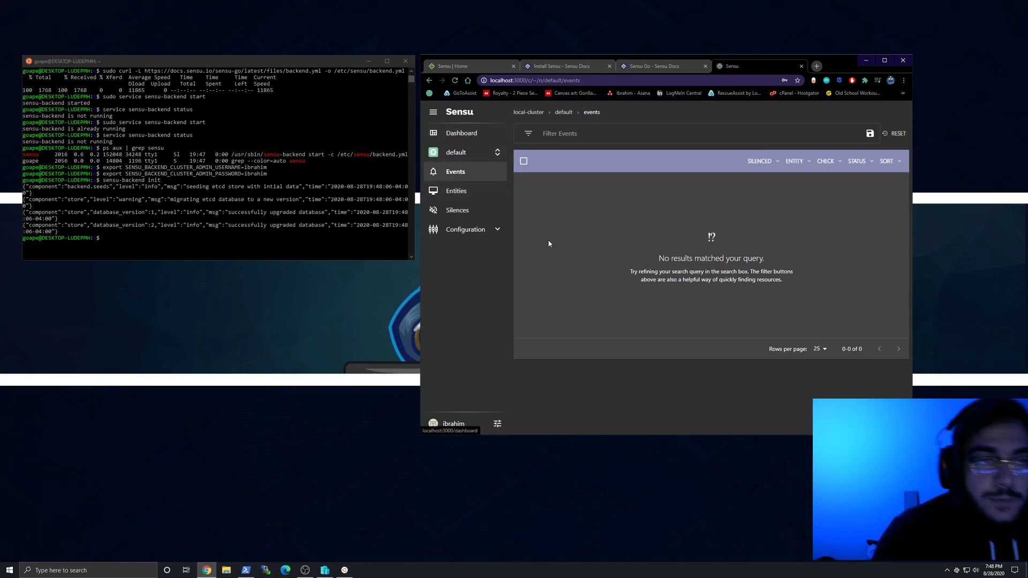
# - Browse the empty Entities, Silences, Checks, Handlers and Mutators pages
pyautogui.click(455, 190)
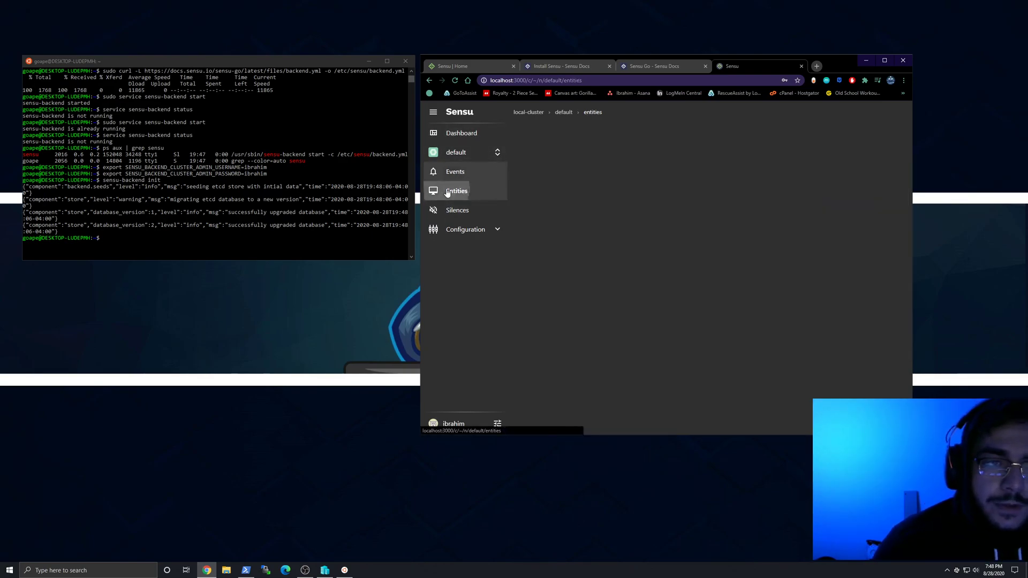
pyautogui.click(456, 191)
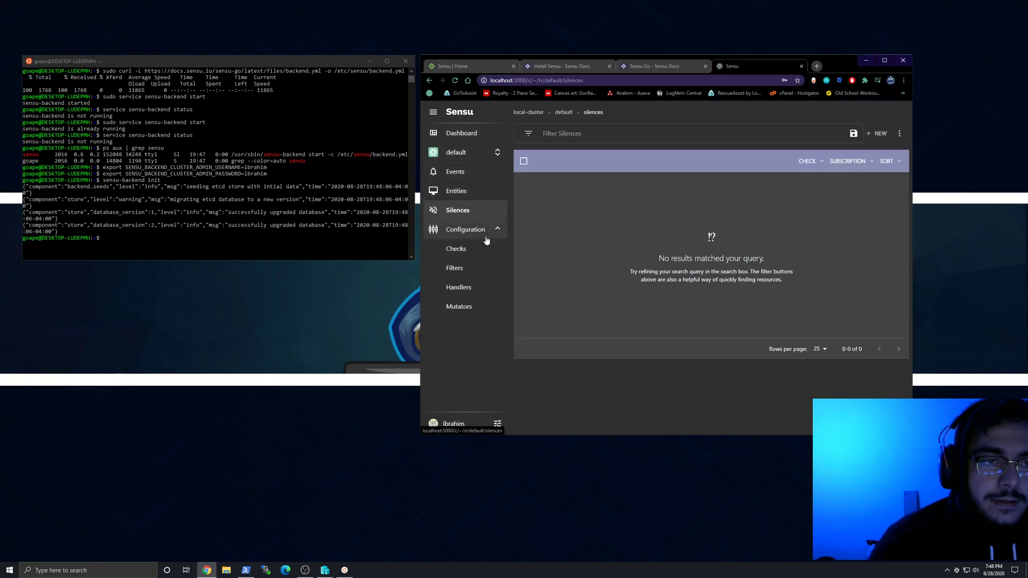
pyautogui.click(456, 248)
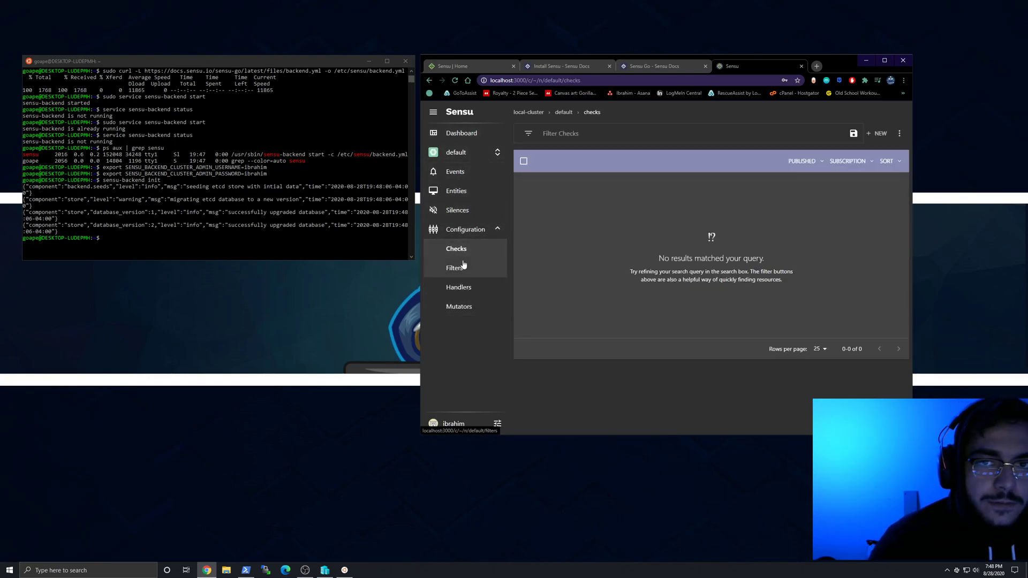
pyautogui.click(458, 287)
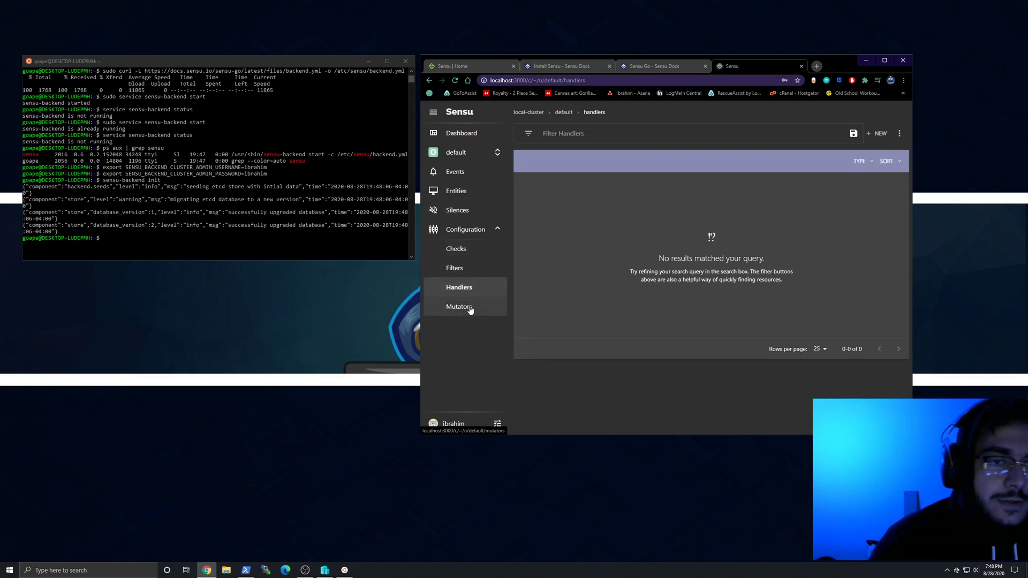
pyautogui.click(460, 306)
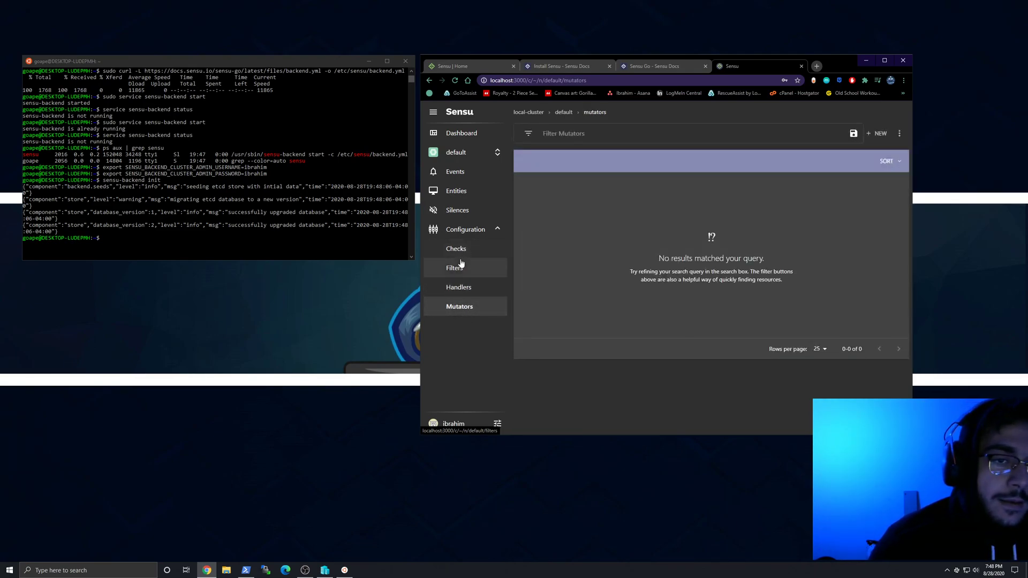
# - Revisit Checks and Handlers, then view the empty event Filters list
pyautogui.click(456, 248)
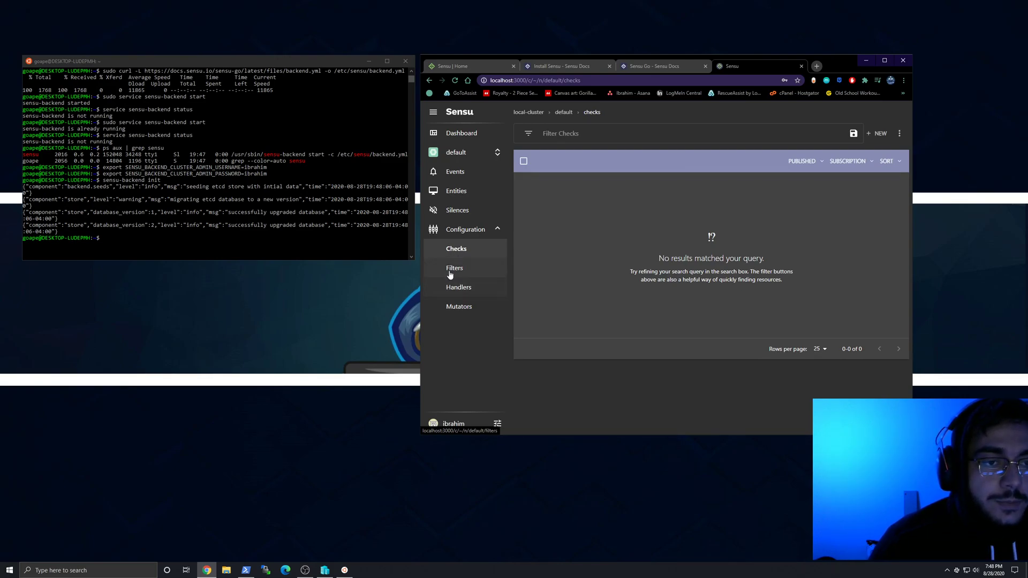
pyautogui.click(459, 287)
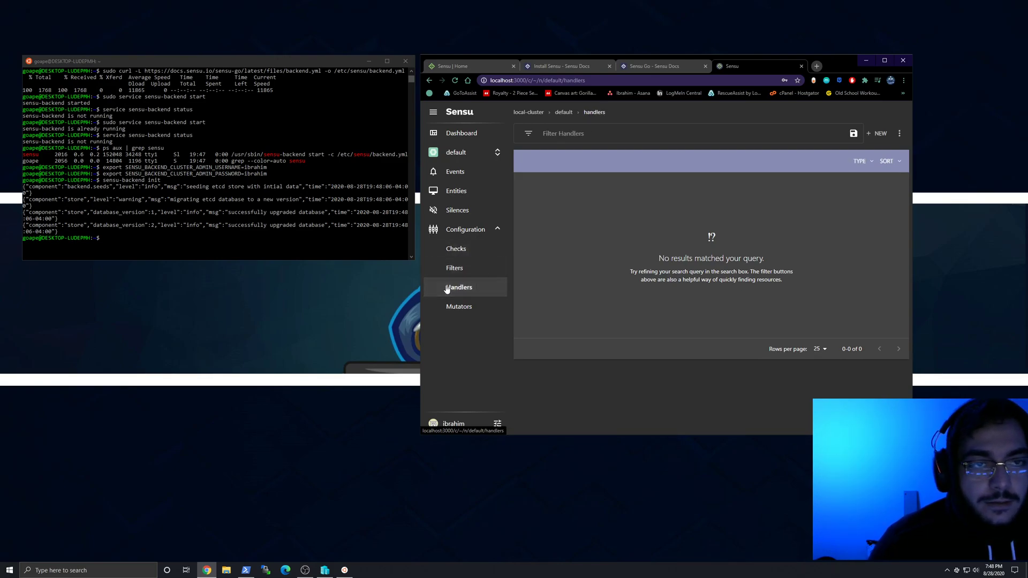
pyautogui.click(455, 248)
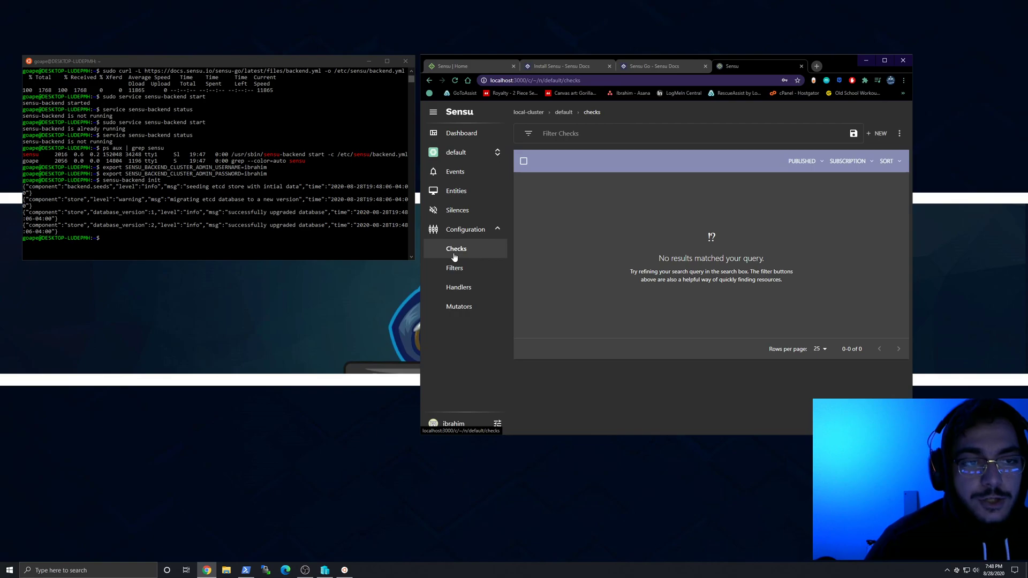
pyautogui.click(455, 268)
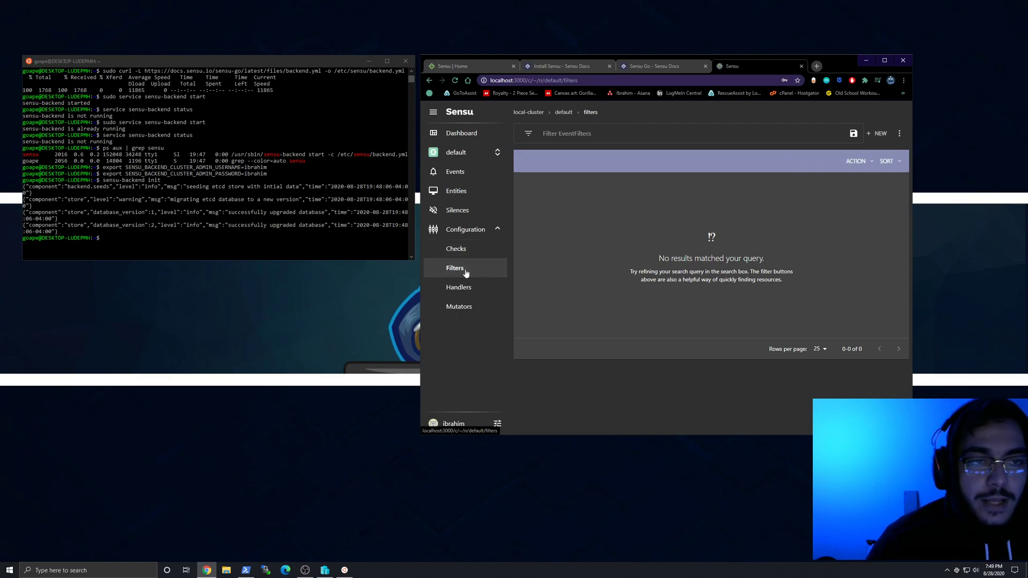
pyautogui.moveTo(458, 287)
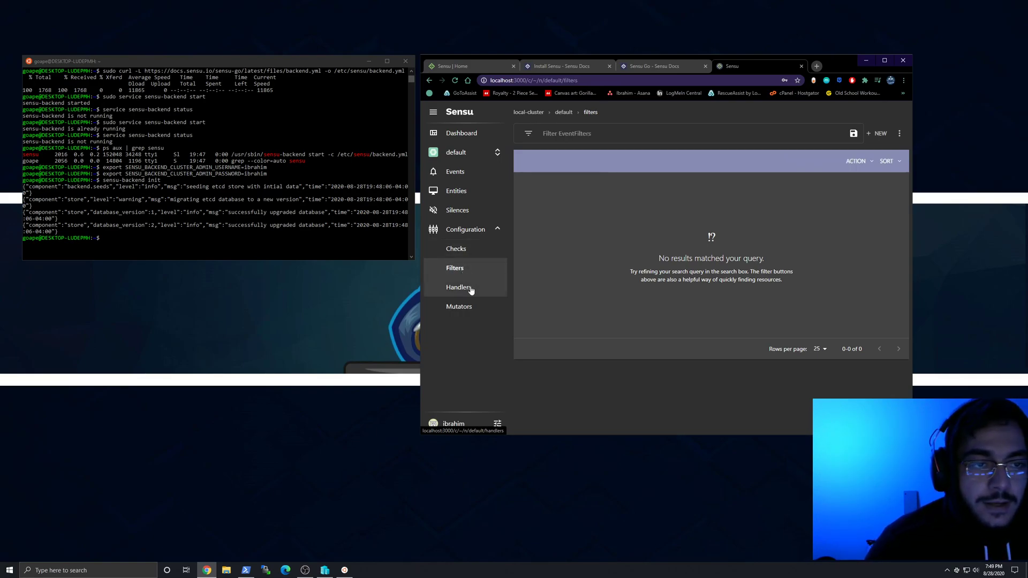
pyautogui.click(459, 287)
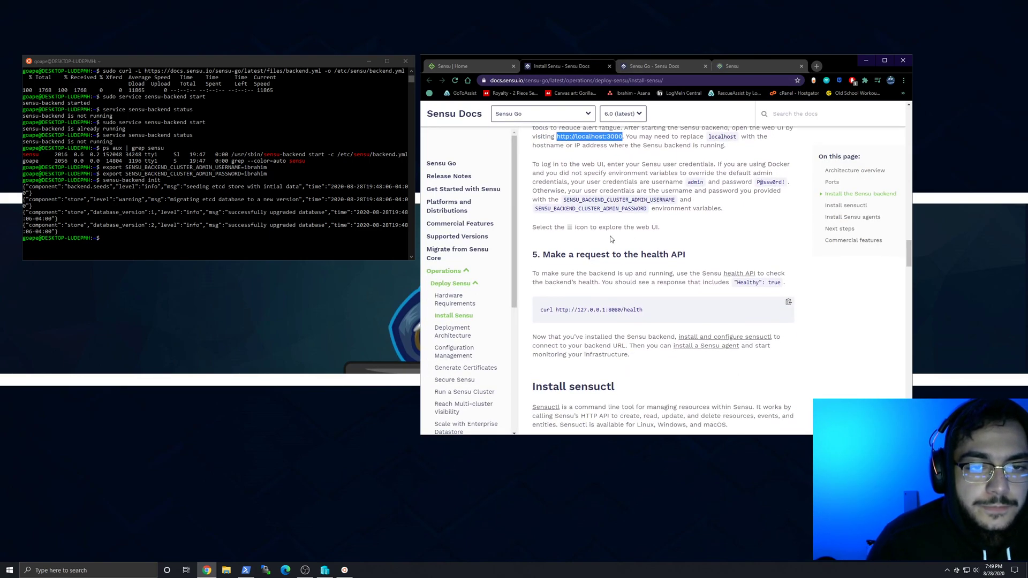
pyautogui.scroll(-3)
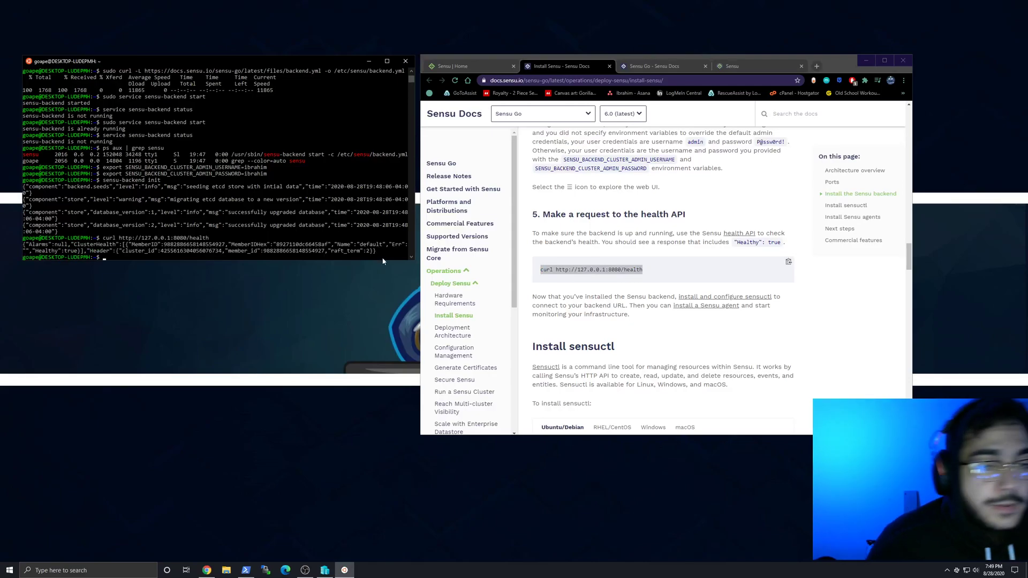
pyautogui.moveTo(592, 357)
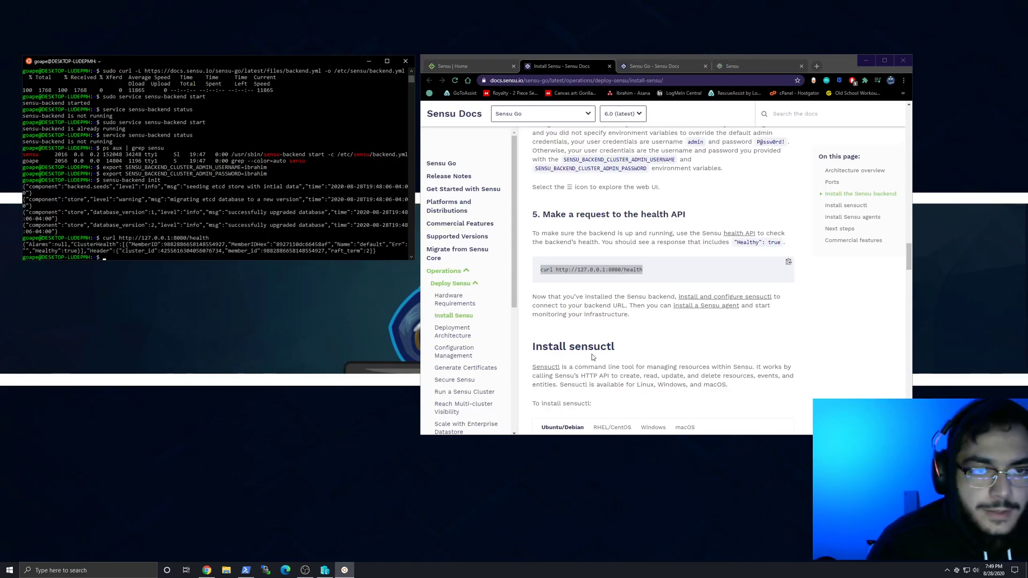
pyautogui.scroll(-3)
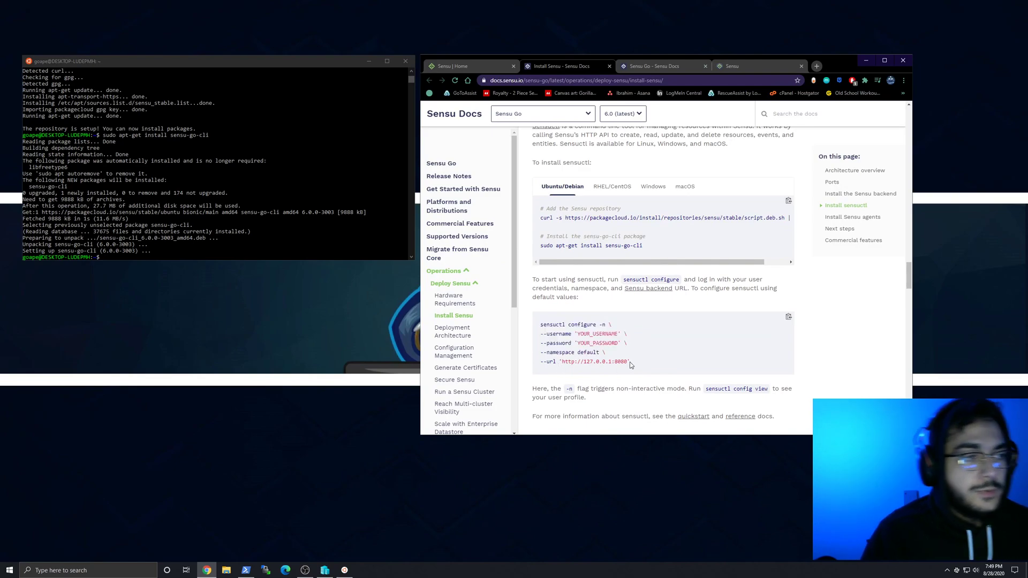
# - Paste the docs' sensuctl configure snippet into a blank Notepad document
pyautogui.moveTo(540, 324); pyautogui.dragTo(629, 361)
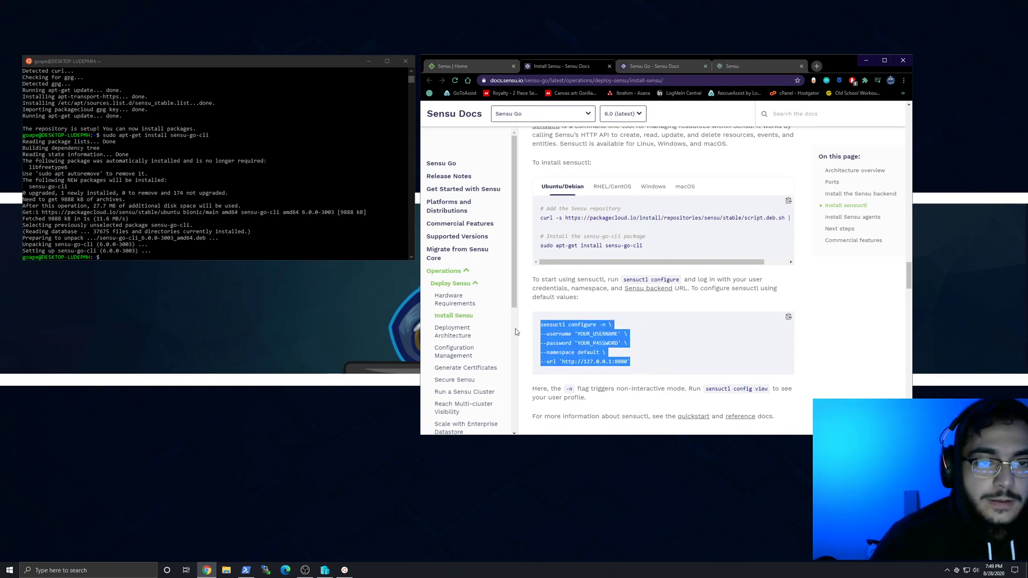
pyautogui.click(8, 569)
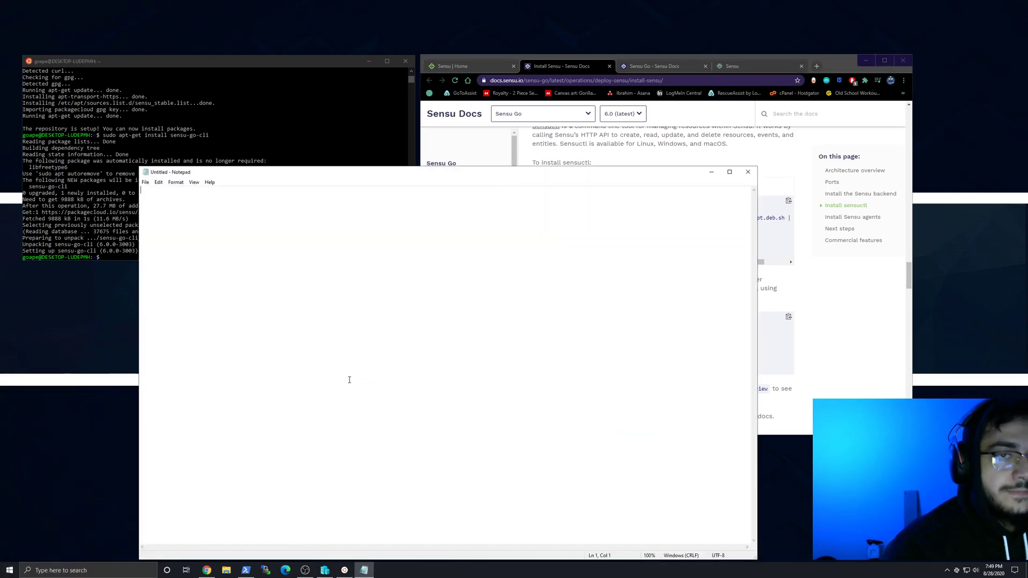
pyautogui.write('sensuctl configure -n \\')
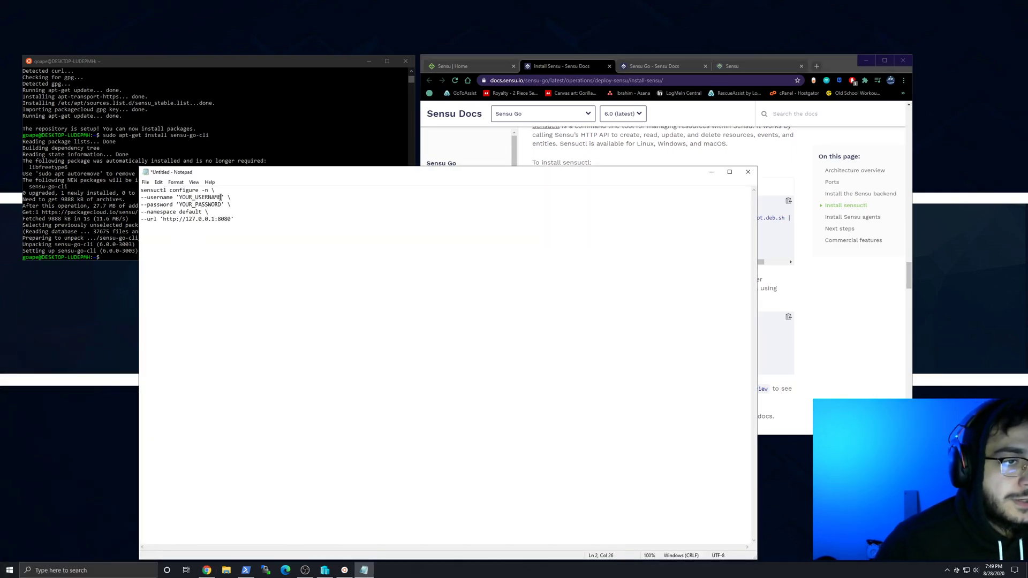
# - Replace YOUR_USERNAME and YOUR_PASSWORD with the ibrahim admin credentials and copy the command
pyautogui.doubleClick(200, 197)
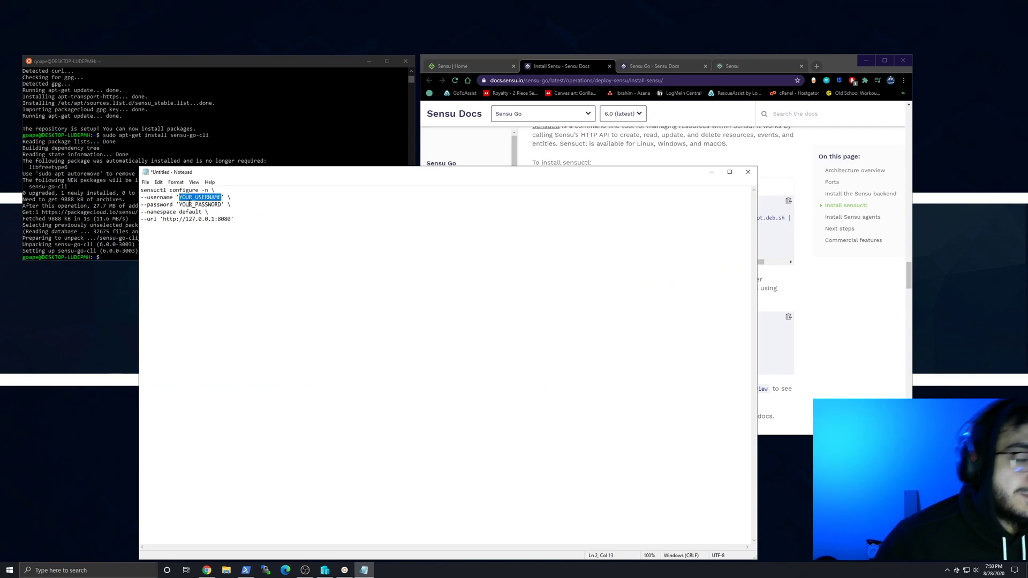
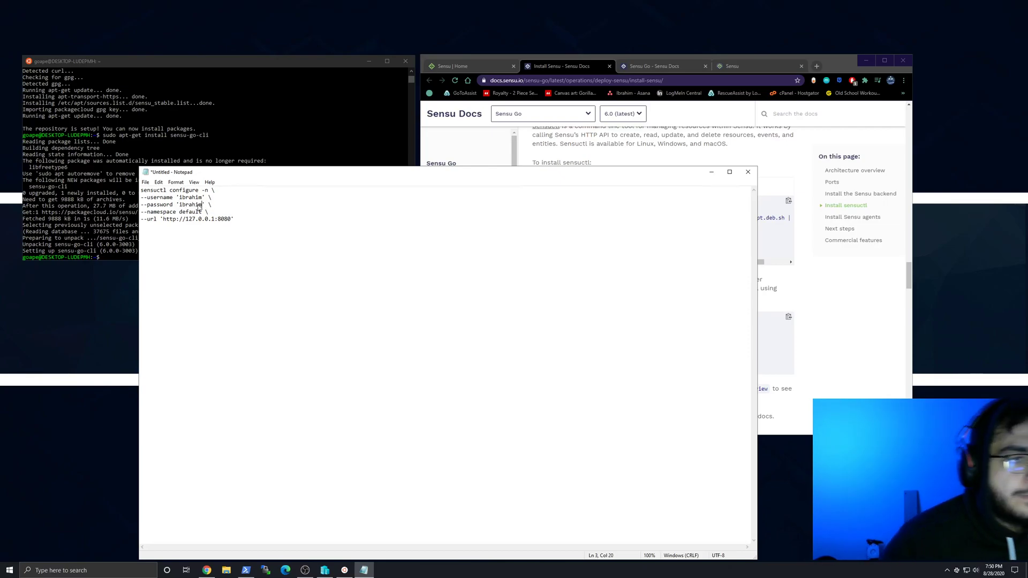
pyautogui.press('ctrl+a')
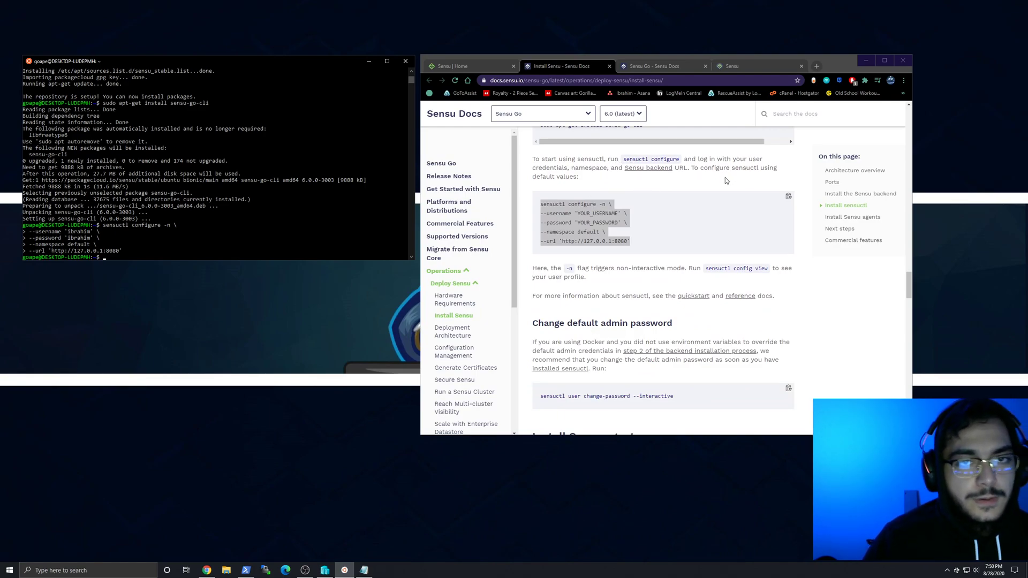
# - Run the edited sensuctl configure command and scroll the docs to Install Sensu agents
pyautogui.scroll(-3)
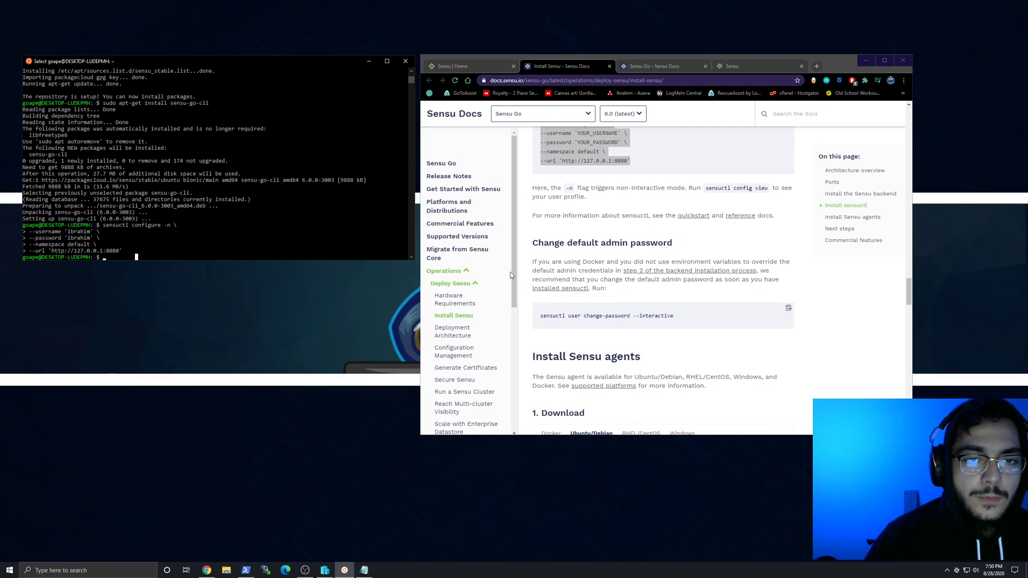
pyautogui.scroll(-3)
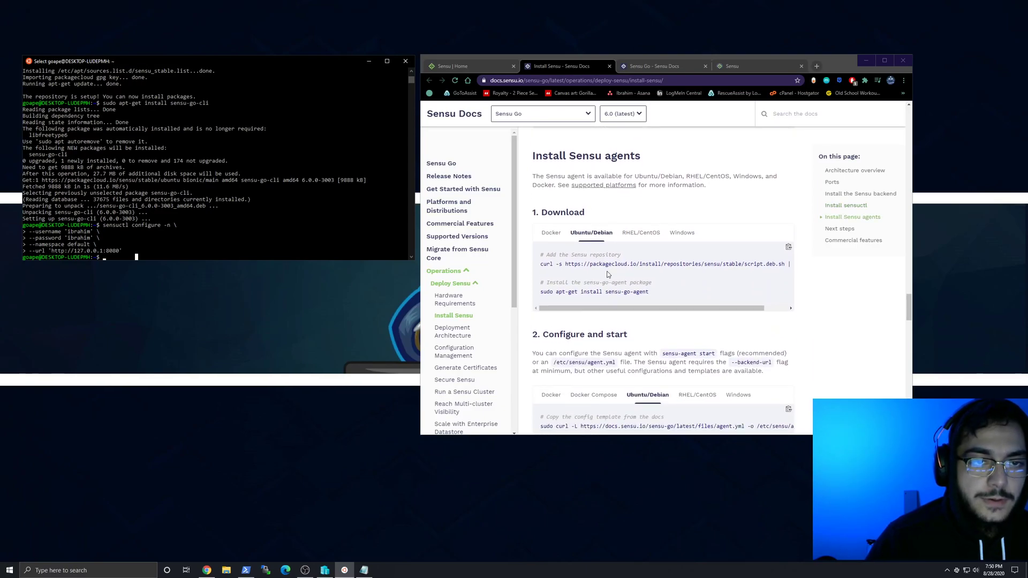
pyautogui.moveTo(313, 244)
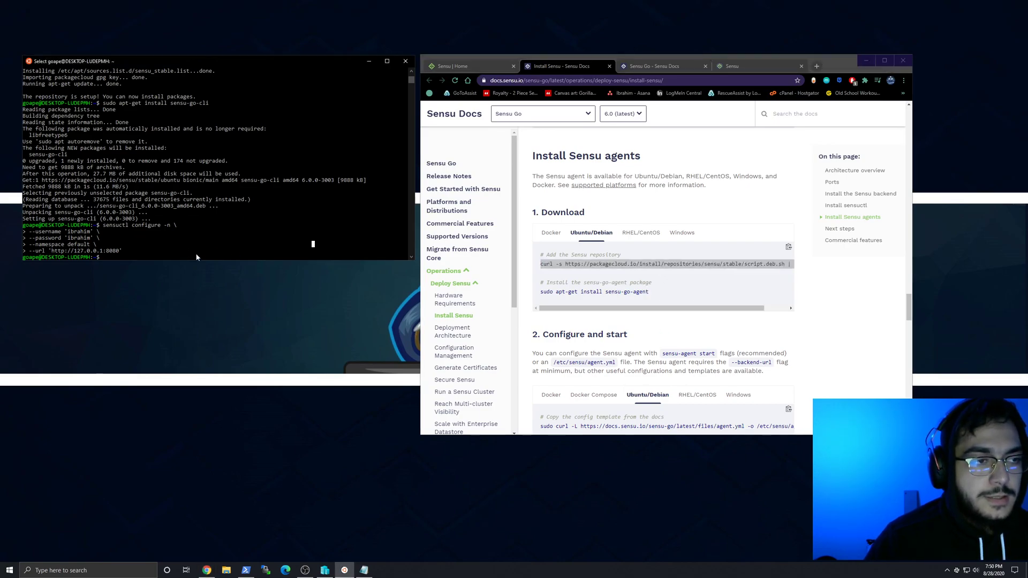
pyautogui.moveTo(260, 247)
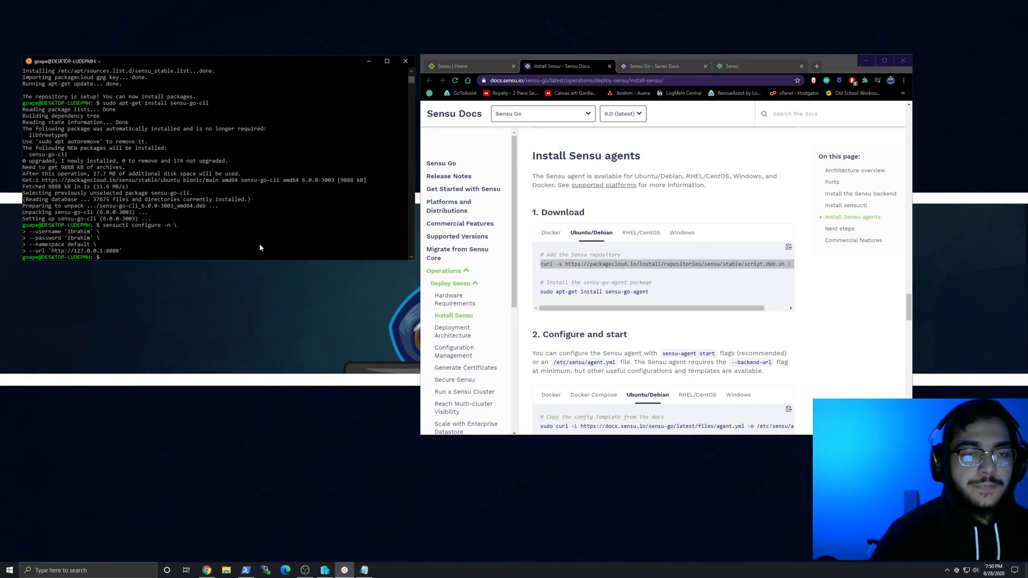
# - Install sensu-go-agent from the repository and download the agent.yml template to /etc/sensu
pyautogui.rightClick(665, 263)
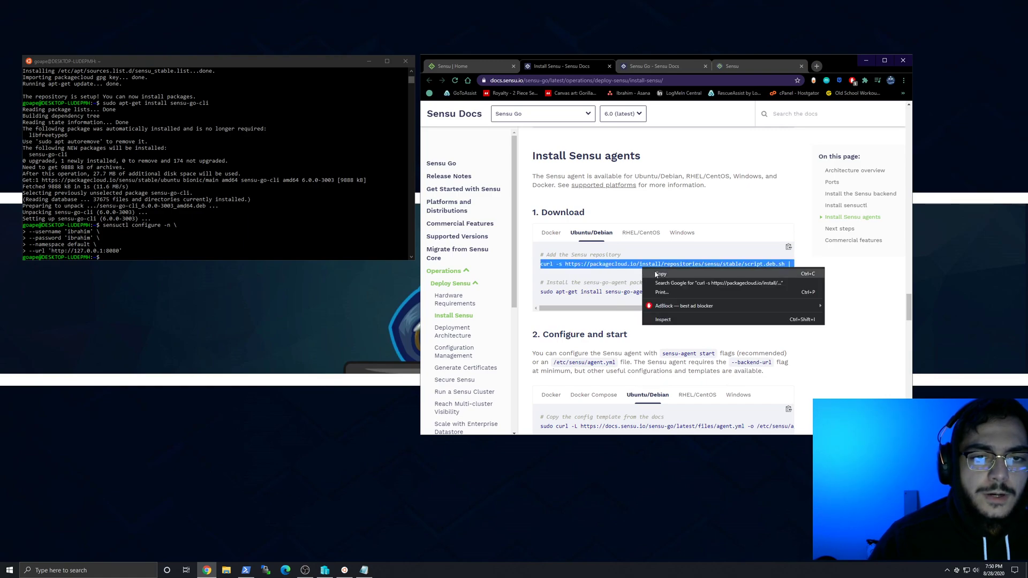
pyautogui.click(660, 274)
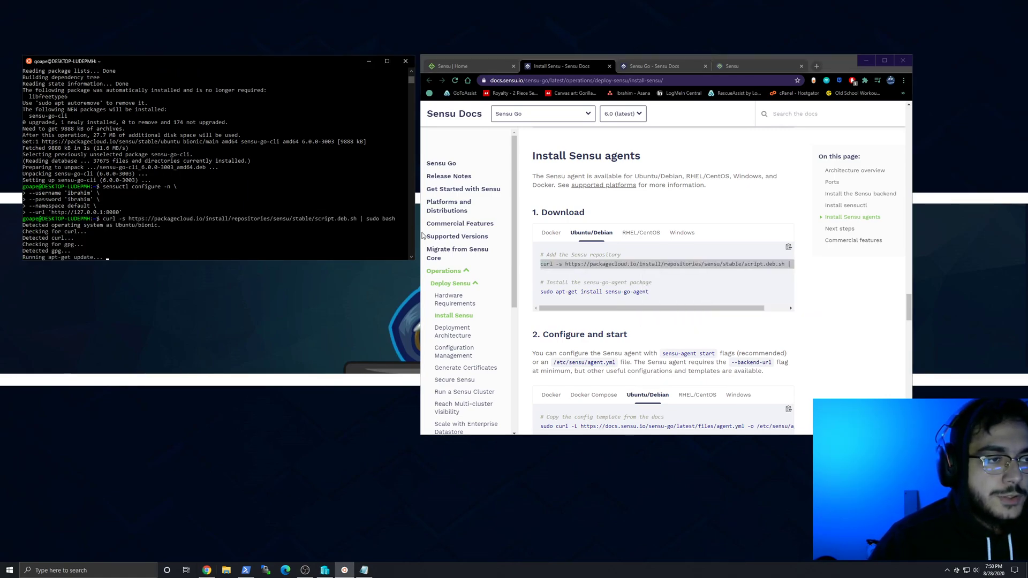
pyautogui.moveTo(375, 326)
pyautogui.write('sudo apt-get install sensu-go-agent')
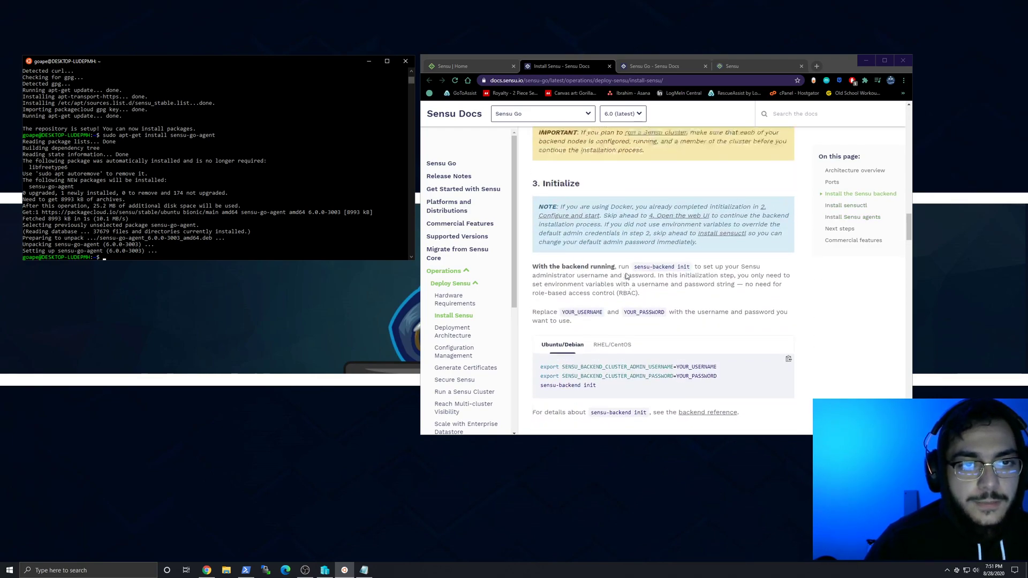
pyautogui.scroll(-3)
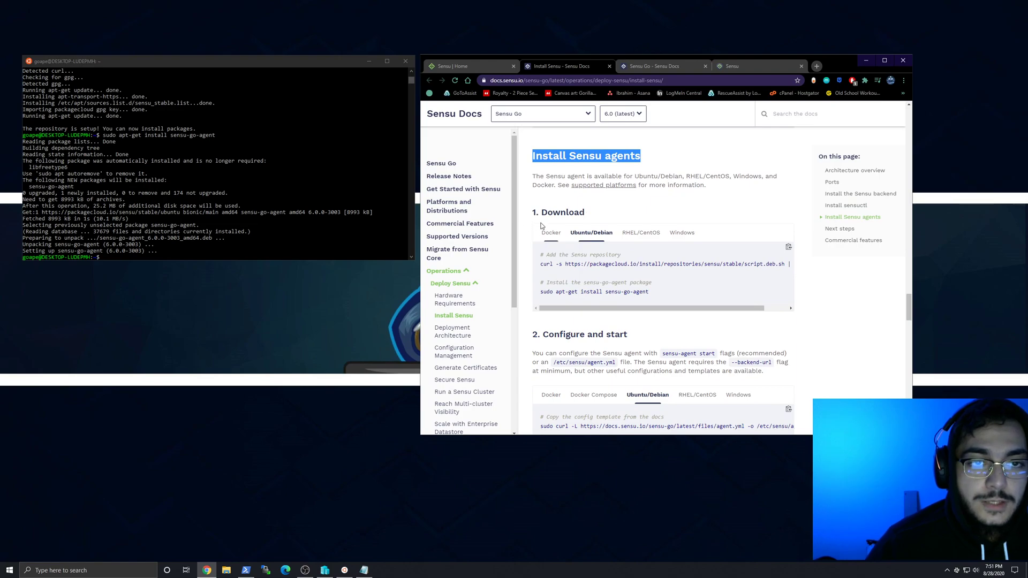
pyautogui.scroll(-3)
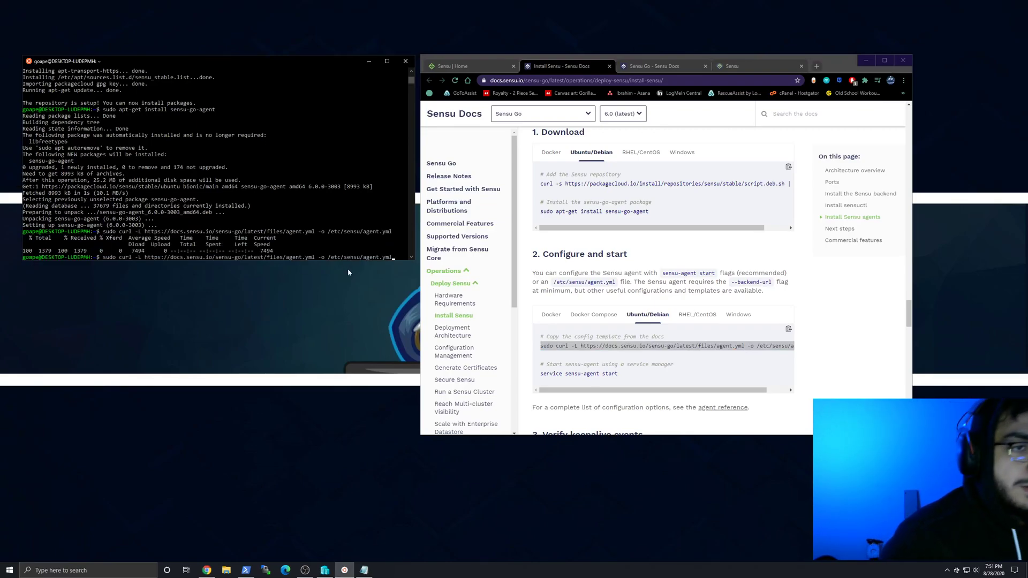
pyautogui.write('cd /')
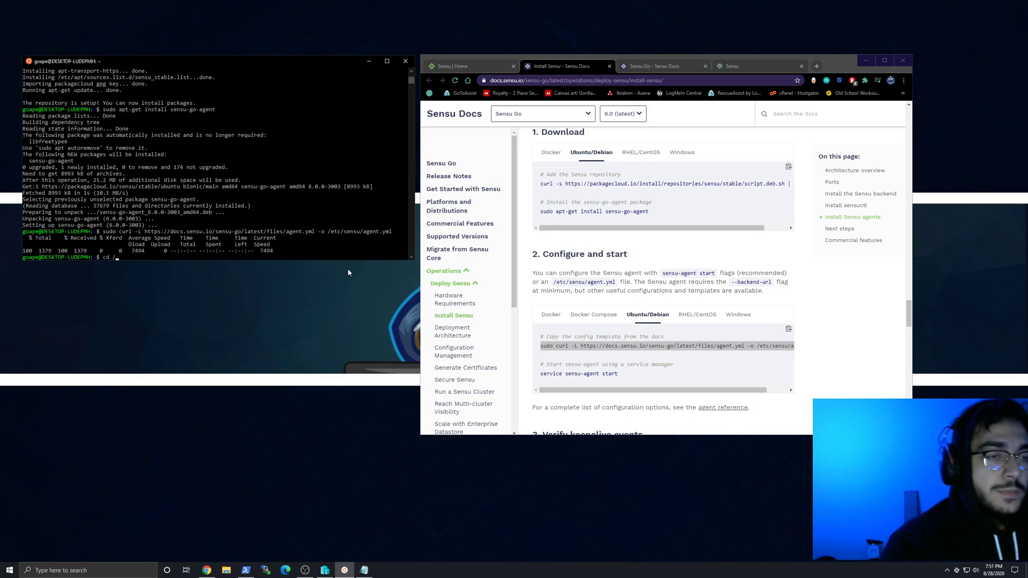
pyautogui.write('etc/sensu/agent.yml')
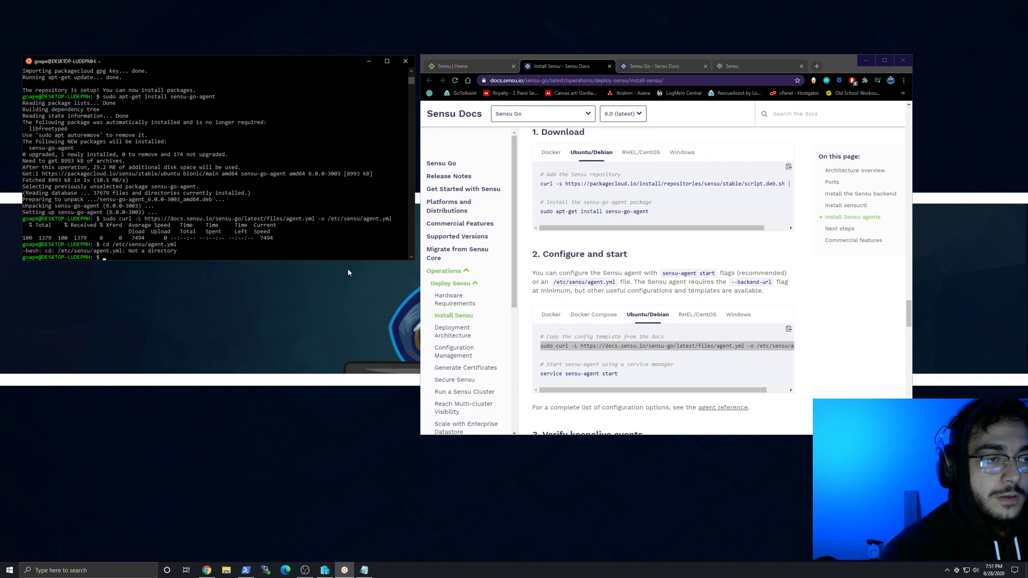
pyautogui.write('nano /etc/s')
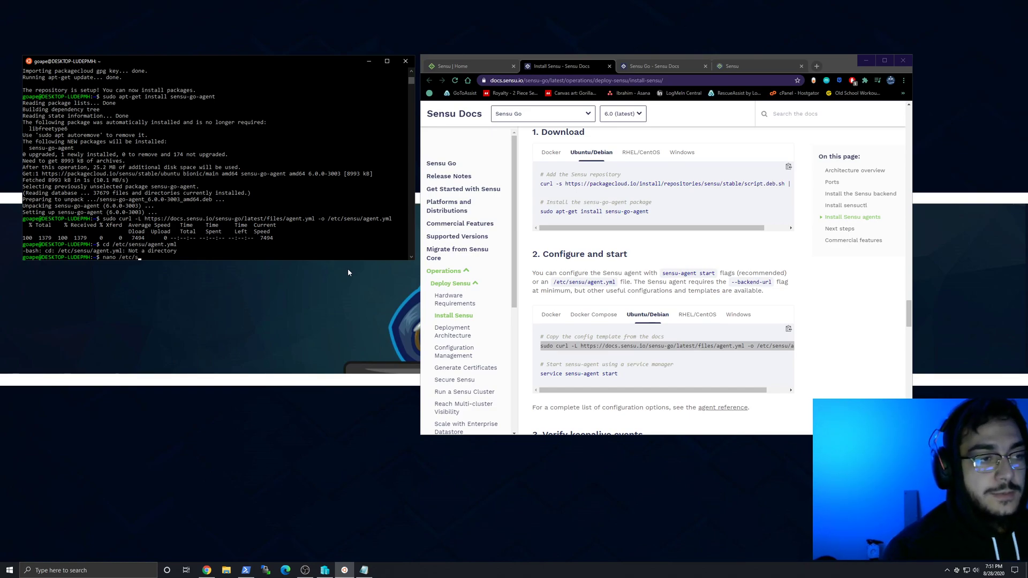
pyautogui.write('ensu')
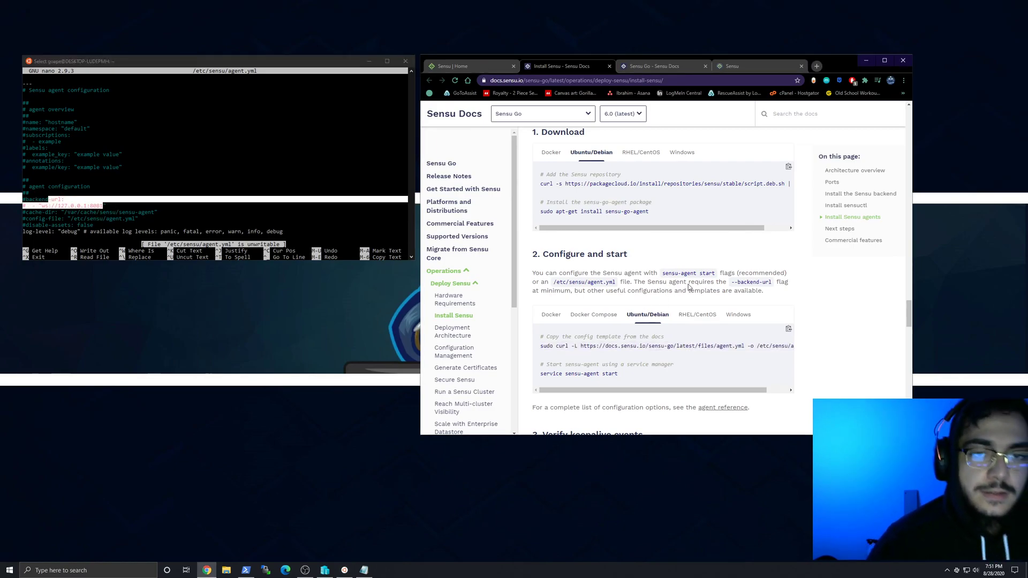
pyautogui.moveTo(784, 272); pyautogui.dragTo(531, 282)
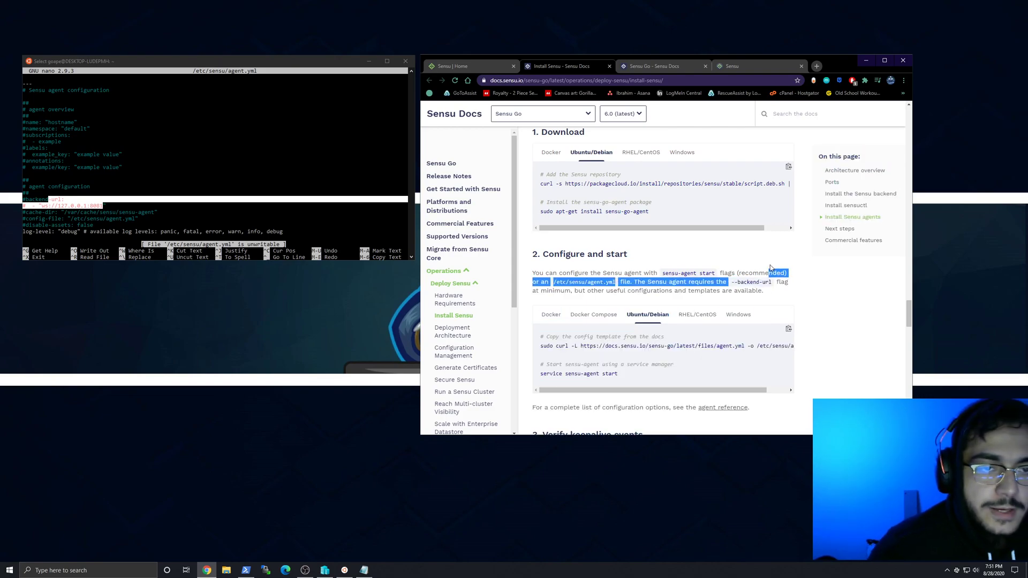
pyautogui.scroll(-3)
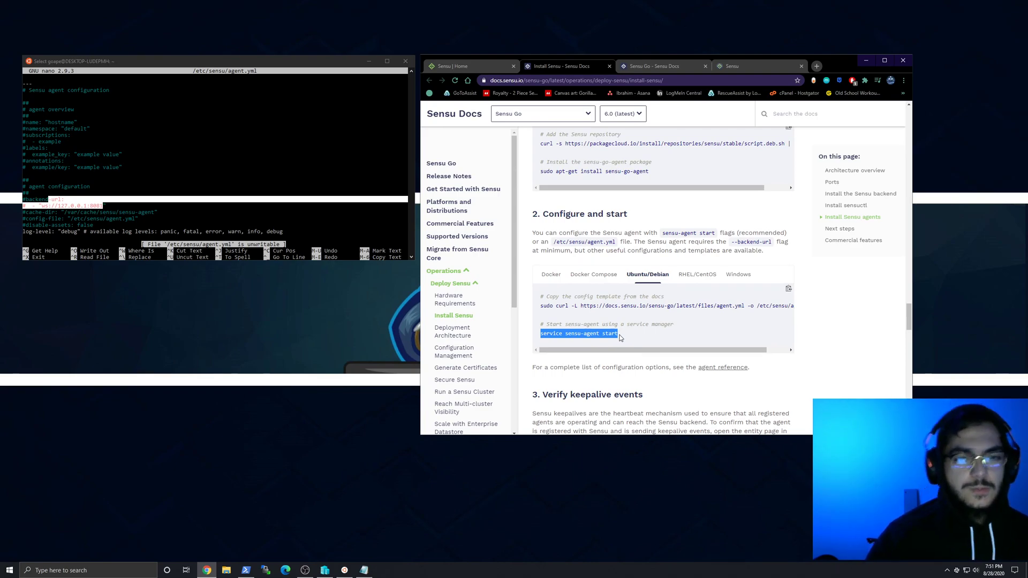
pyautogui.moveTo(447, 260)
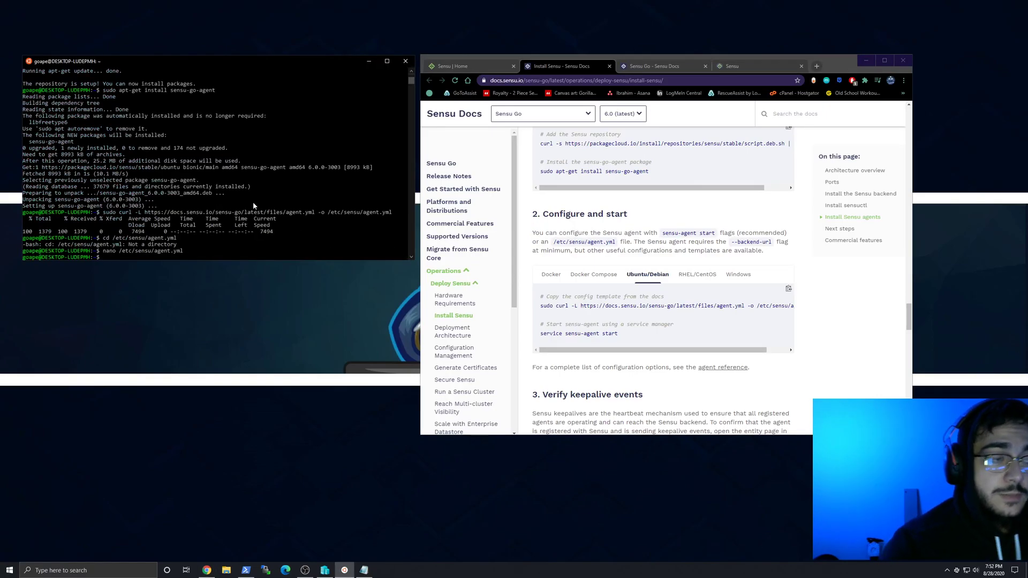
pyautogui.write('sensu-agent start')
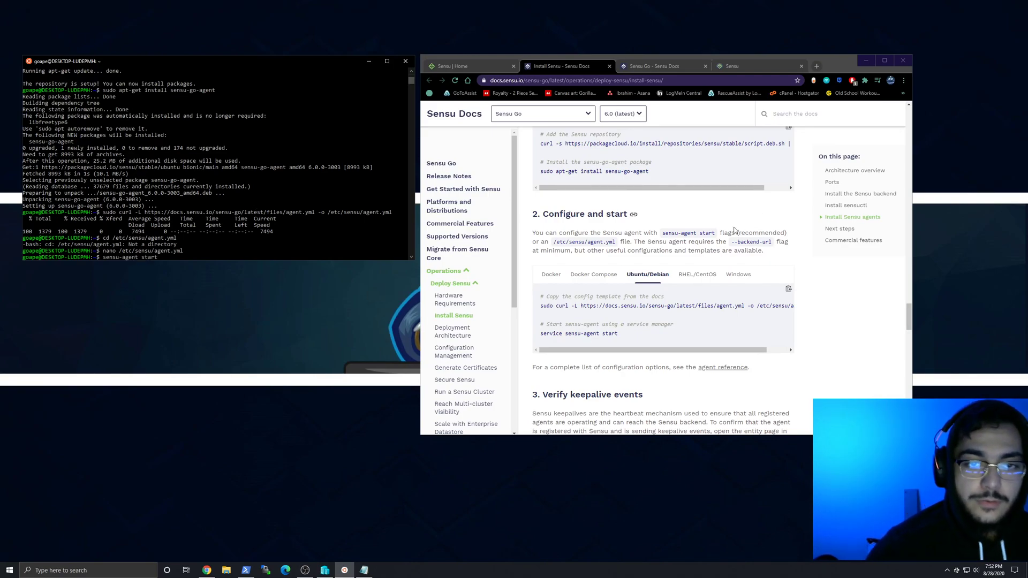
pyautogui.write('--backend-url')
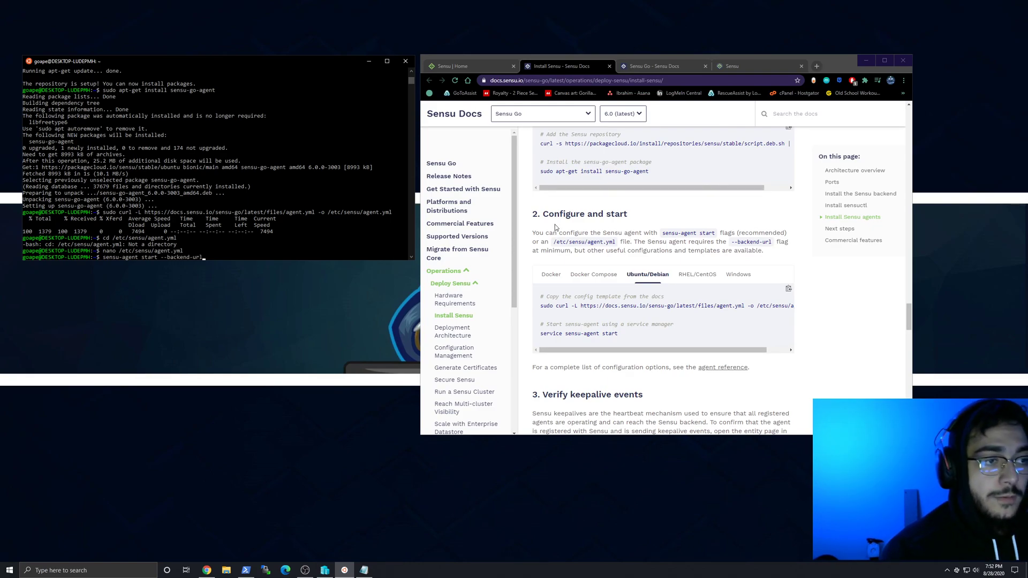
pyautogui.write('ws')
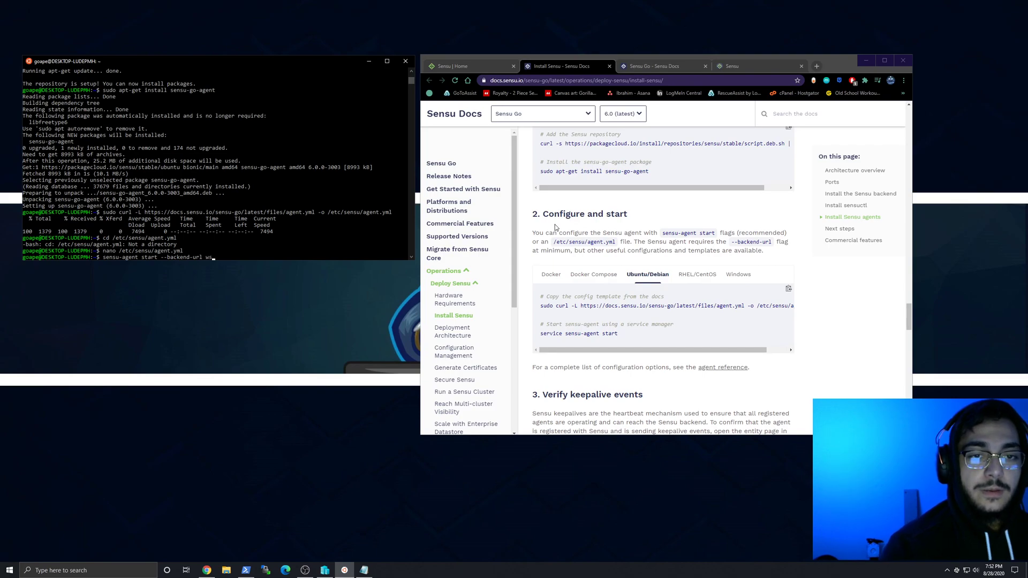
pyautogui.write('://')
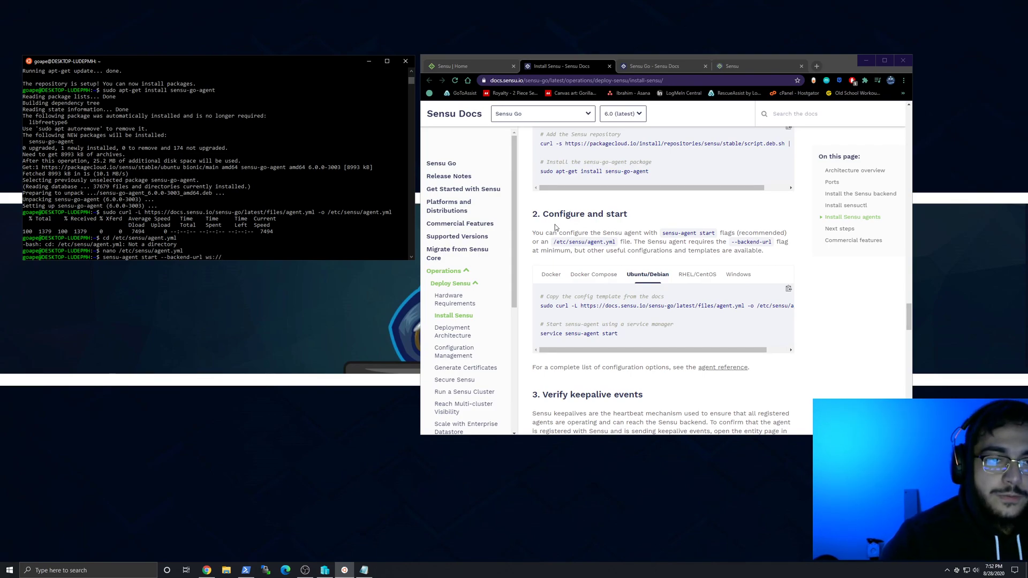
pyautogui.write('127.0.0.')
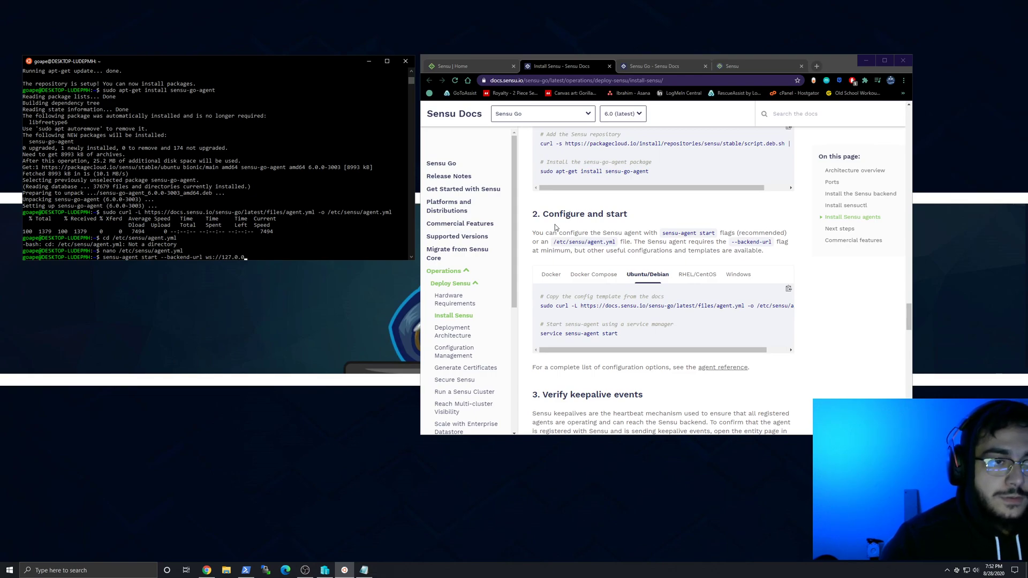
pyautogui.write('1')
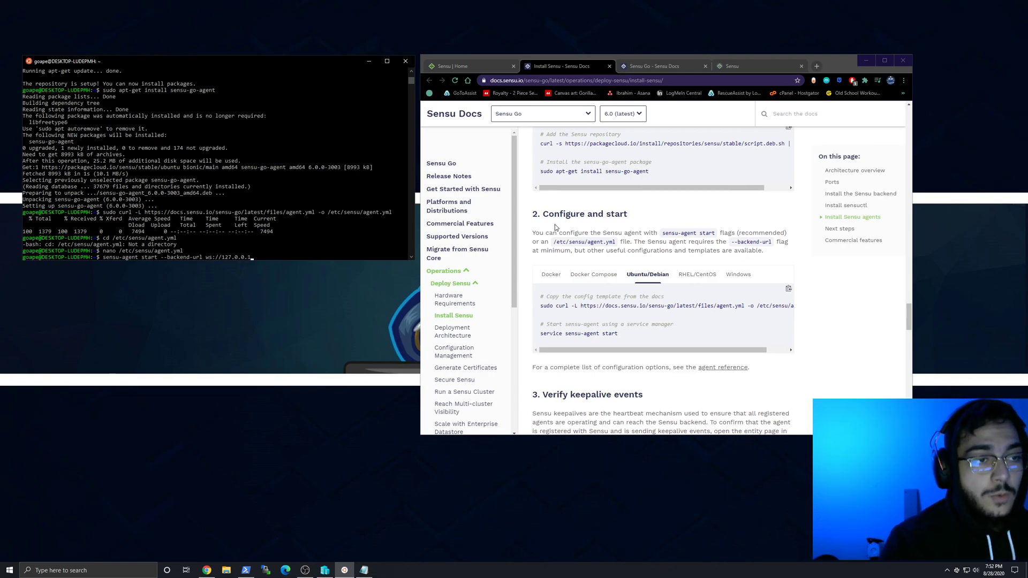
pyautogui.write('808')
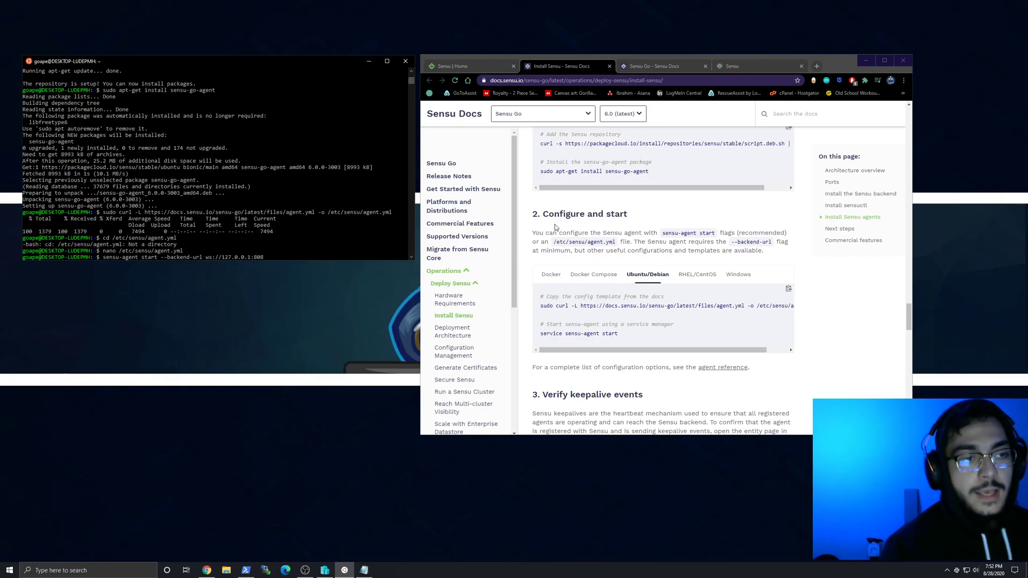
pyautogui.press('BackSpace')
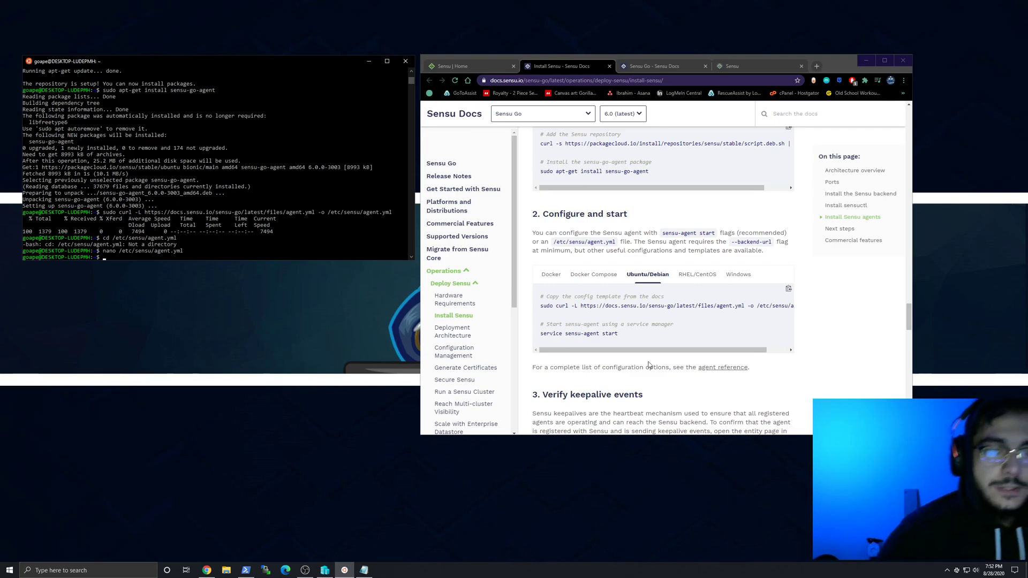
# - Start sensu-agent with sudo and confirm 'service sensu-agent status' reports running
pyautogui.rightClick(578, 332)
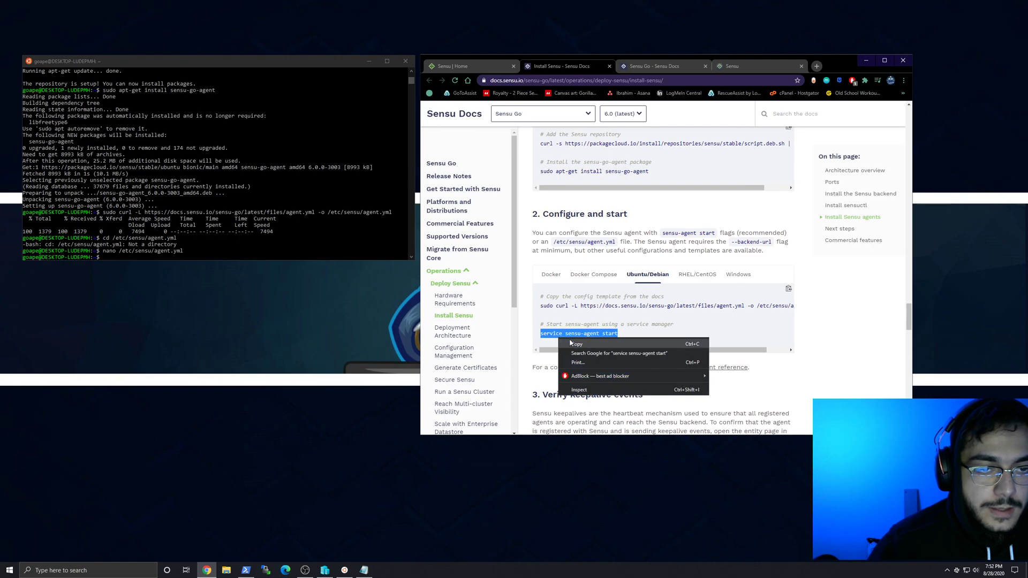
pyautogui.click(576, 344)
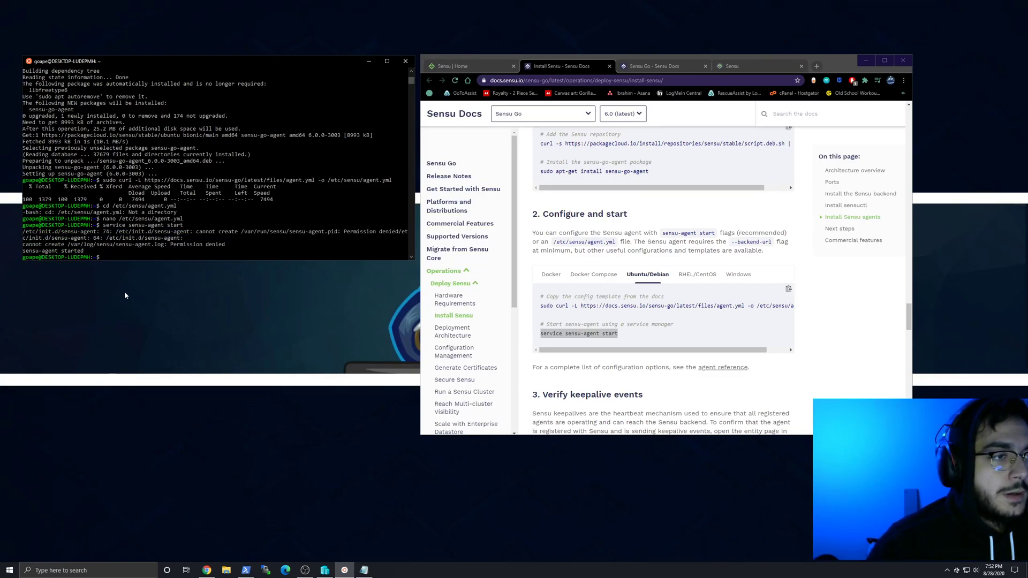
pyautogui.write('sd')
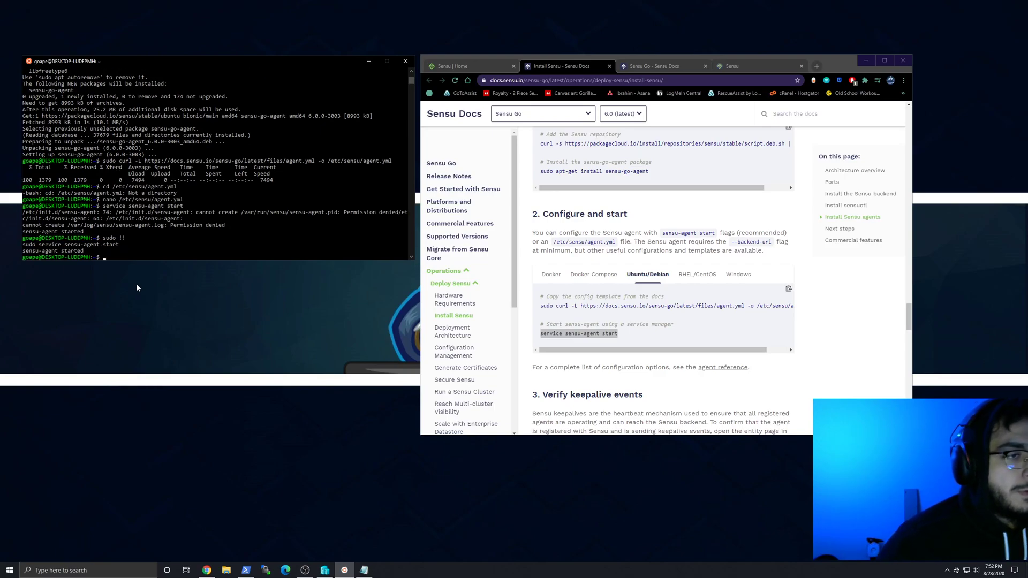
pyautogui.moveTo(294, 260)
pyautogui.write('sudo service sensu-agent status')
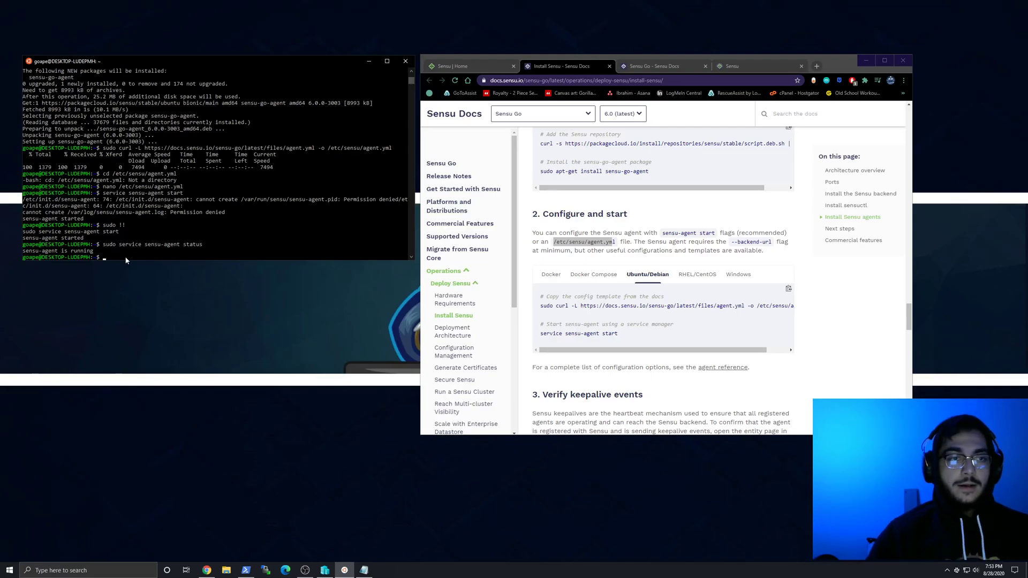
# - Reopen /etc/sensu/agent.yml in nano
pyautogui.write('nano /etc/sensu/agent.yml')
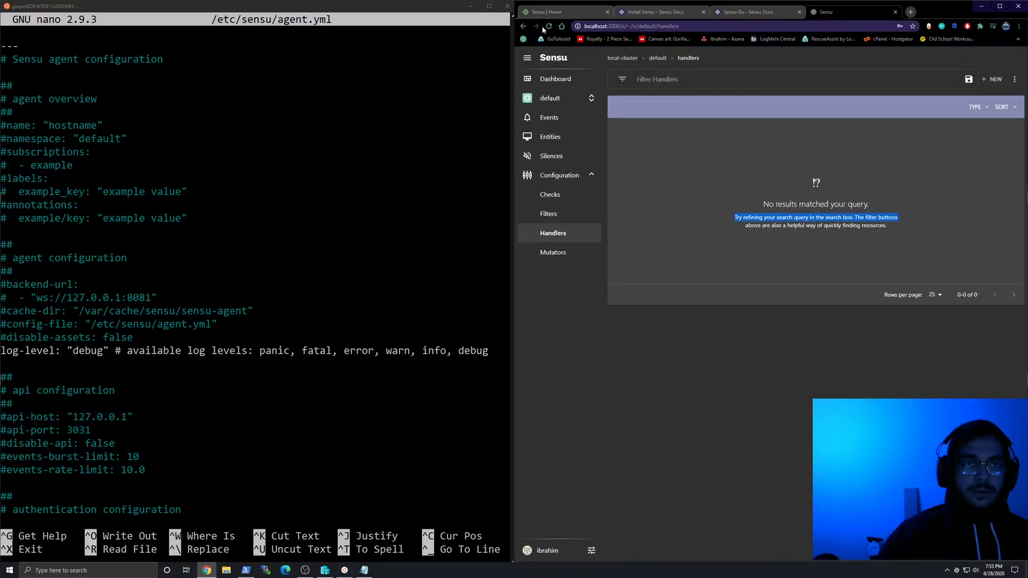
pyautogui.moveTo(549, 136)
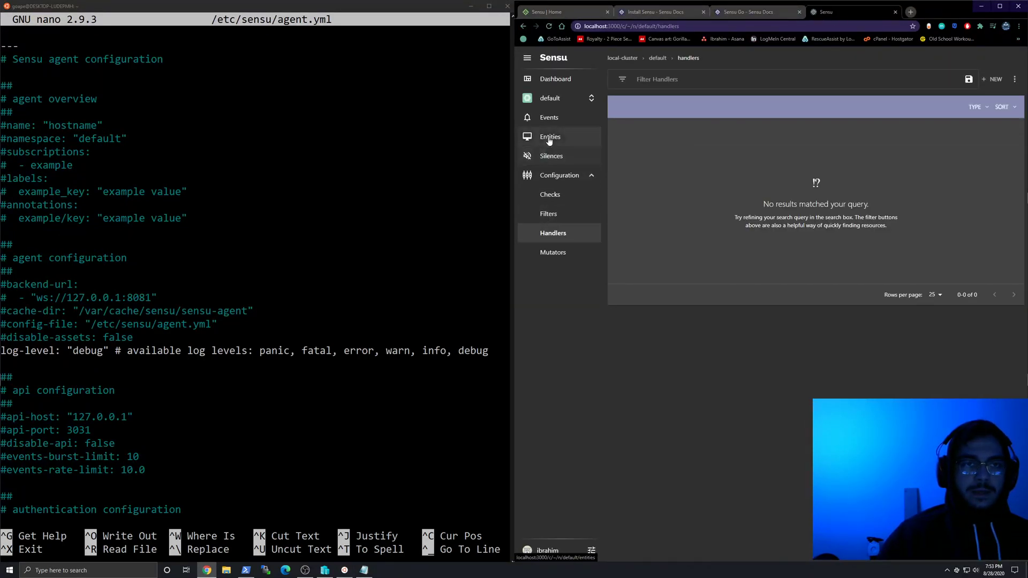
# - Show the DESKTOP-LUDEPMH agent entity's detail page from the Entities list
pyautogui.click(549, 137)
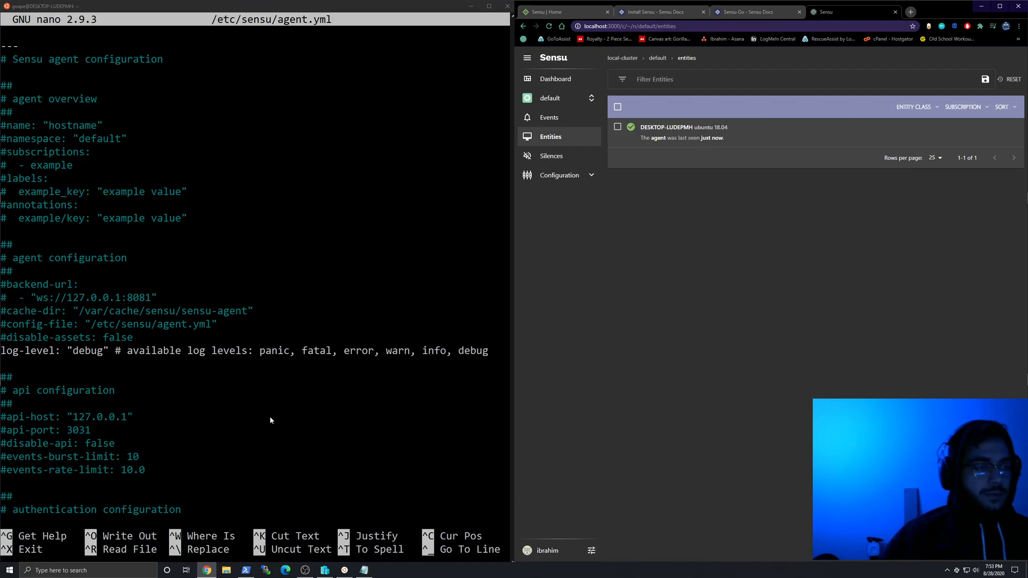
pyautogui.moveTo(254, 422)
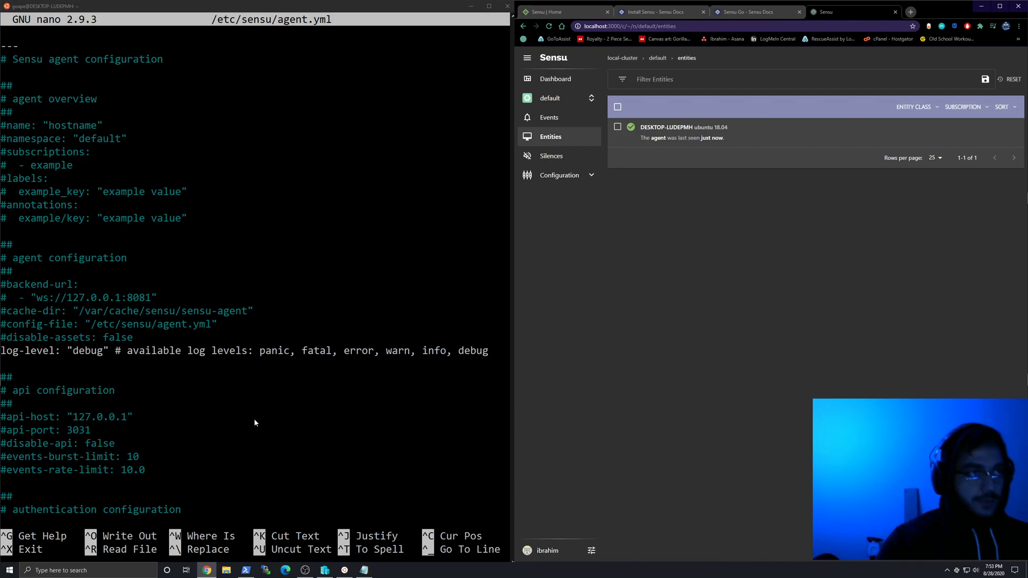
pyautogui.click(668, 127)
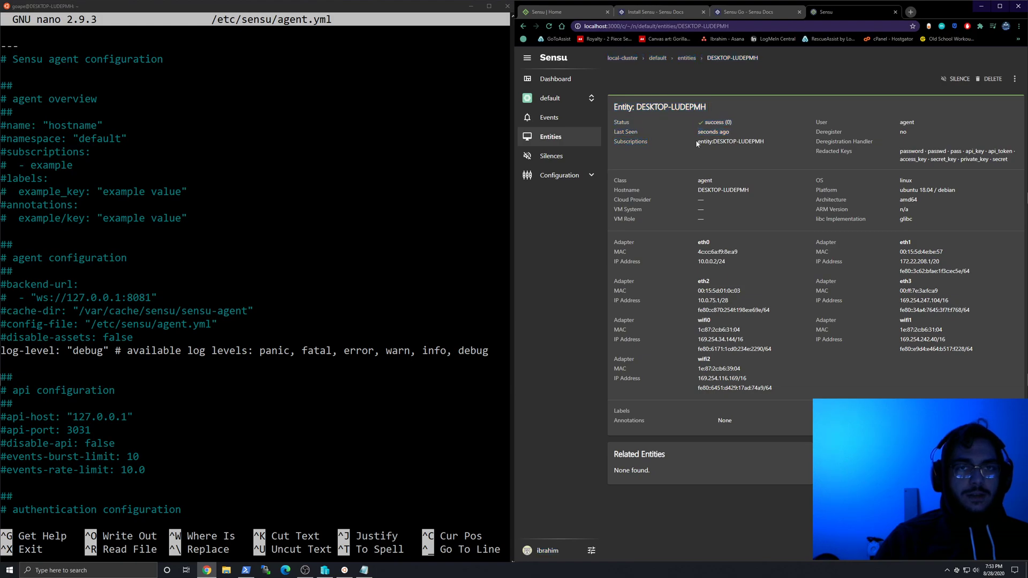
pyautogui.moveTo(680, 199)
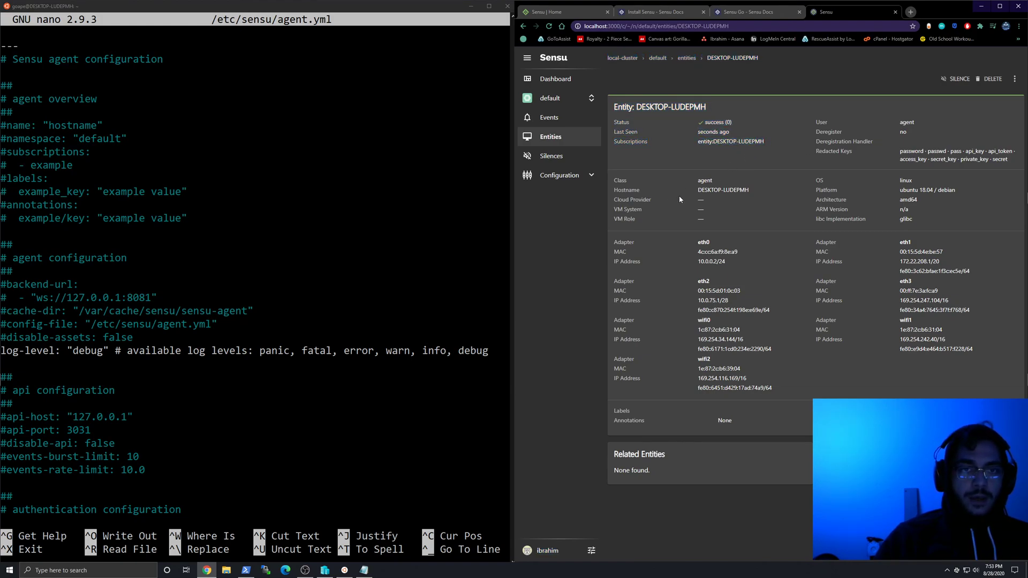
pyautogui.doubleClick(723, 190)
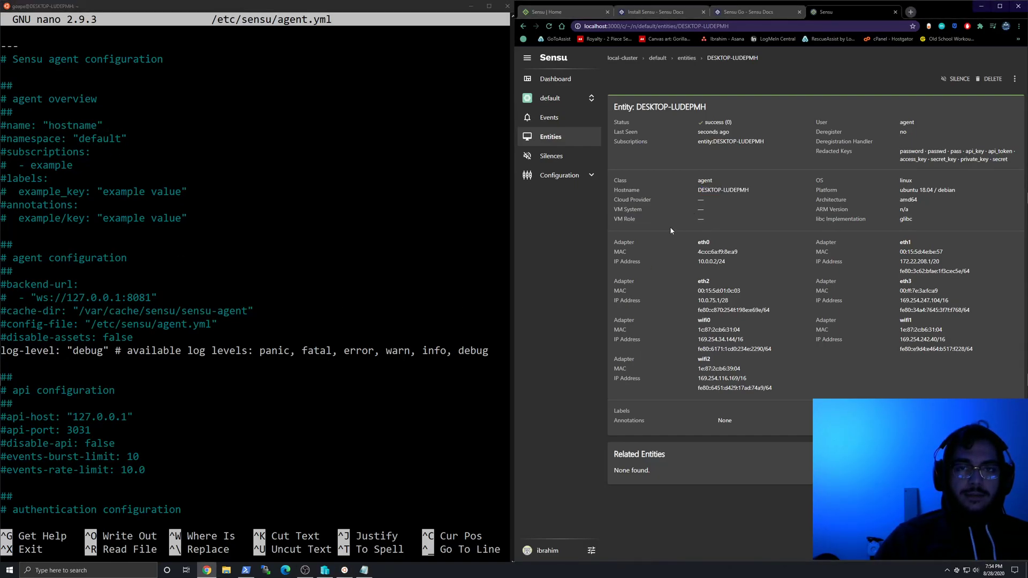
pyautogui.moveTo(690, 219)
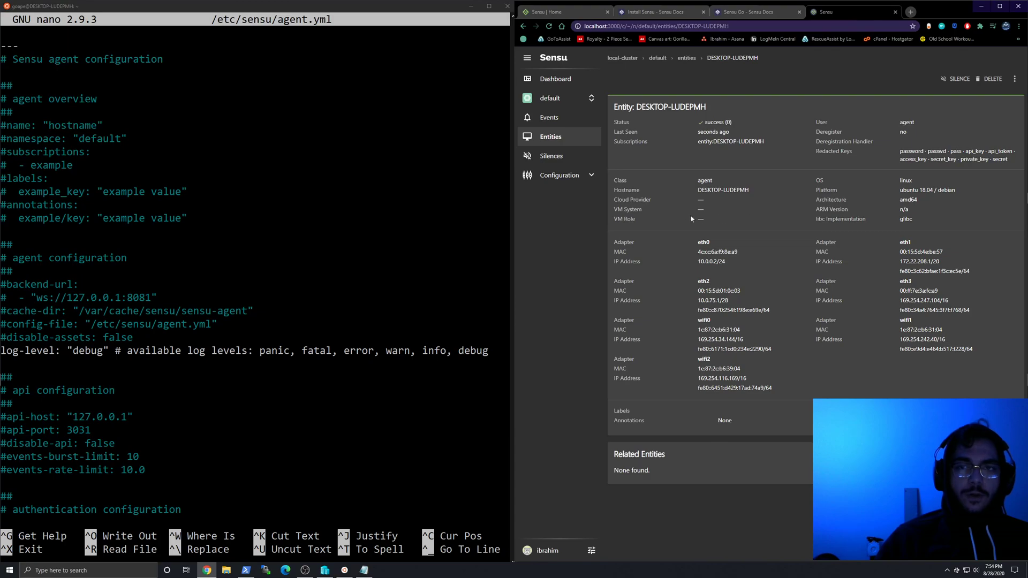
pyautogui.moveTo(856, 234)
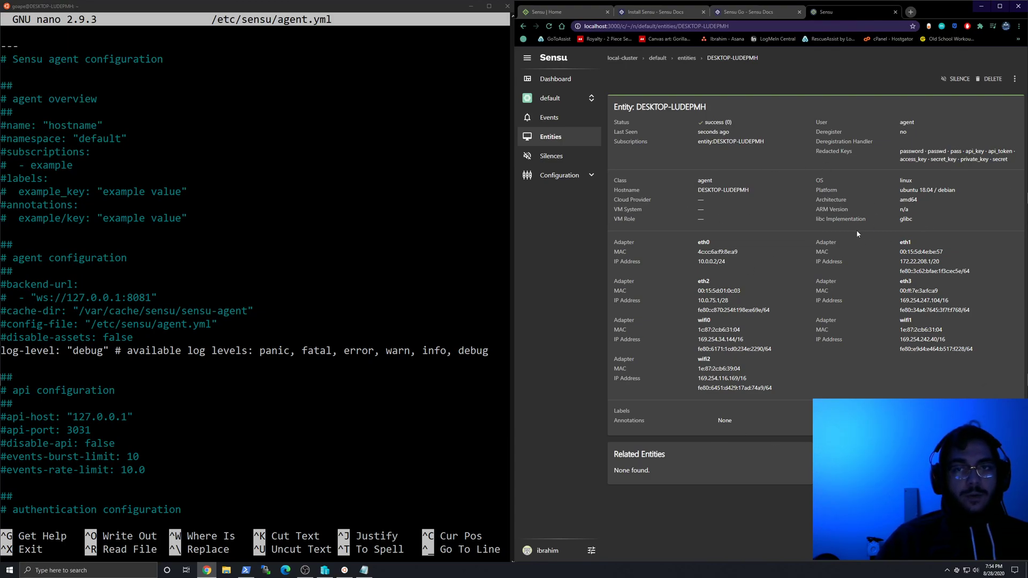
pyautogui.moveTo(590, 277)
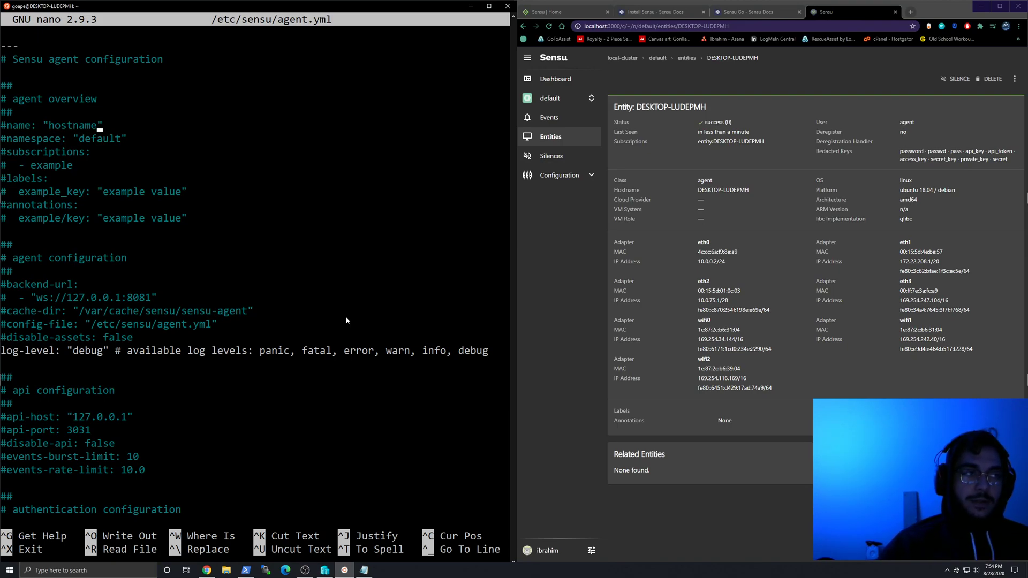
pyautogui.moveTo(306, 239)
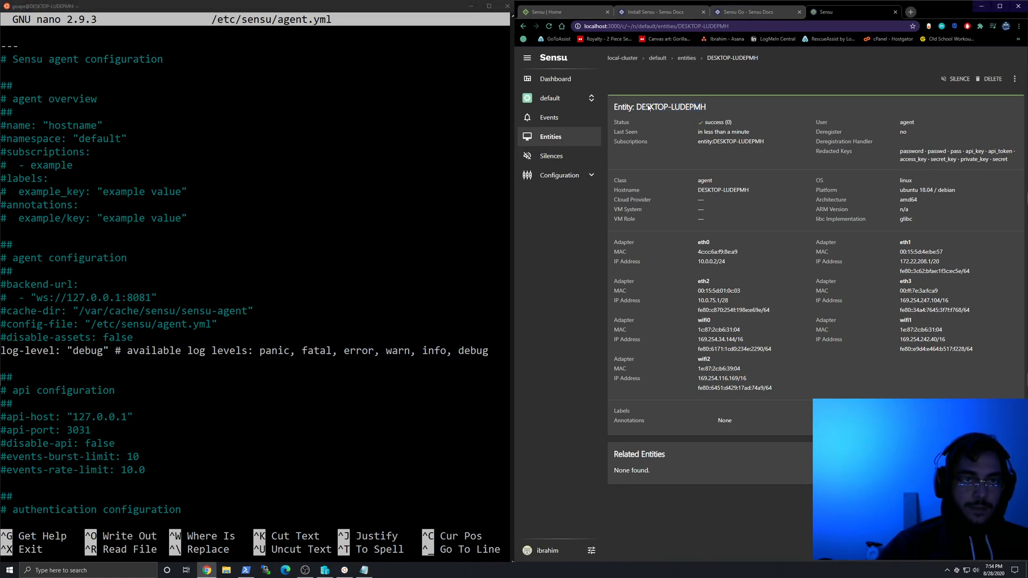
pyautogui.doubleClick(670, 106)
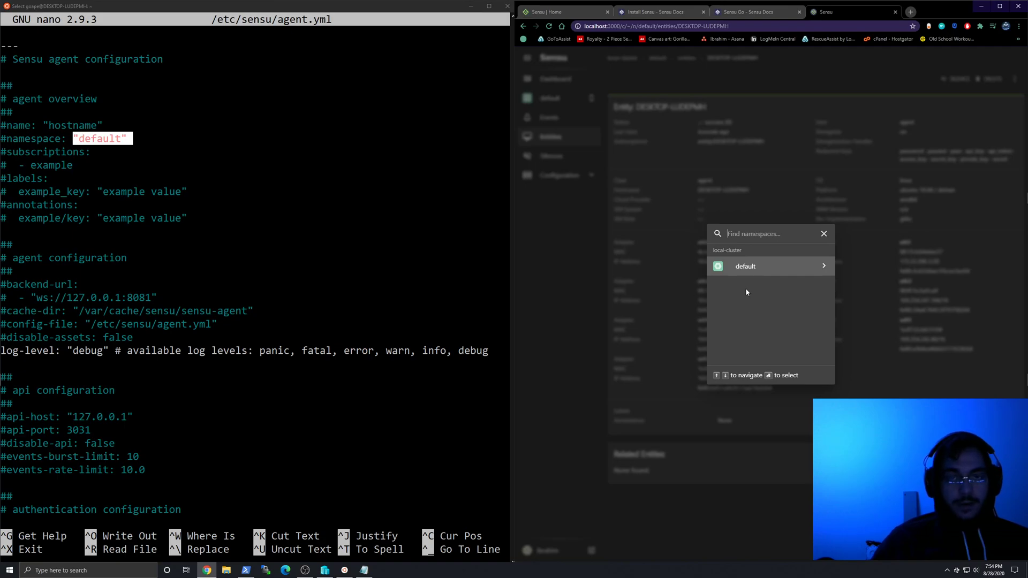
pyautogui.moveTo(748, 295)
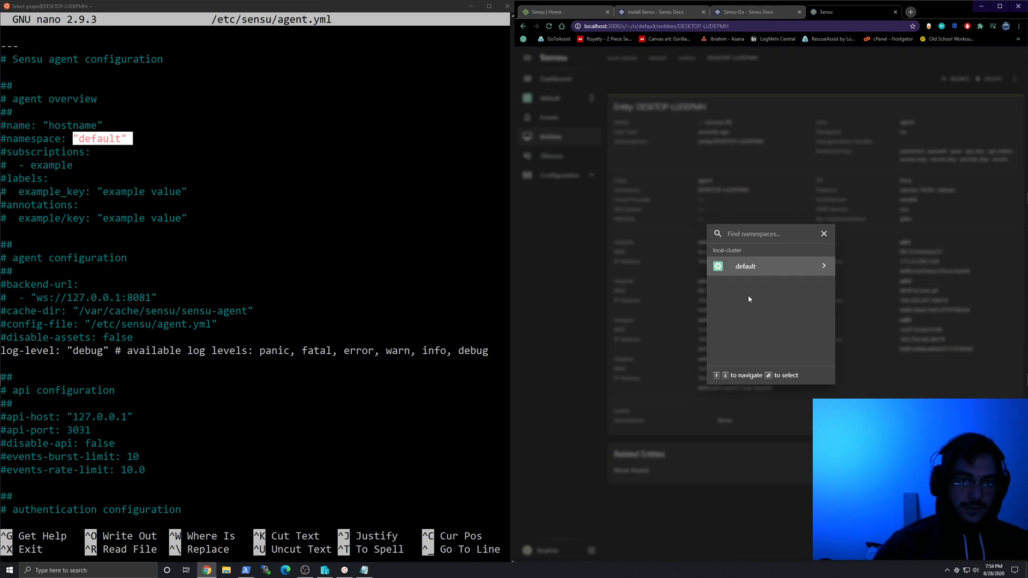
pyautogui.moveTo(751, 327)
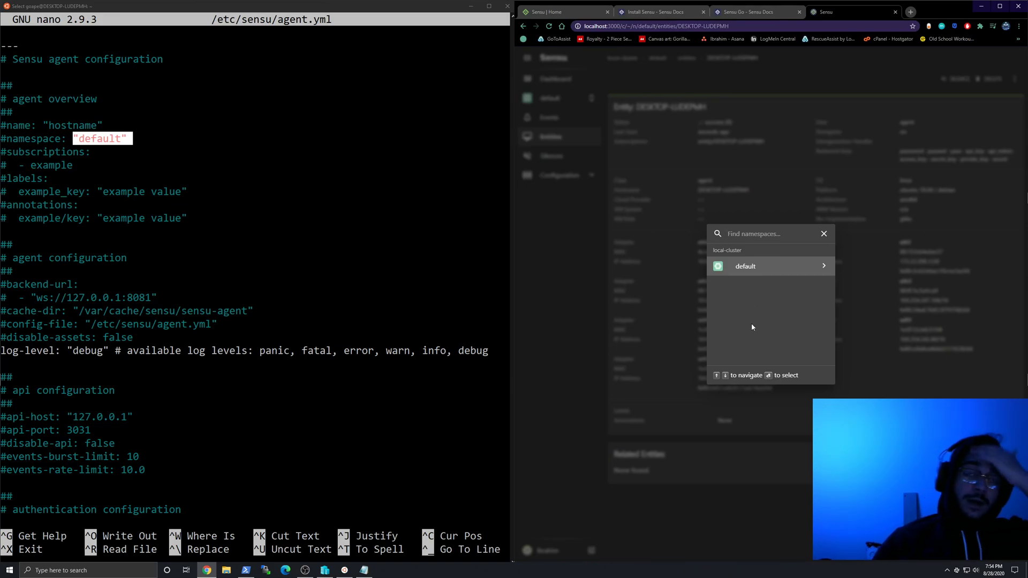
pyautogui.moveTo(755, 351)
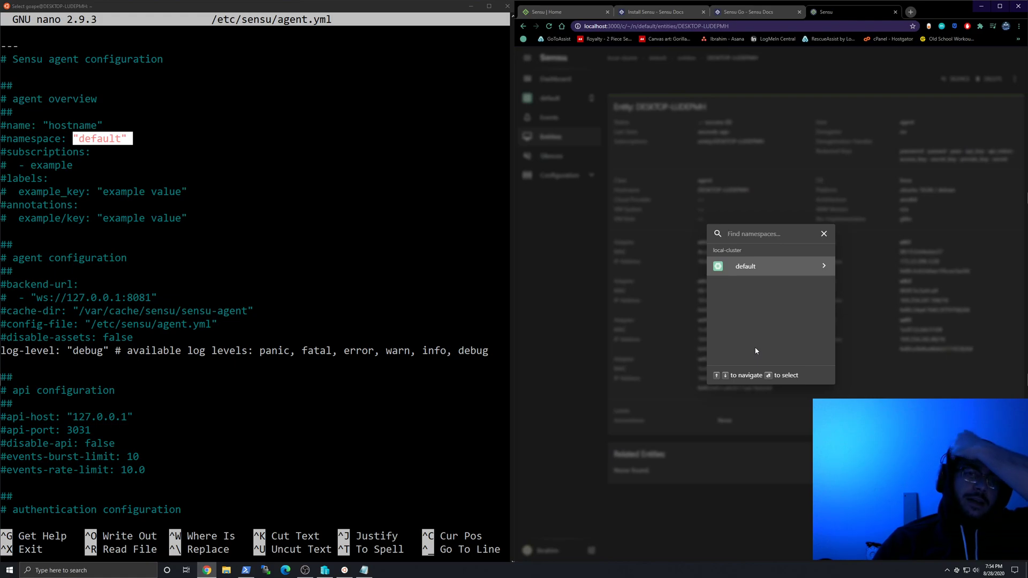
pyautogui.moveTo(758, 370)
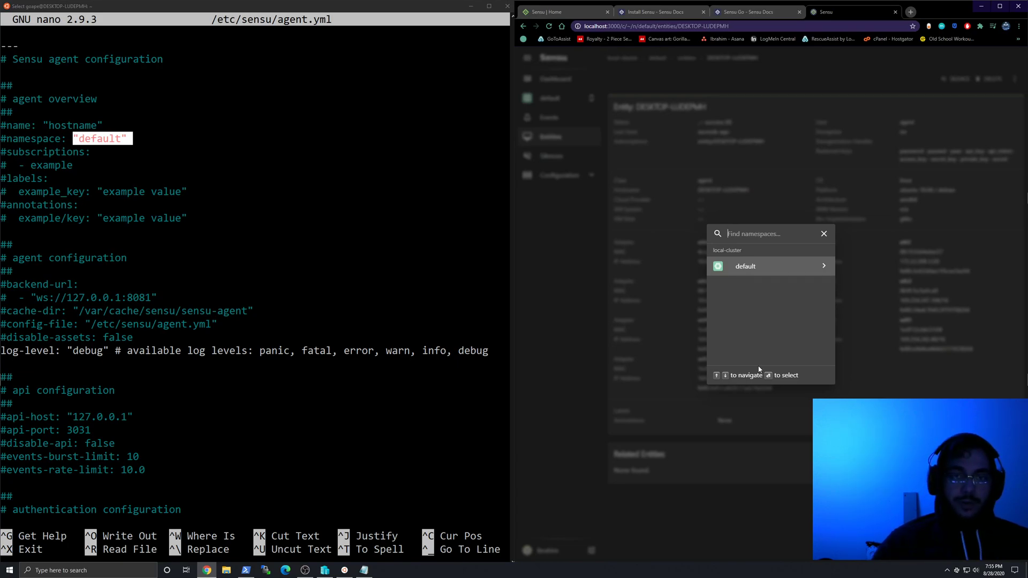
pyautogui.moveTo(741, 310)
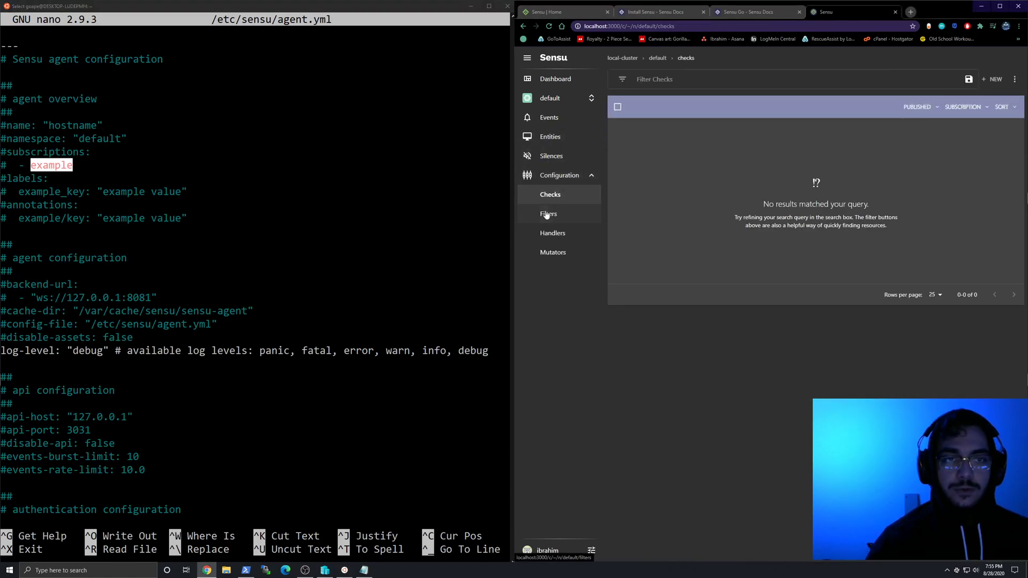
# - Browse Entities and Checks, view DESKTOP-LUDEPMH details, and show the namespace finder with only 'default'
pyautogui.click(550, 136)
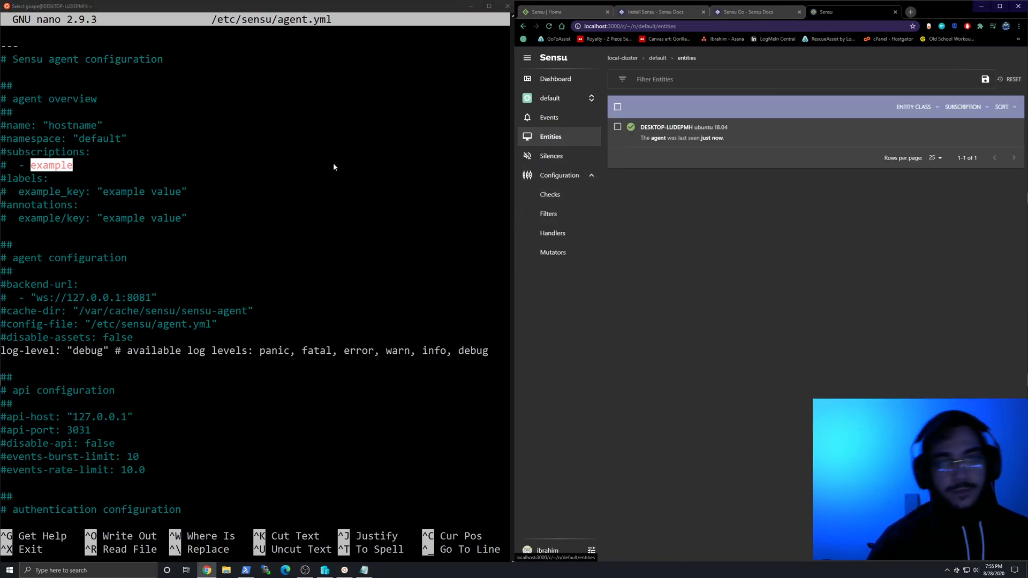
pyautogui.click(550, 195)
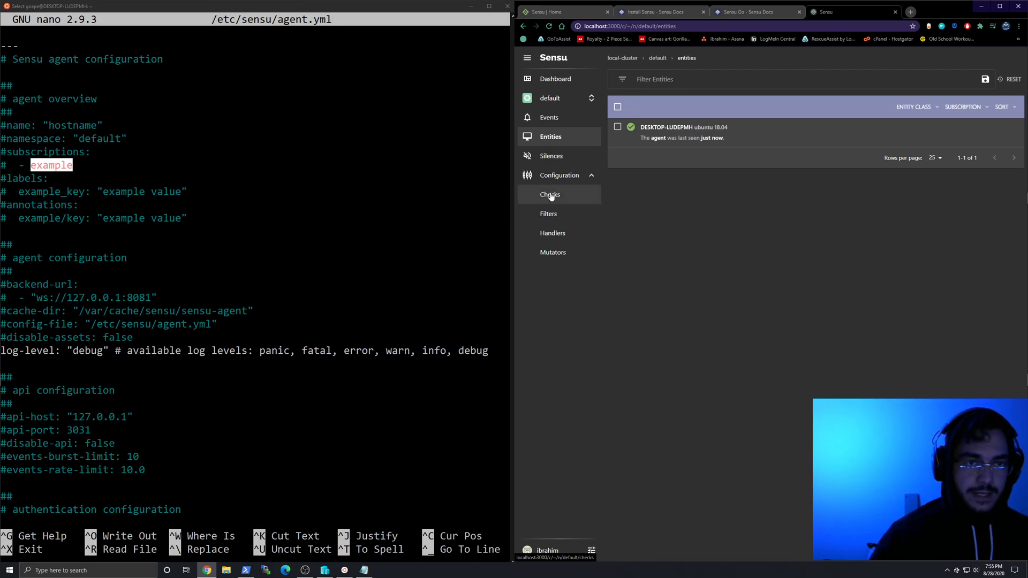
pyautogui.click(549, 194)
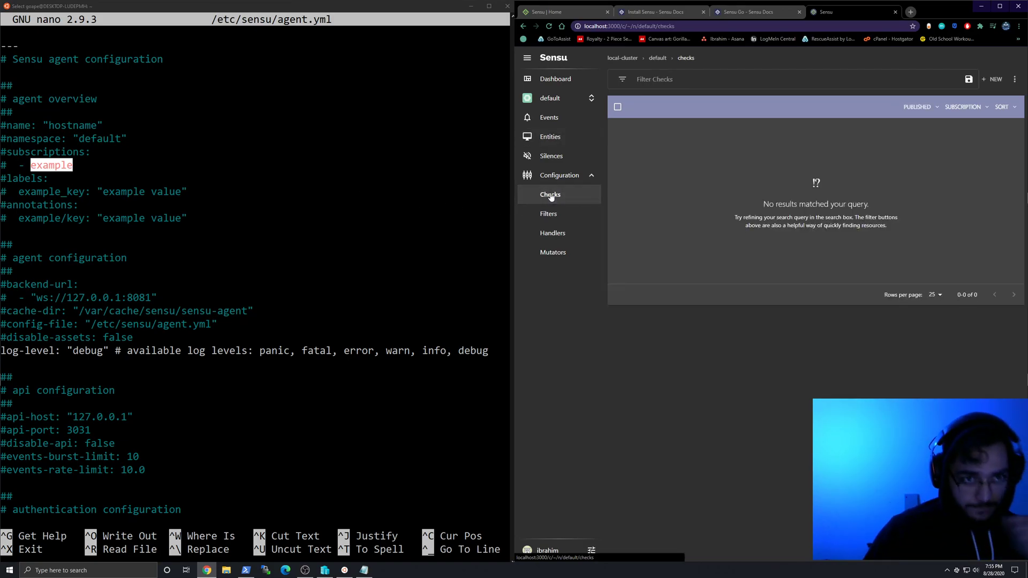
pyautogui.click(549, 136)
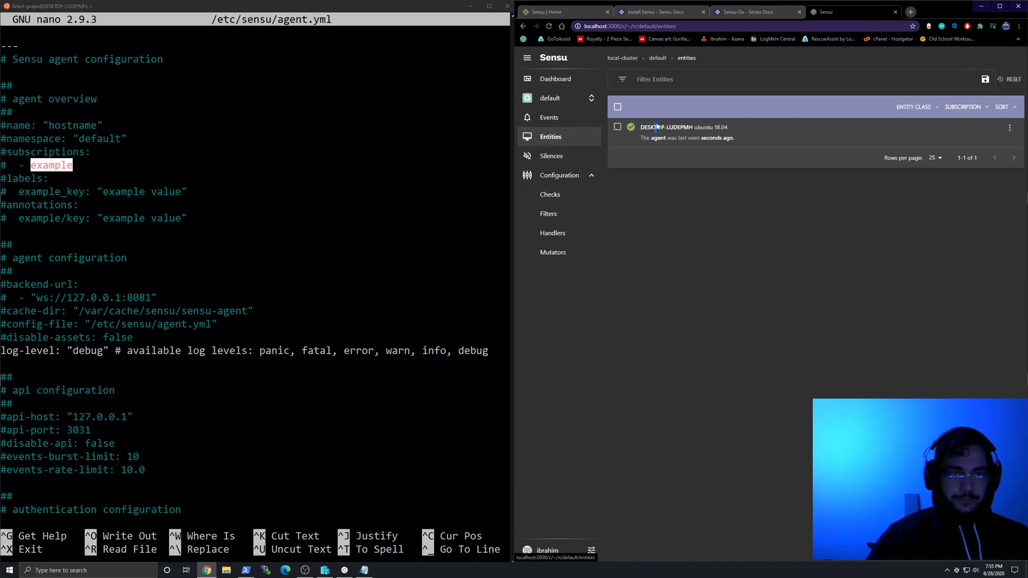
pyautogui.click(683, 128)
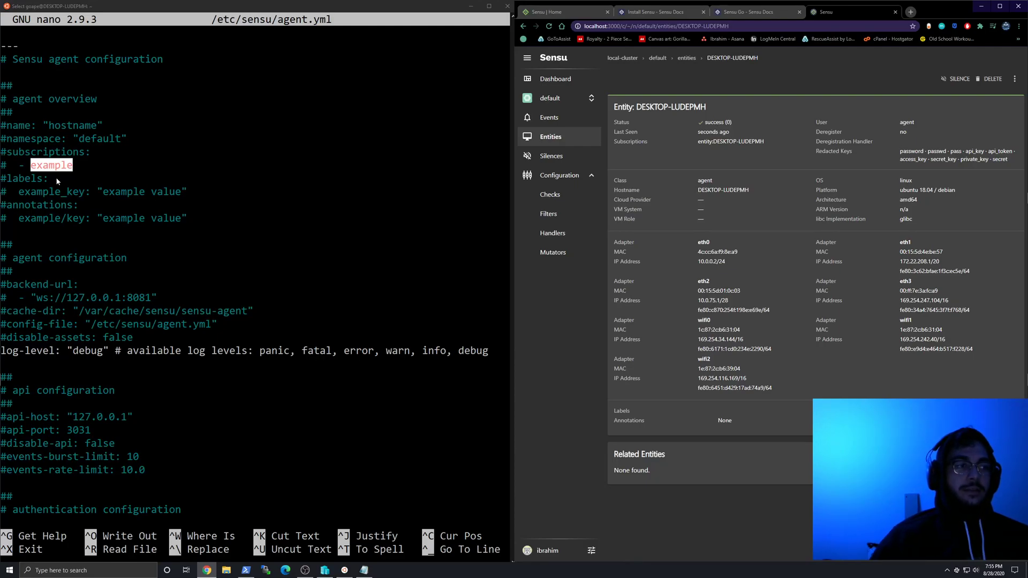
pyautogui.moveTo(472, 167)
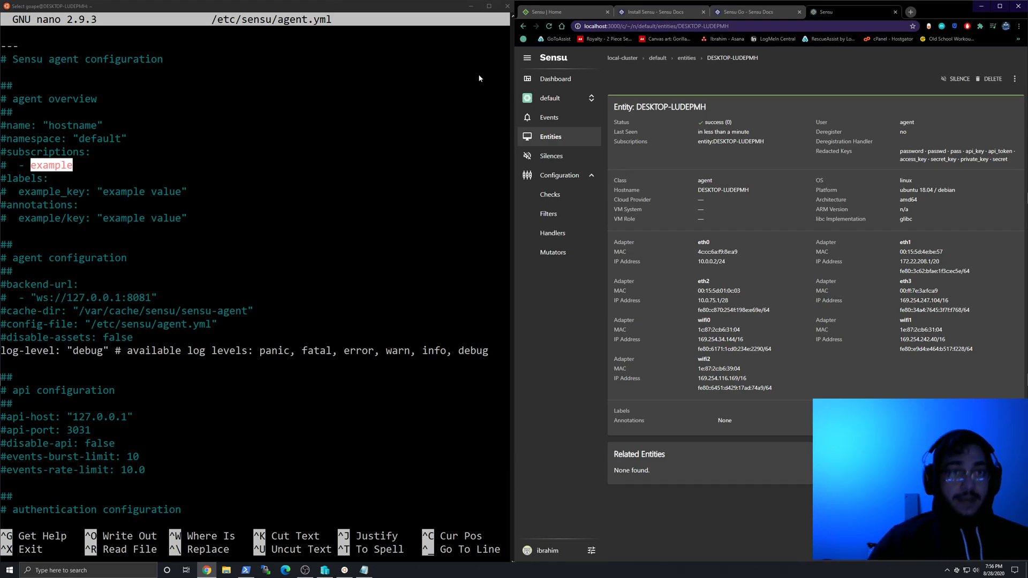
pyautogui.click(557, 98)
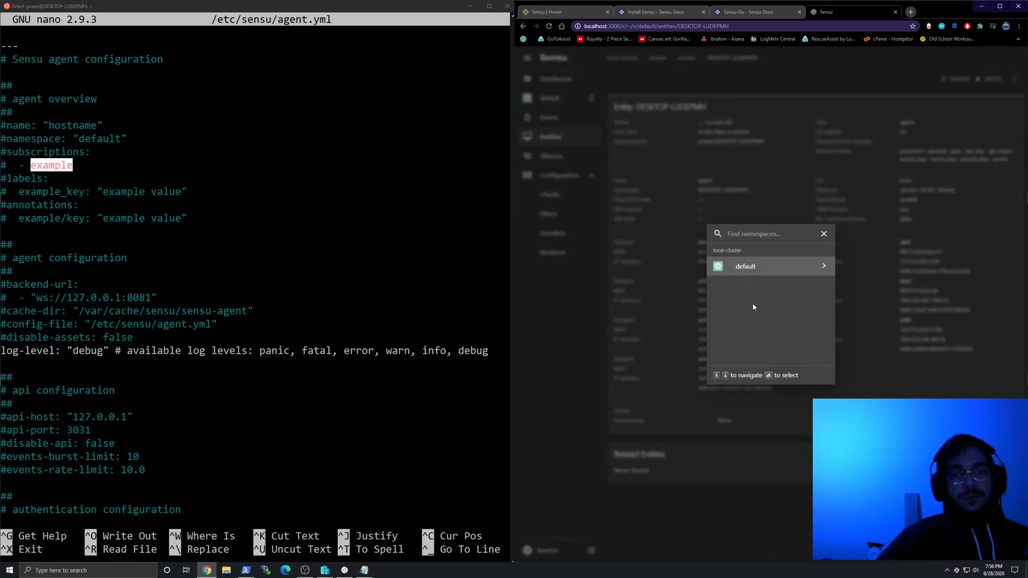
pyautogui.moveTo(751, 295)
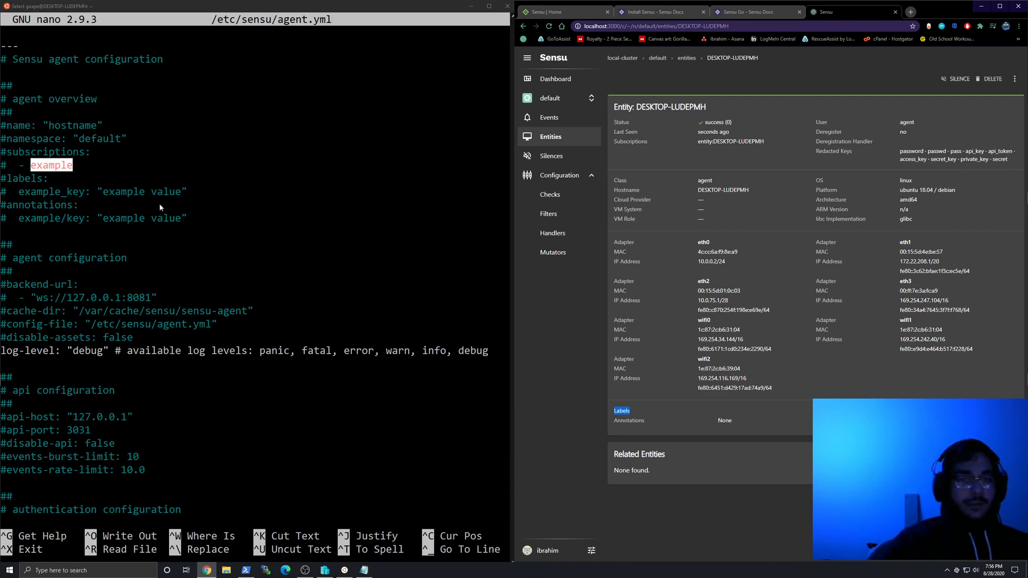
pyautogui.moveTo(183, 210)
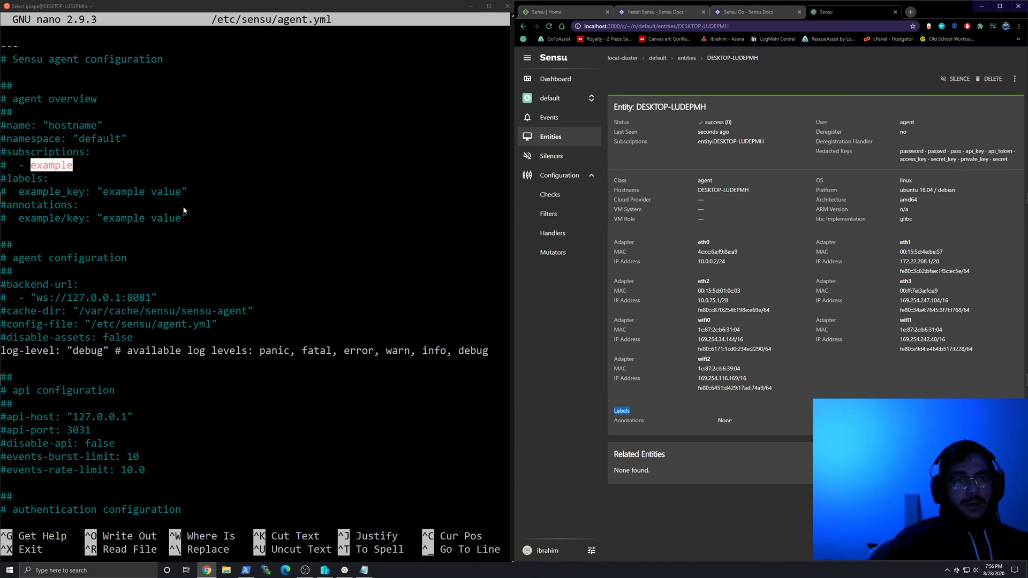
pyautogui.moveTo(191, 223)
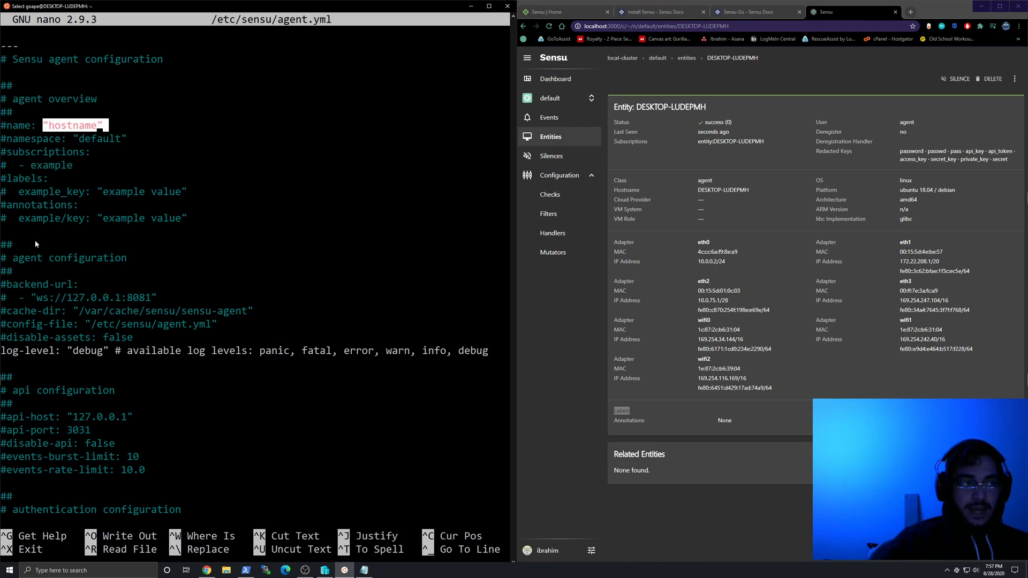
pyautogui.moveTo(43, 254)
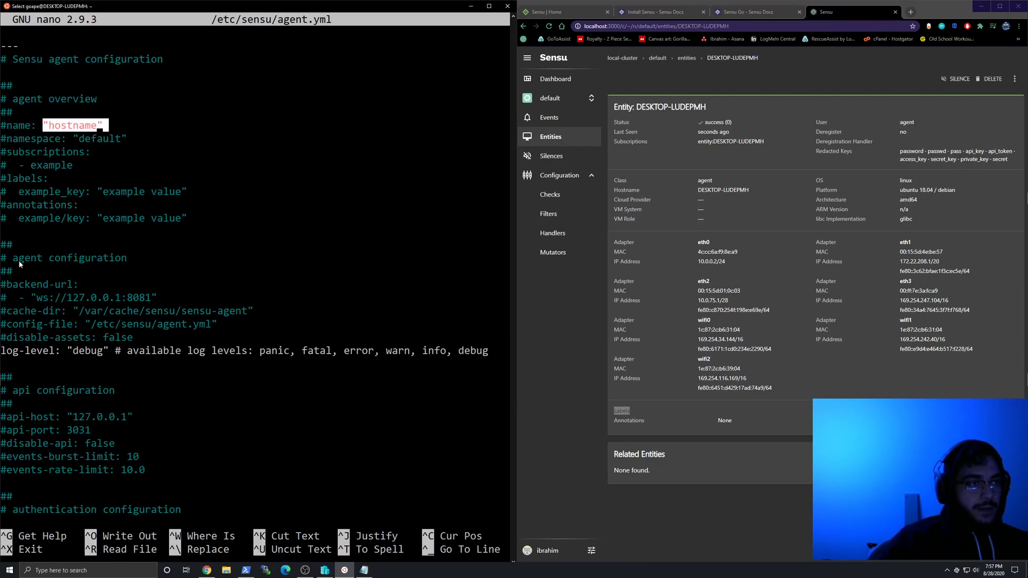
# - Review /etc/sensu/agent.yml in nano with backend-url ws://127.0.0.1:8081 and exit to the shell
pyautogui.doubleClick(67, 257)
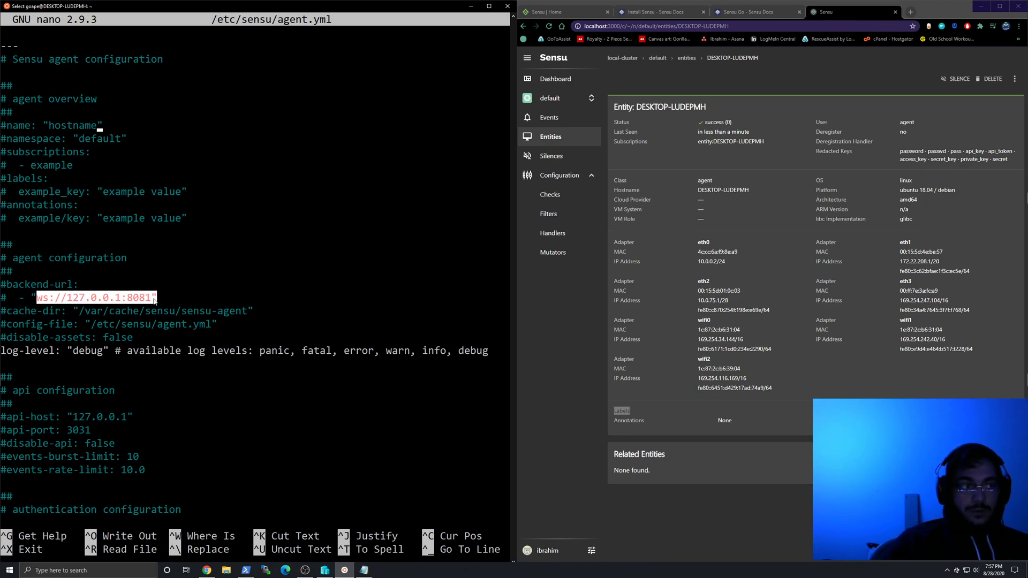
pyautogui.moveTo(187, 287)
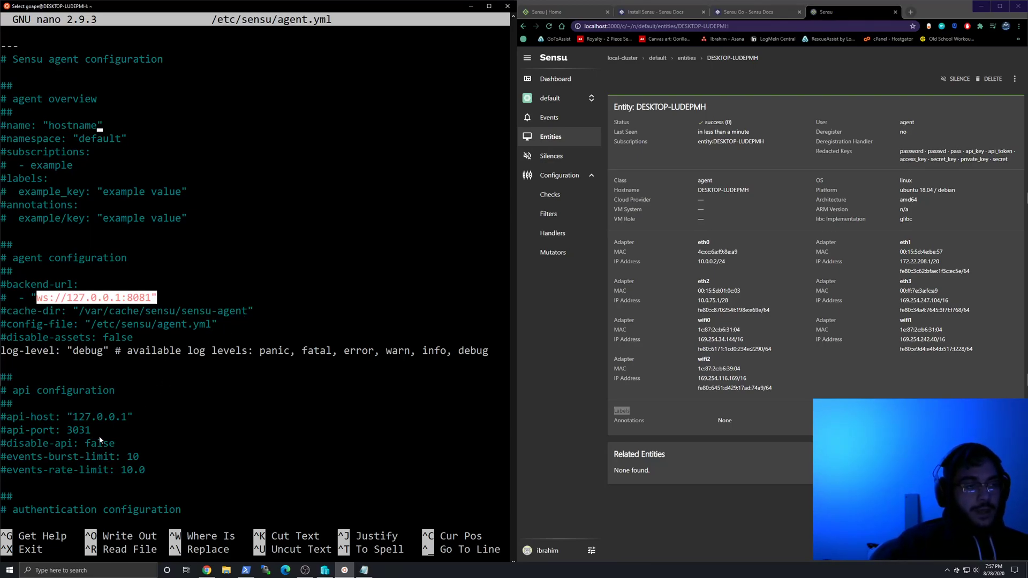
pyautogui.moveTo(134, 386)
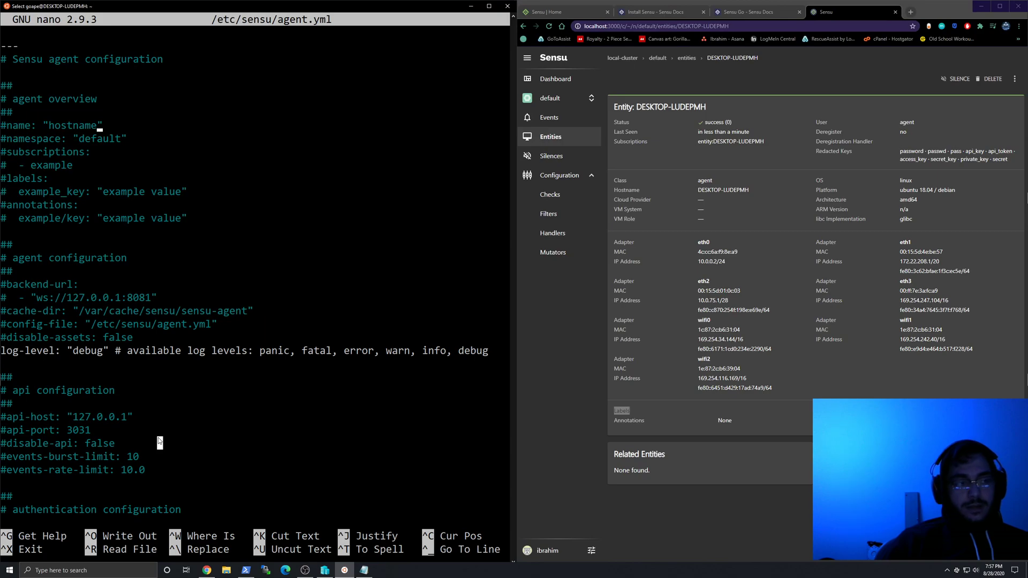
pyautogui.moveTo(330, 469)
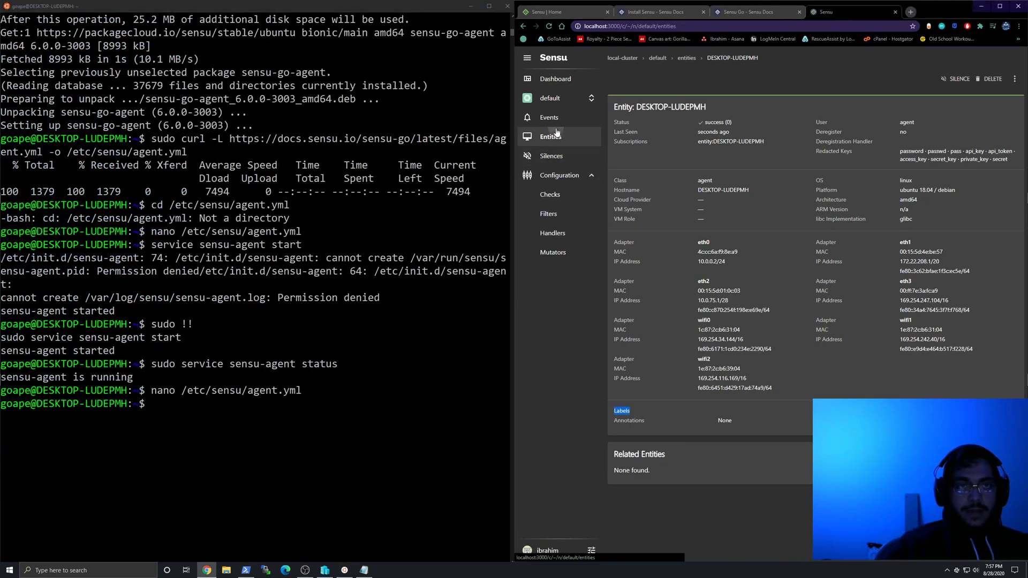
# - Copy the docs' curl POST for the check-mysql-status event, run it in the terminal, and view Entities
pyautogui.click(658, 12)
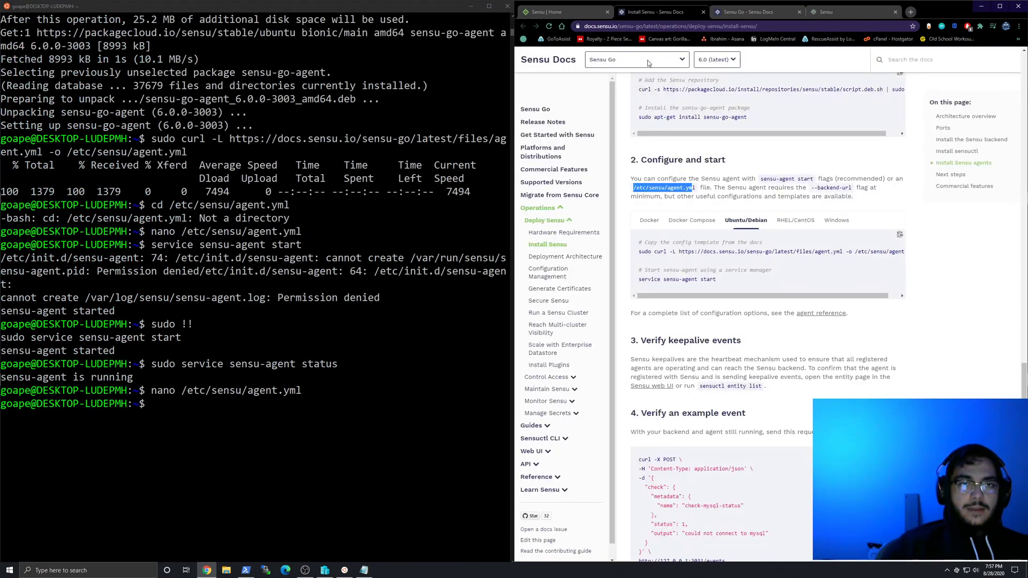
pyautogui.scroll(-3)
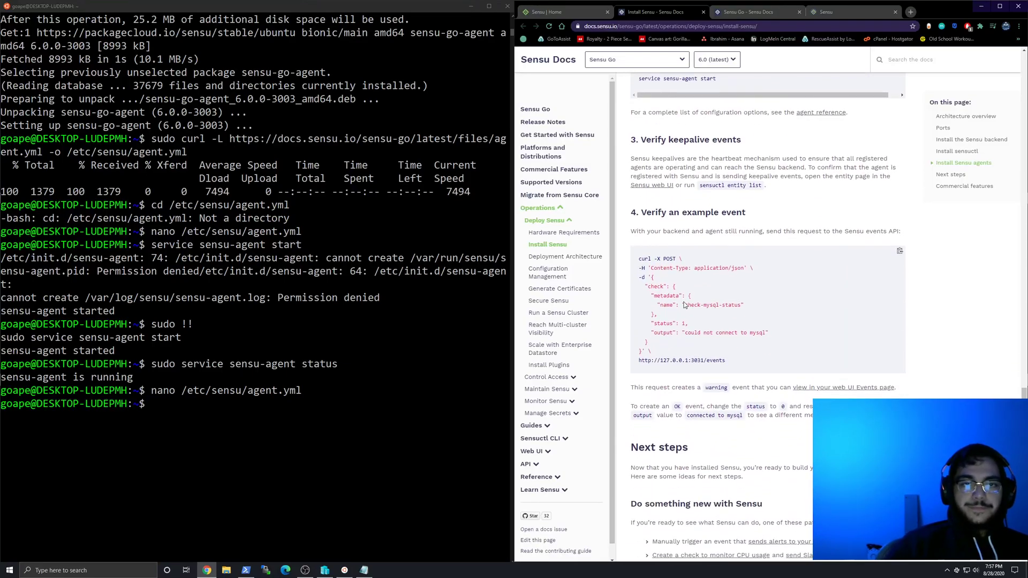
pyautogui.moveTo(639, 267); pyautogui.dragTo(726, 359)
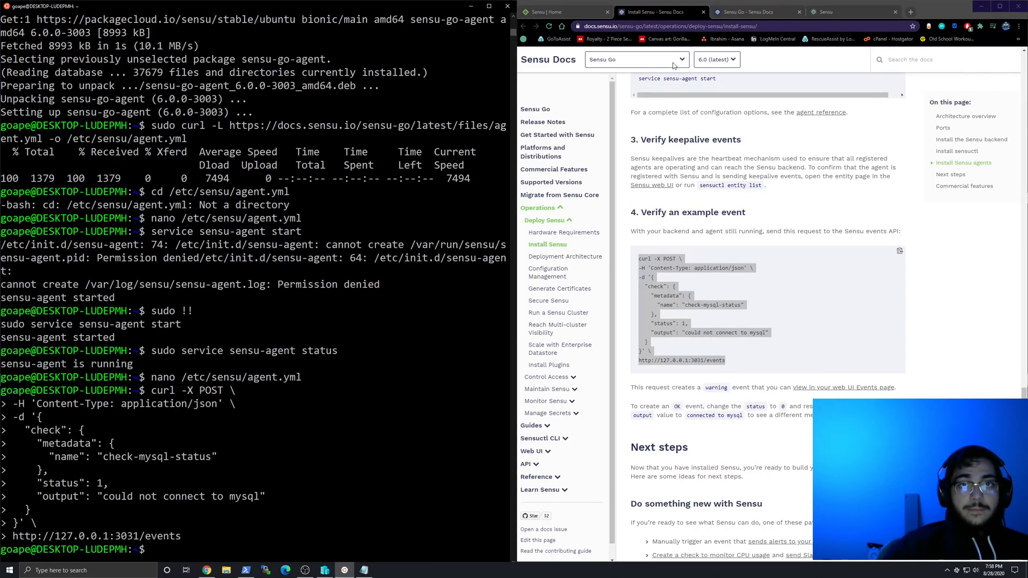
pyautogui.click(850, 11)
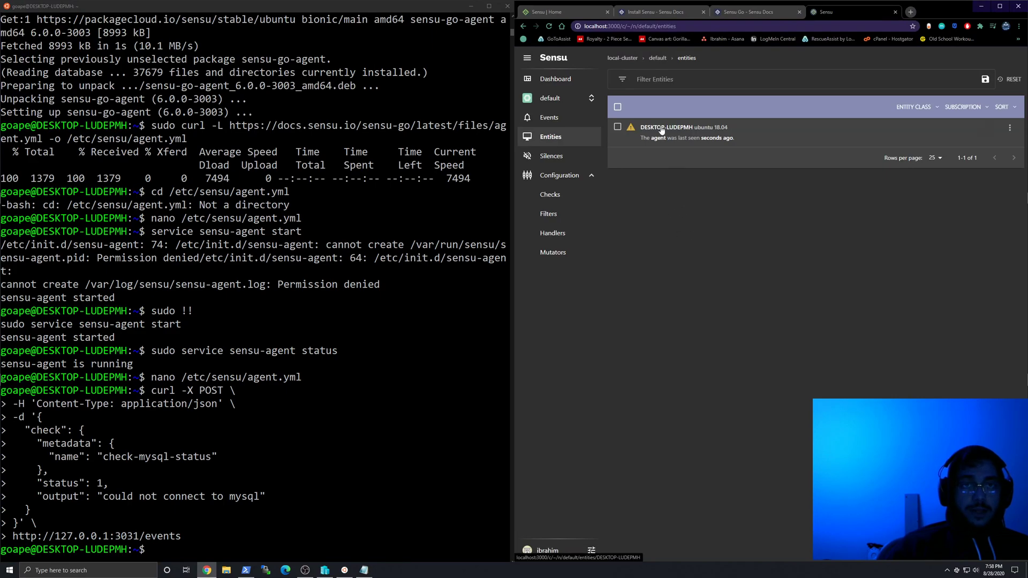
# - Confirm DESKTOP-LUDEPMH shows a warning (1) status, then reselect the example curl request in the docs
pyautogui.click(667, 127)
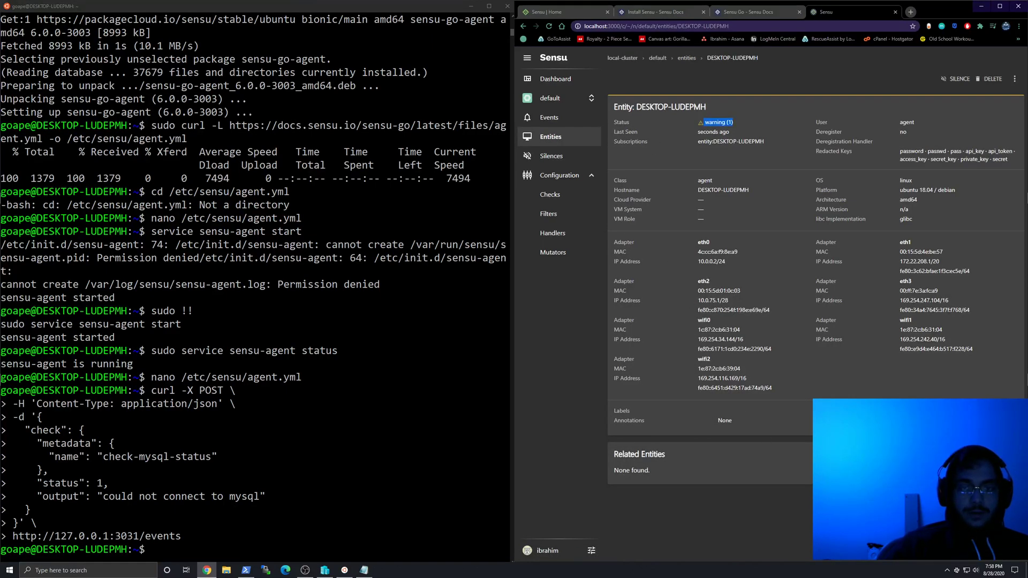
pyautogui.click(718, 123)
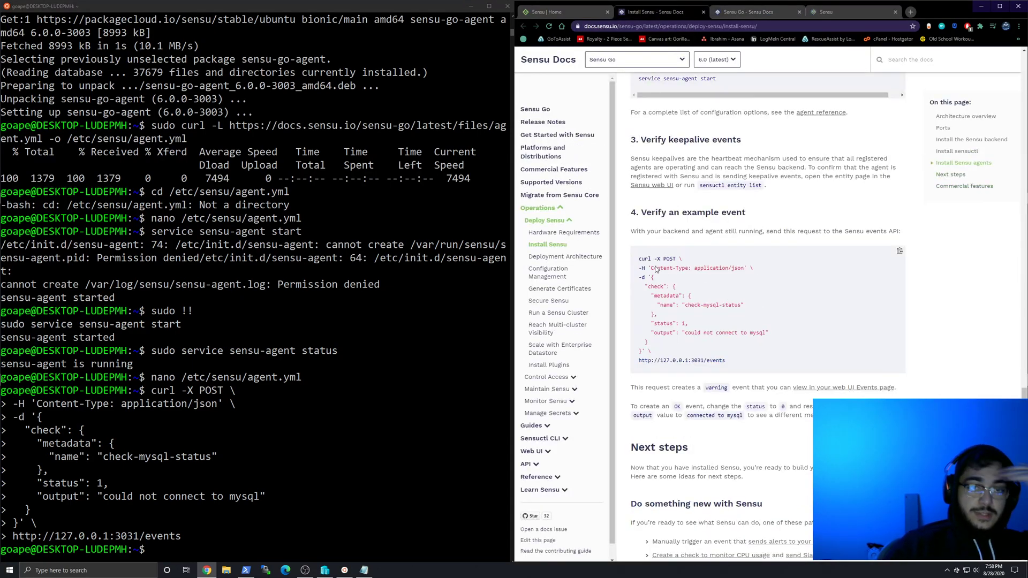
pyautogui.doubleClick(659, 258)
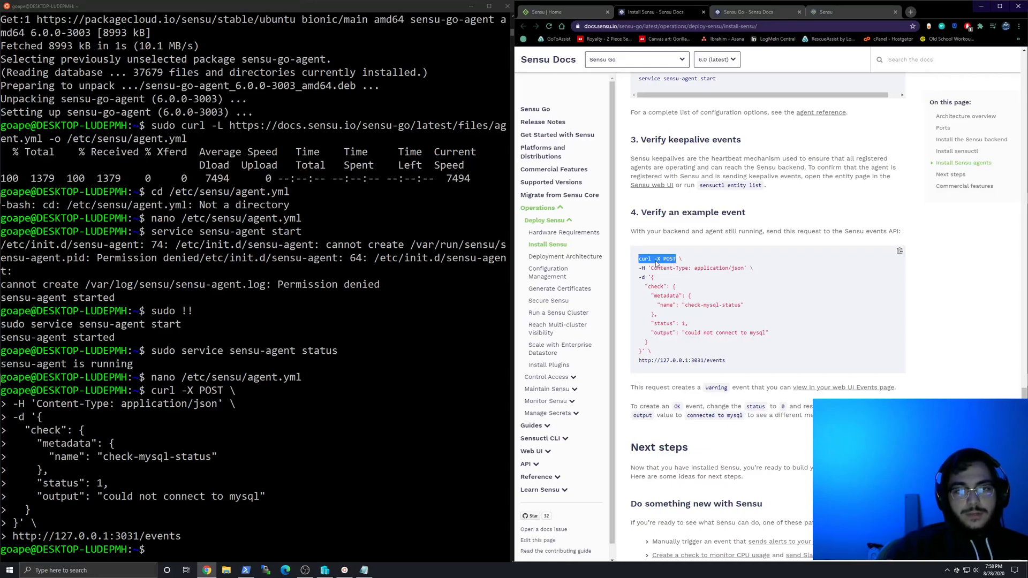
pyautogui.doubleClick(668, 257)
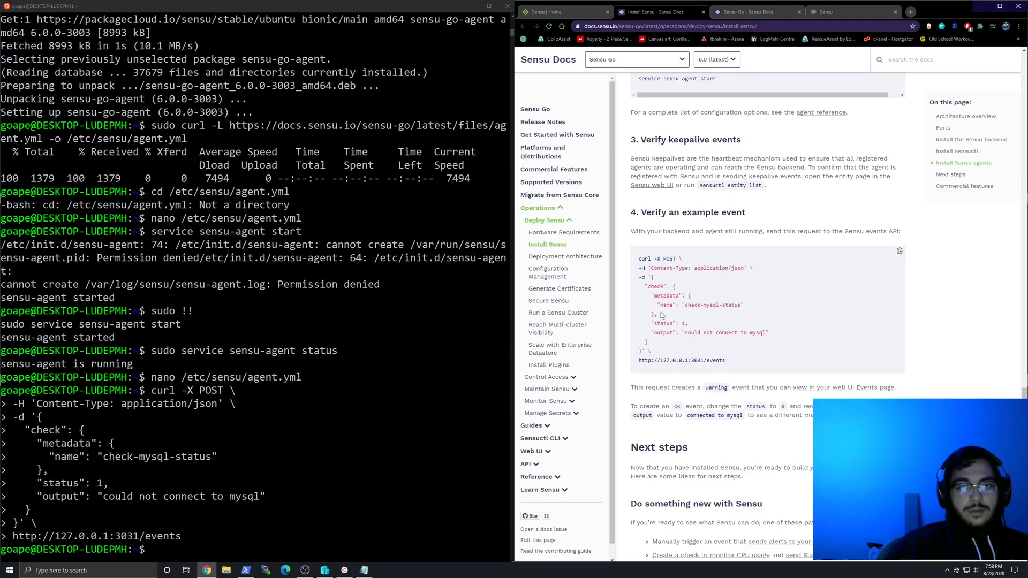
pyautogui.doubleClick(699, 305)
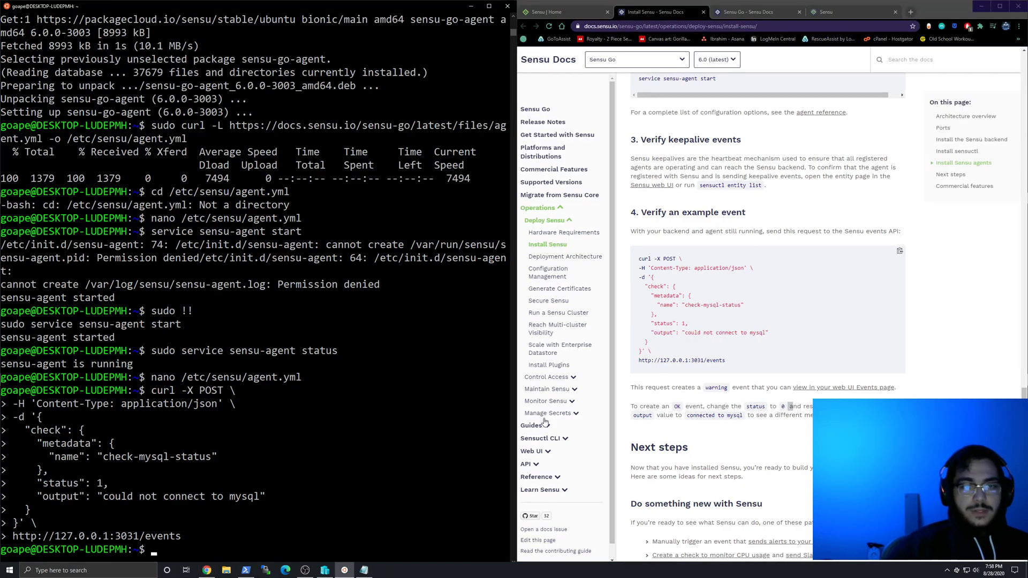
# - Change the request's status to 0 in Notepad, resend it, and view the event as success (0)
pyautogui.click(362, 569)
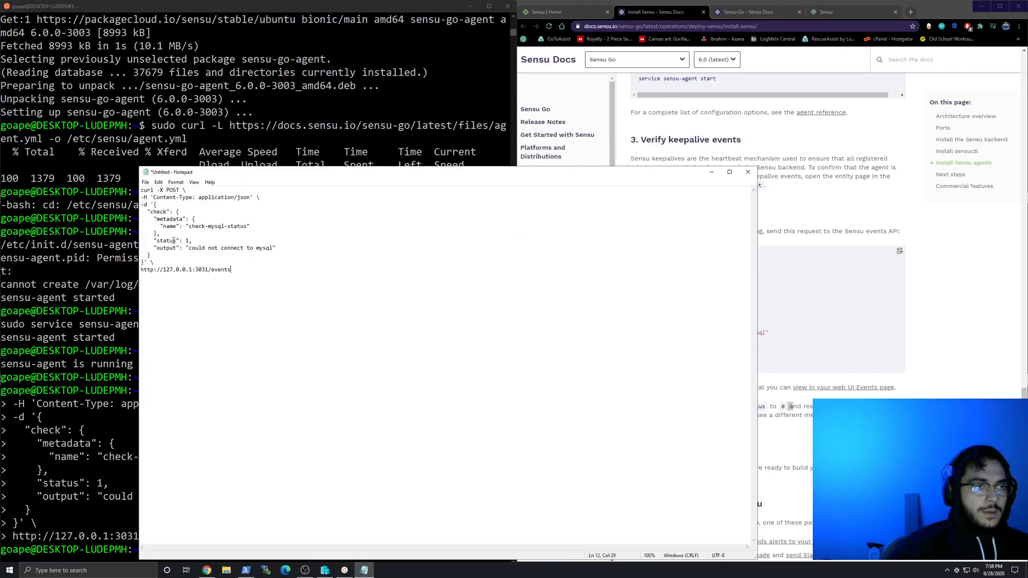
pyautogui.write('0,')
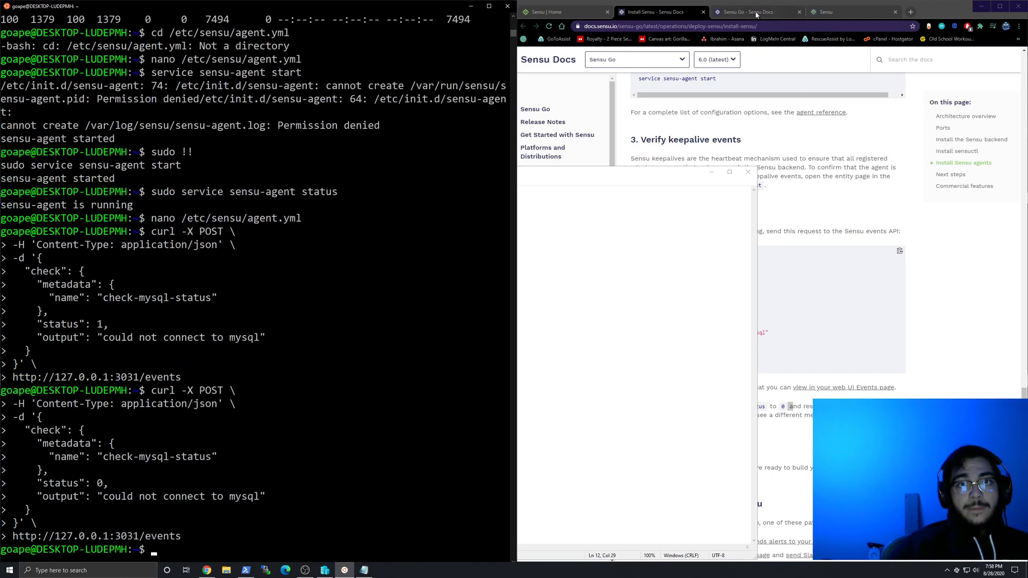
pyautogui.click(850, 11)
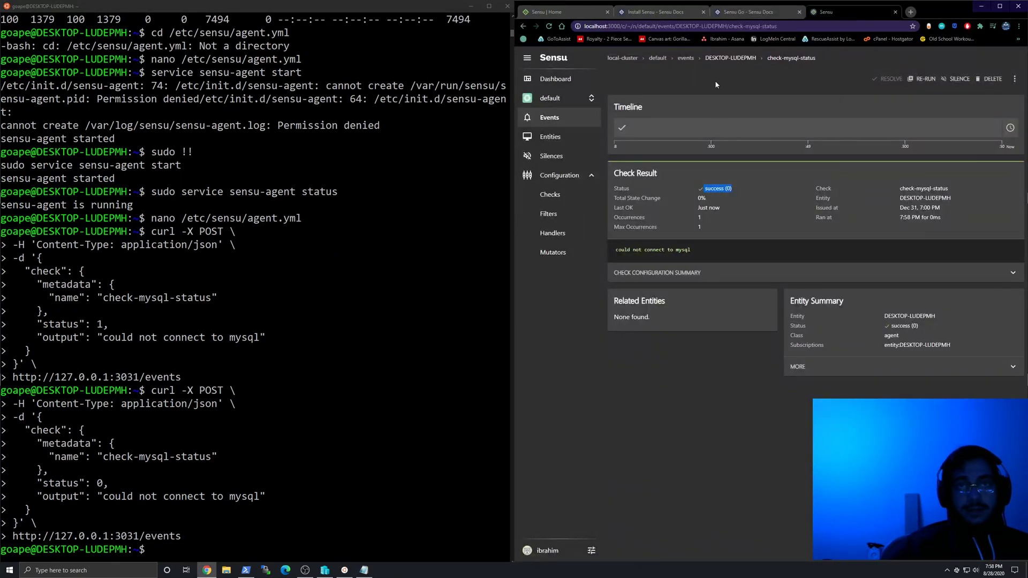
pyautogui.moveTo(693, 95)
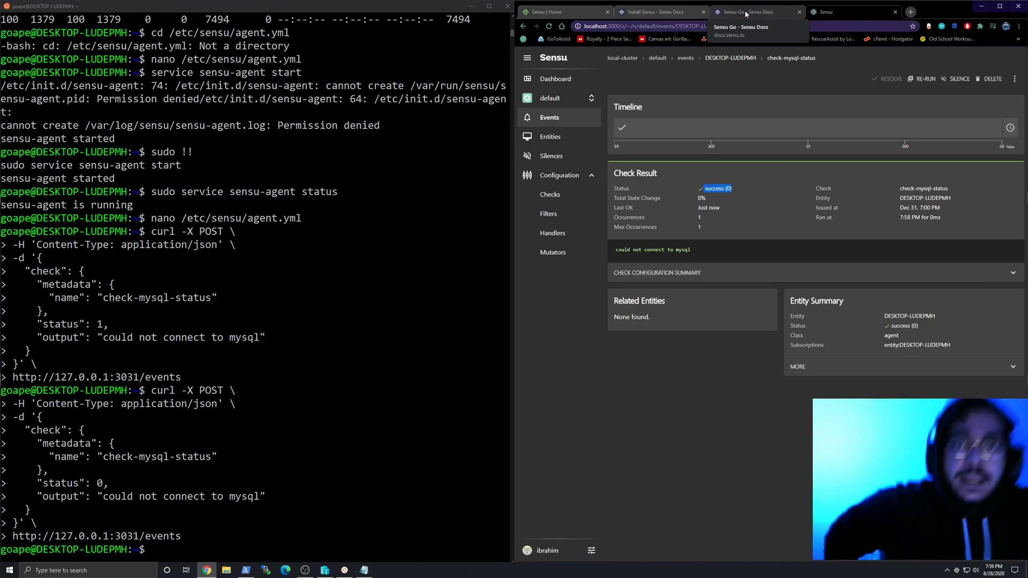
# - Scroll the Install Sensu docs to Next steps and select 'Create a check to monitor CPU usage'
pyautogui.click(753, 12)
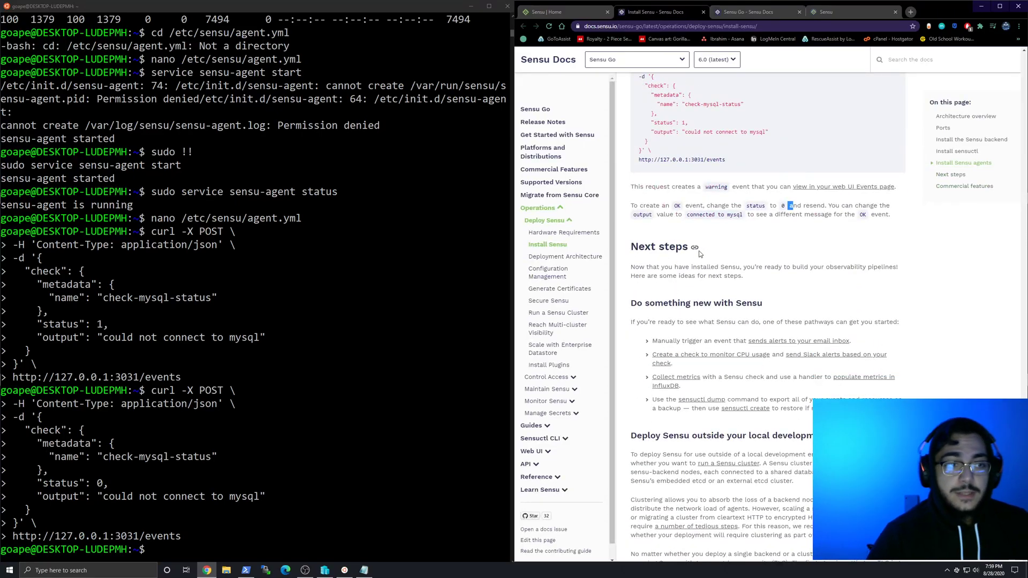
pyautogui.scroll(-3)
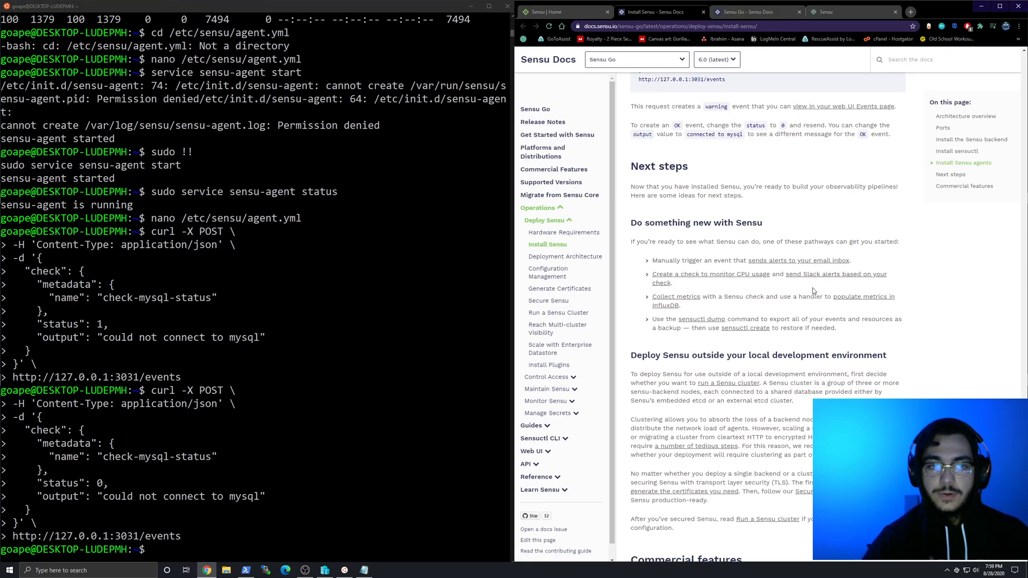
pyautogui.moveTo(651, 305)
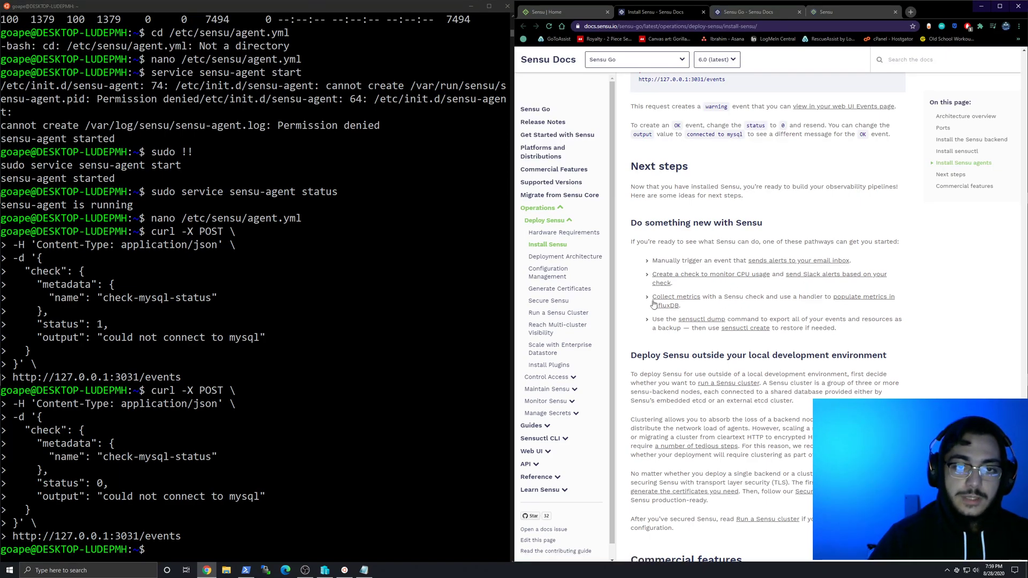
pyautogui.moveTo(721, 301)
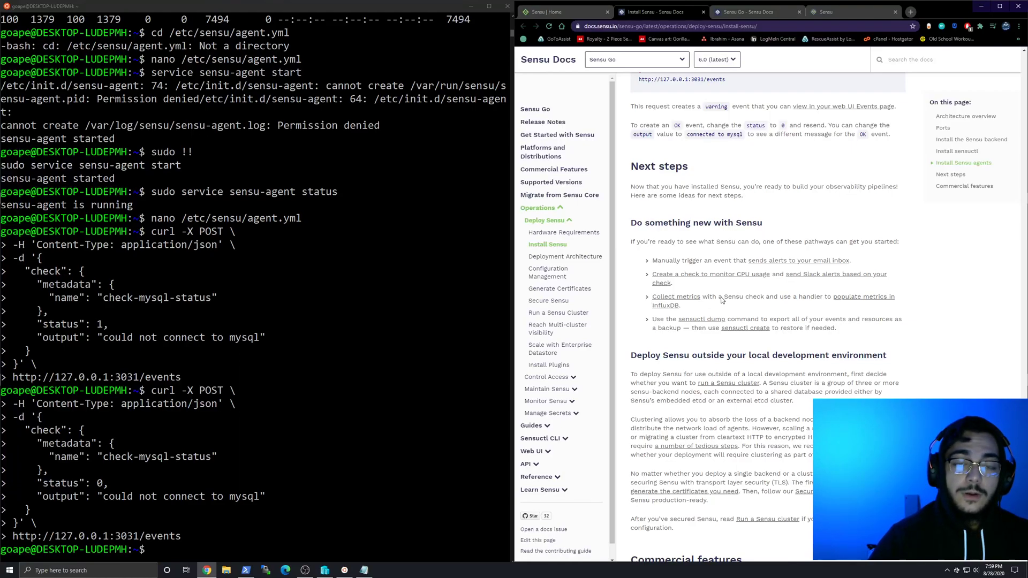
pyautogui.moveTo(793, 296); pyautogui.dragTo(830, 296)
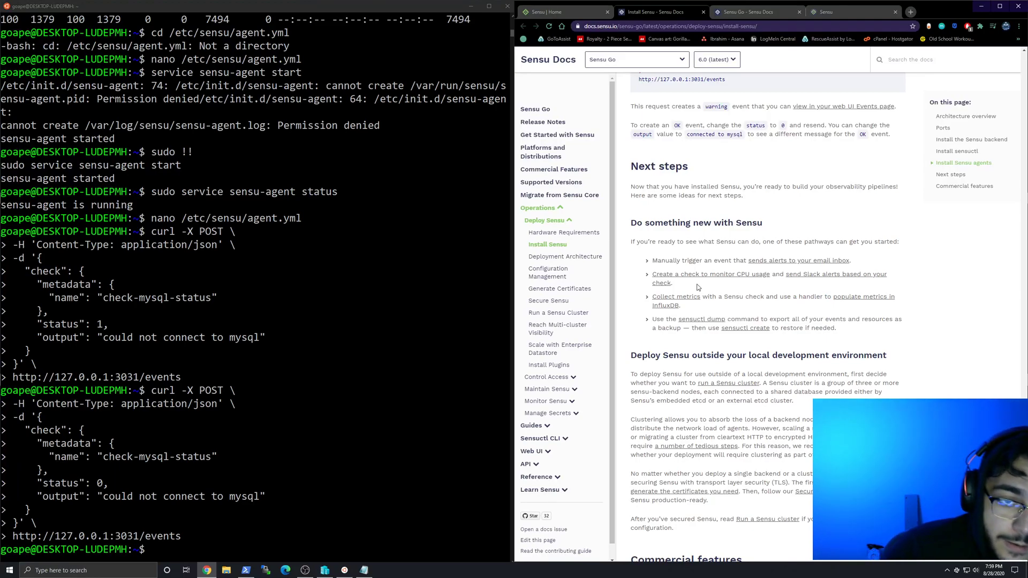
pyautogui.moveTo(697, 287)
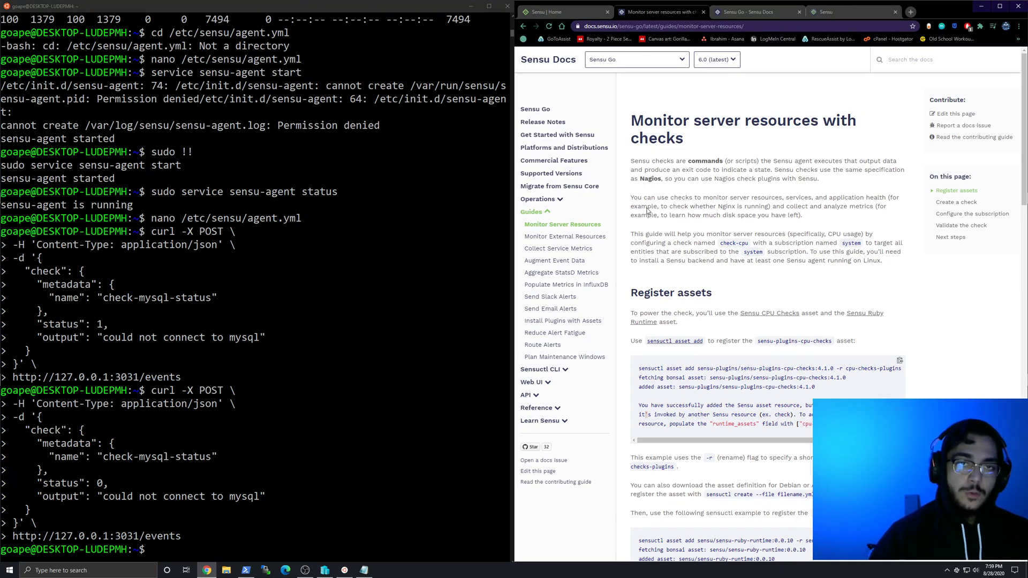
pyautogui.doubleClick(653, 178)
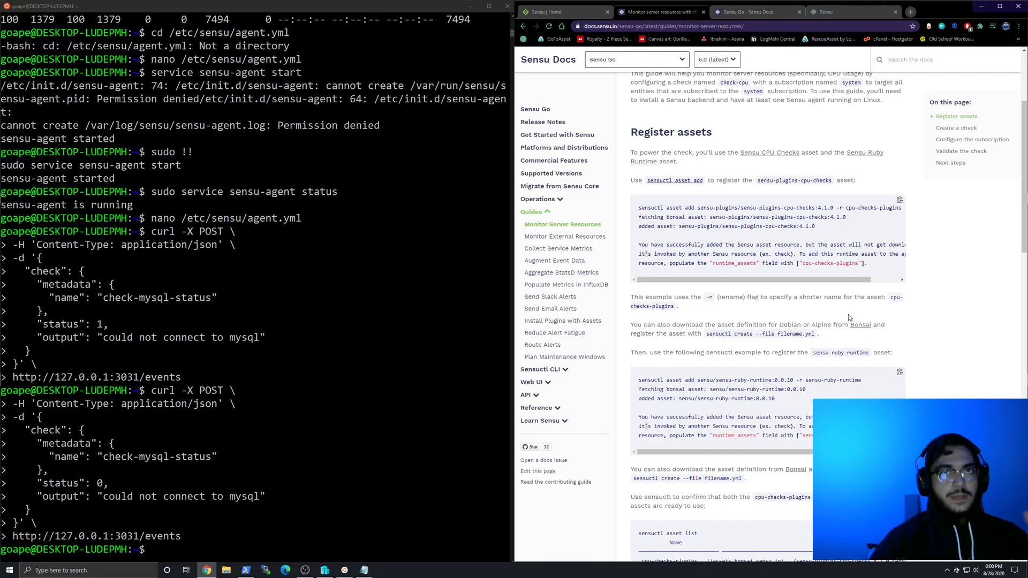
pyautogui.moveTo(778, 299)
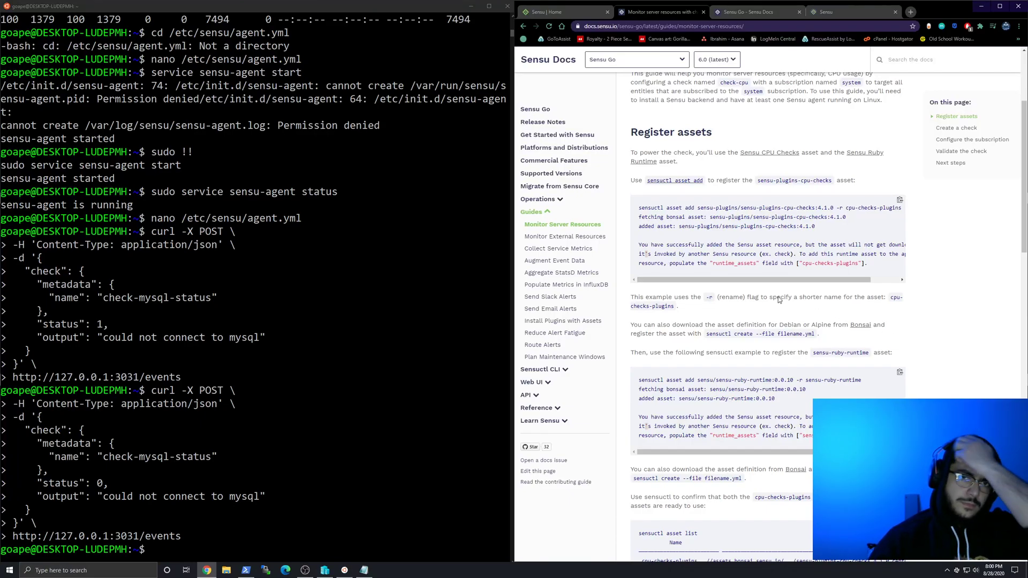
pyautogui.scroll(-3)
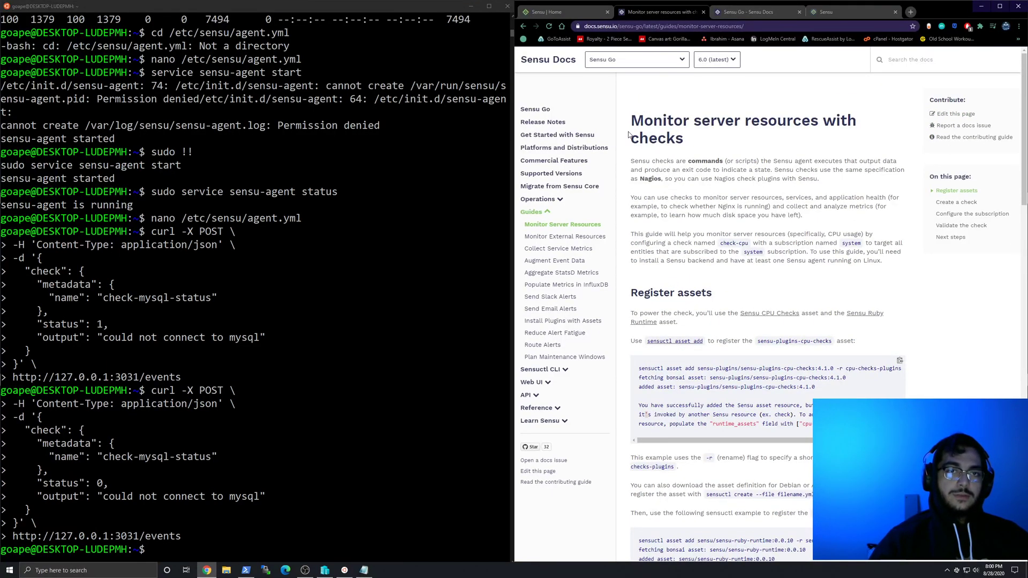
pyautogui.moveTo(689, 310)
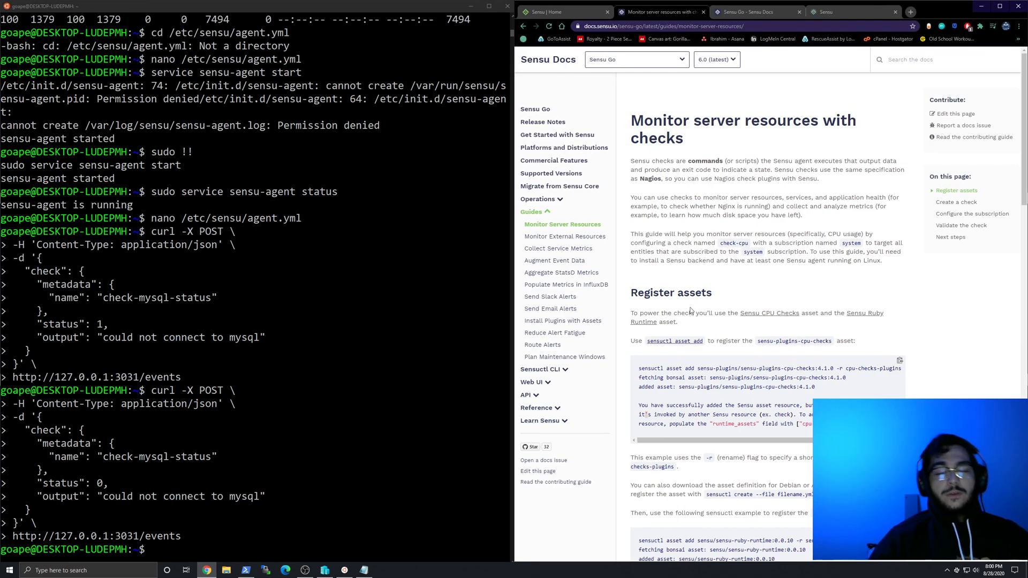
pyautogui.moveTo(693, 96)
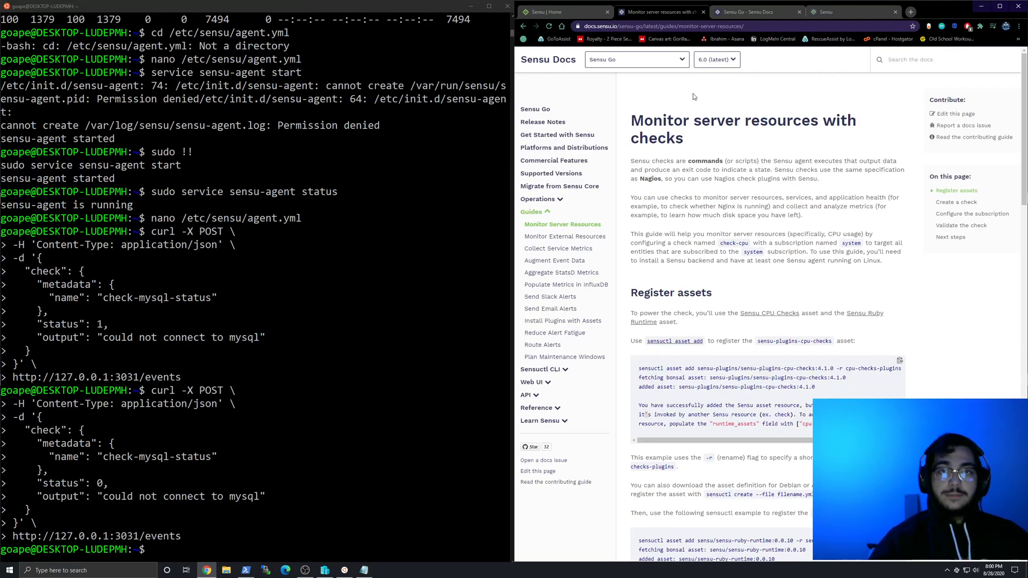